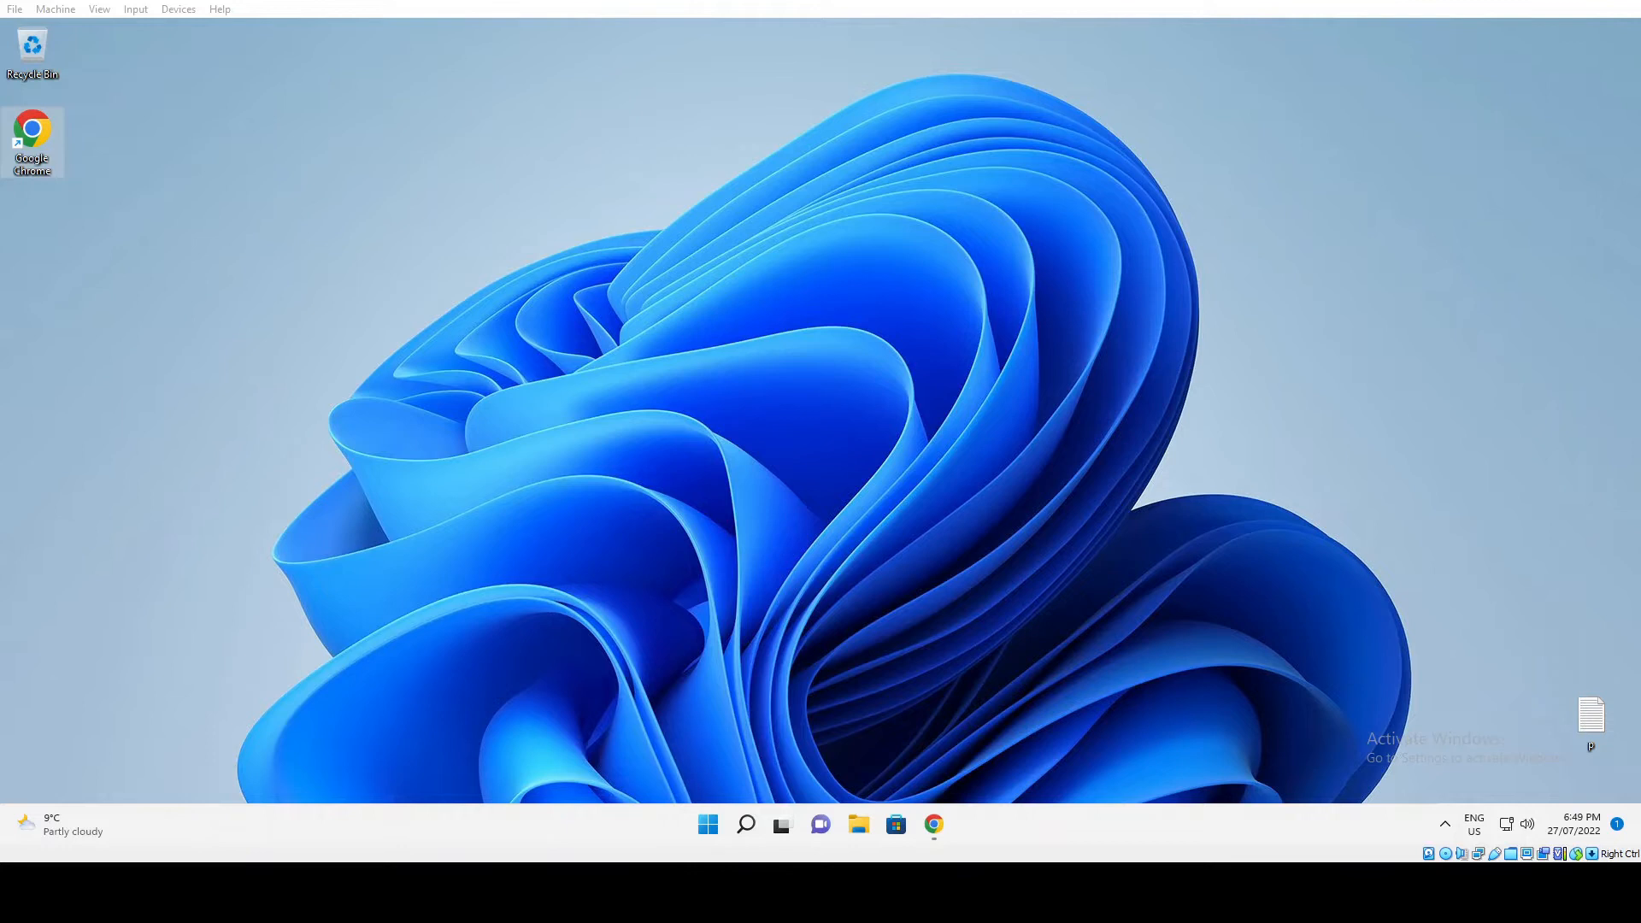
- Show the taskbar search flyout listing Command Prompt, System Information and Manage Storage Spaces
click(744, 825)
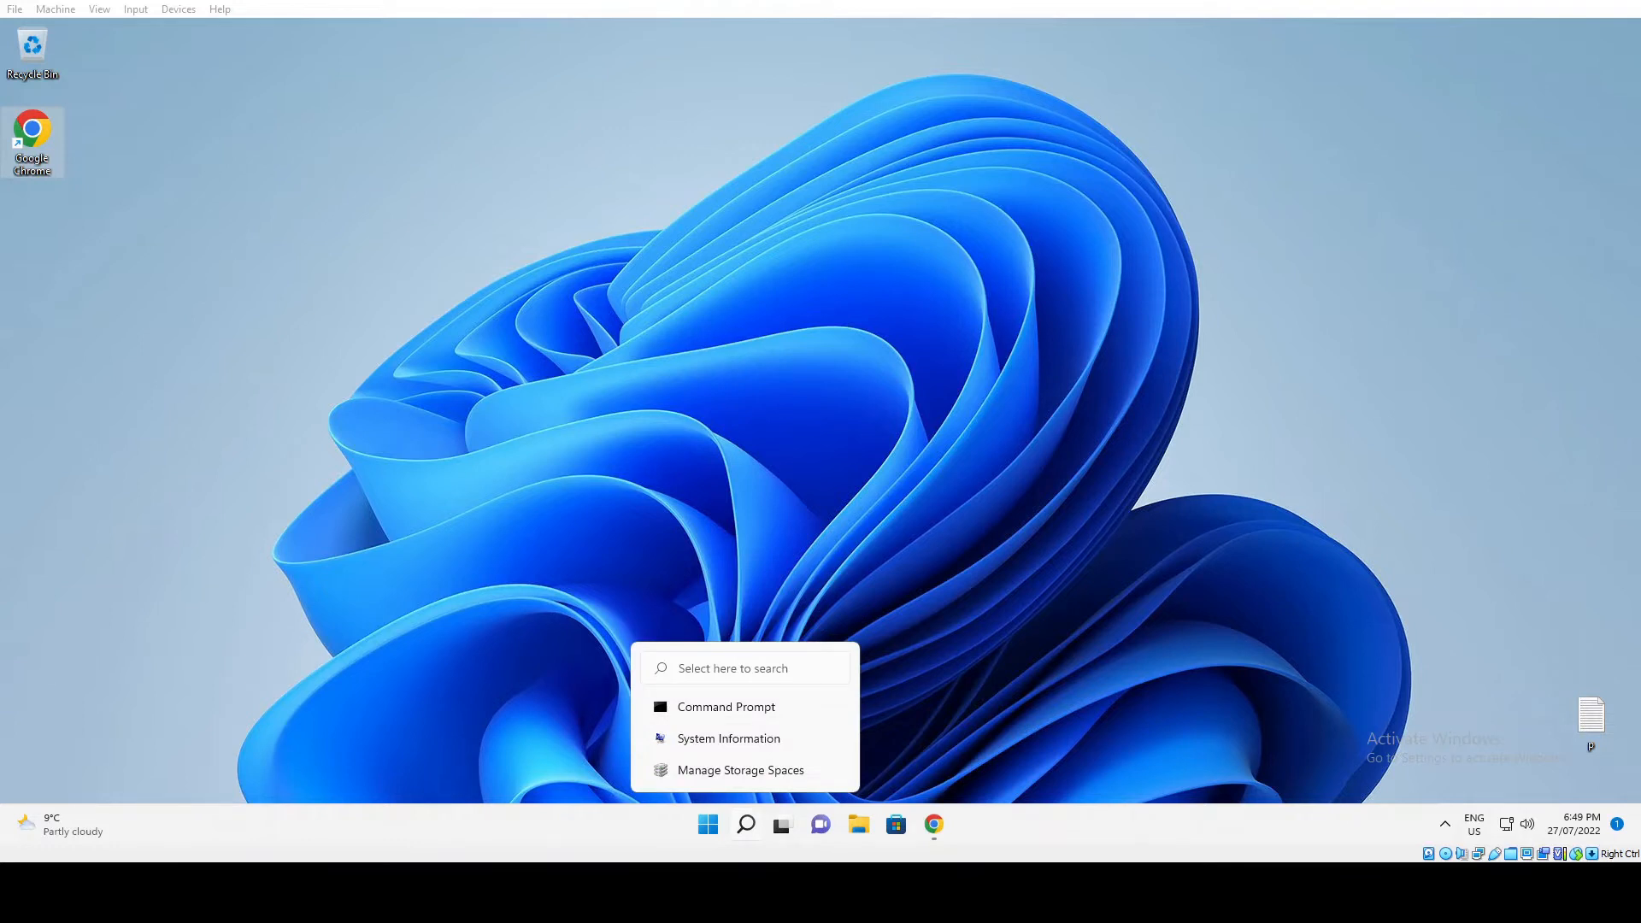
- Search for 'cmd' and run Command Prompt as administrator
click(745, 824)
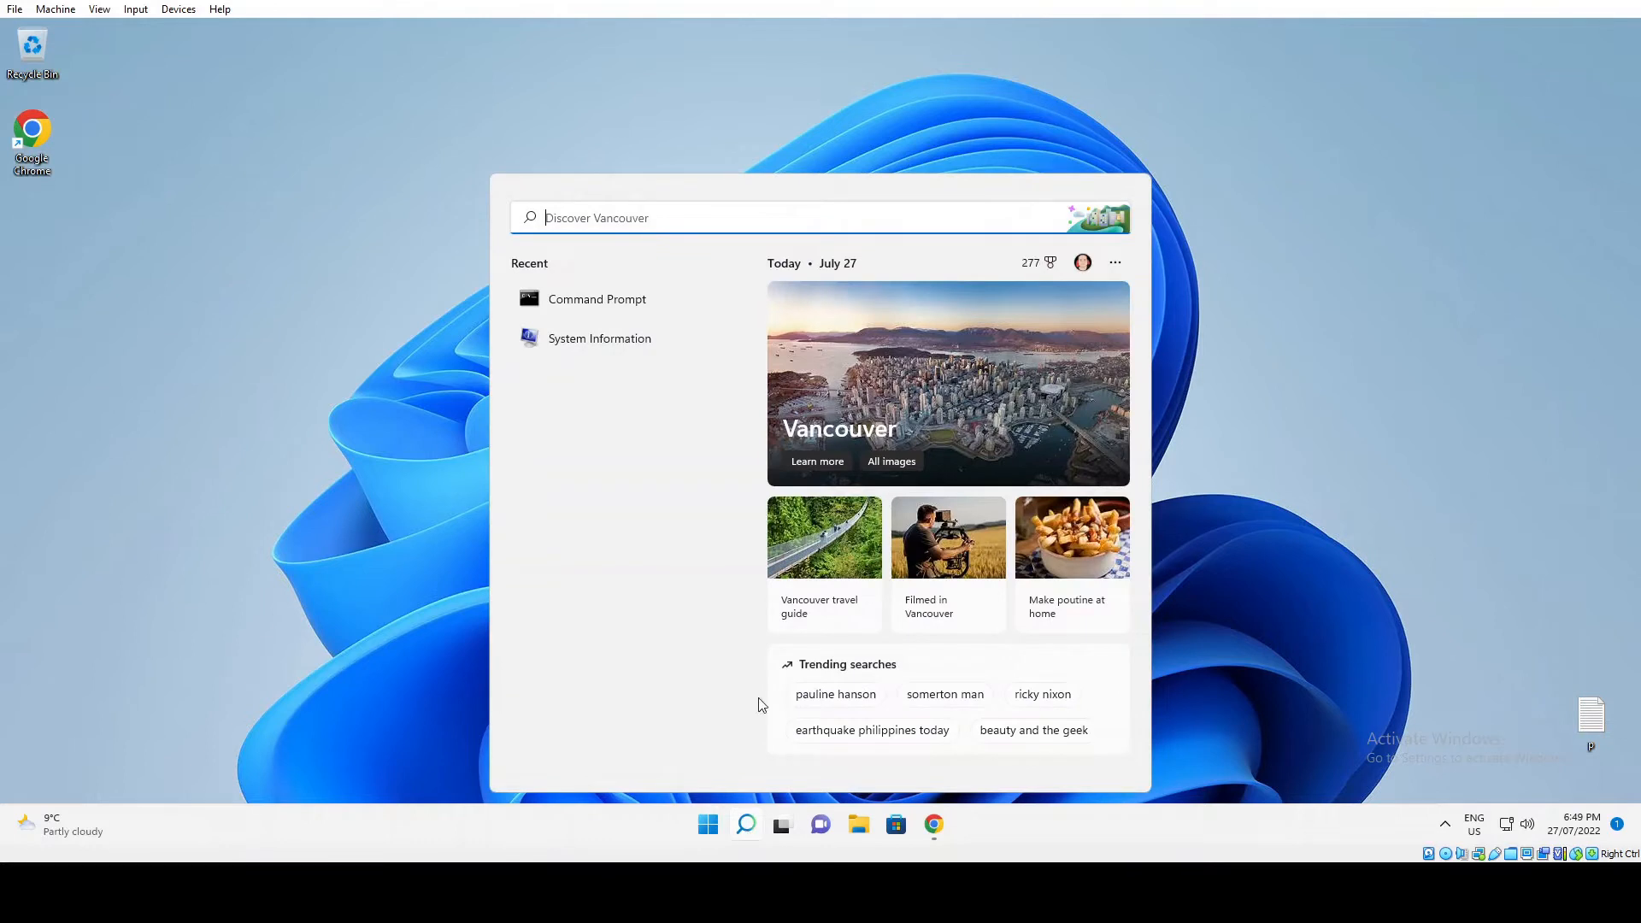
text(cm)
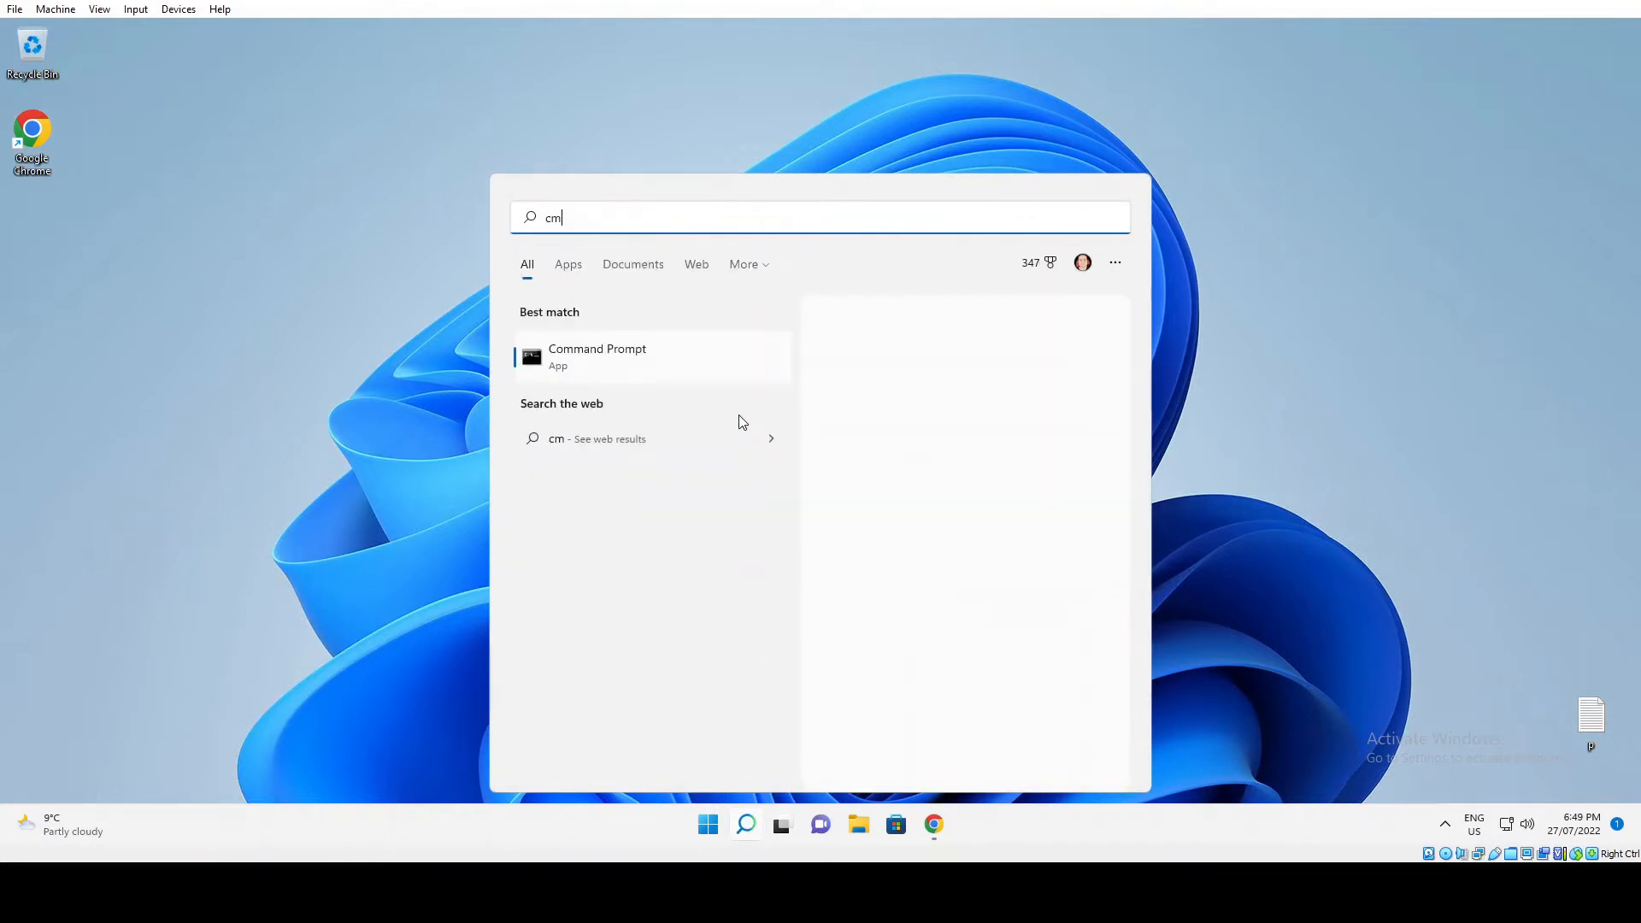
text(d)
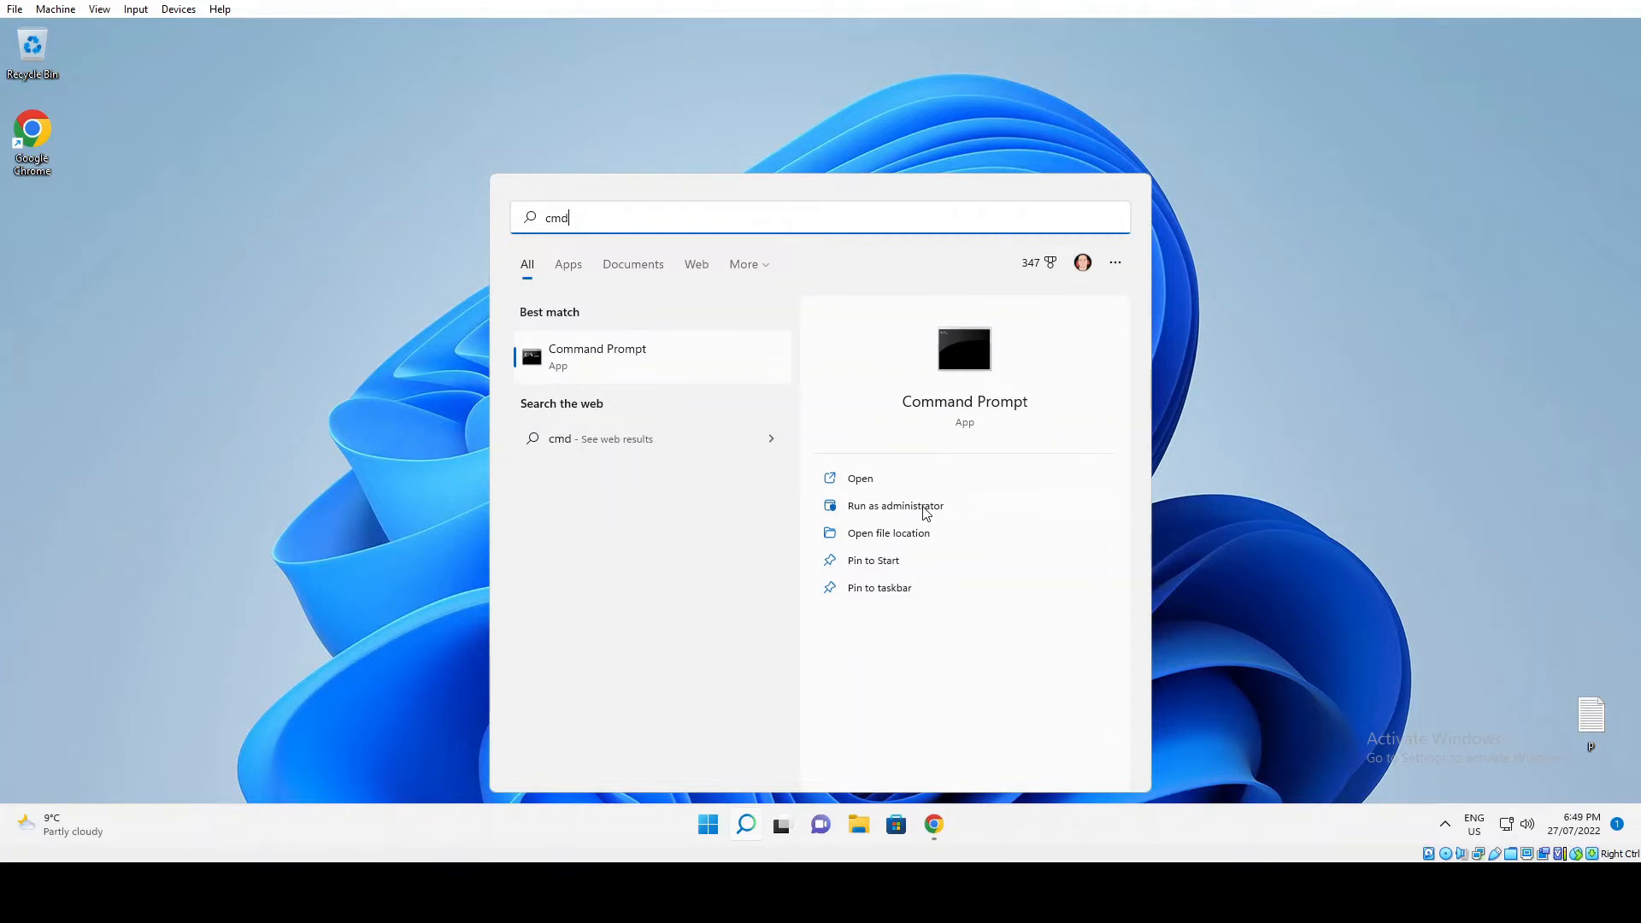
click(894, 505)
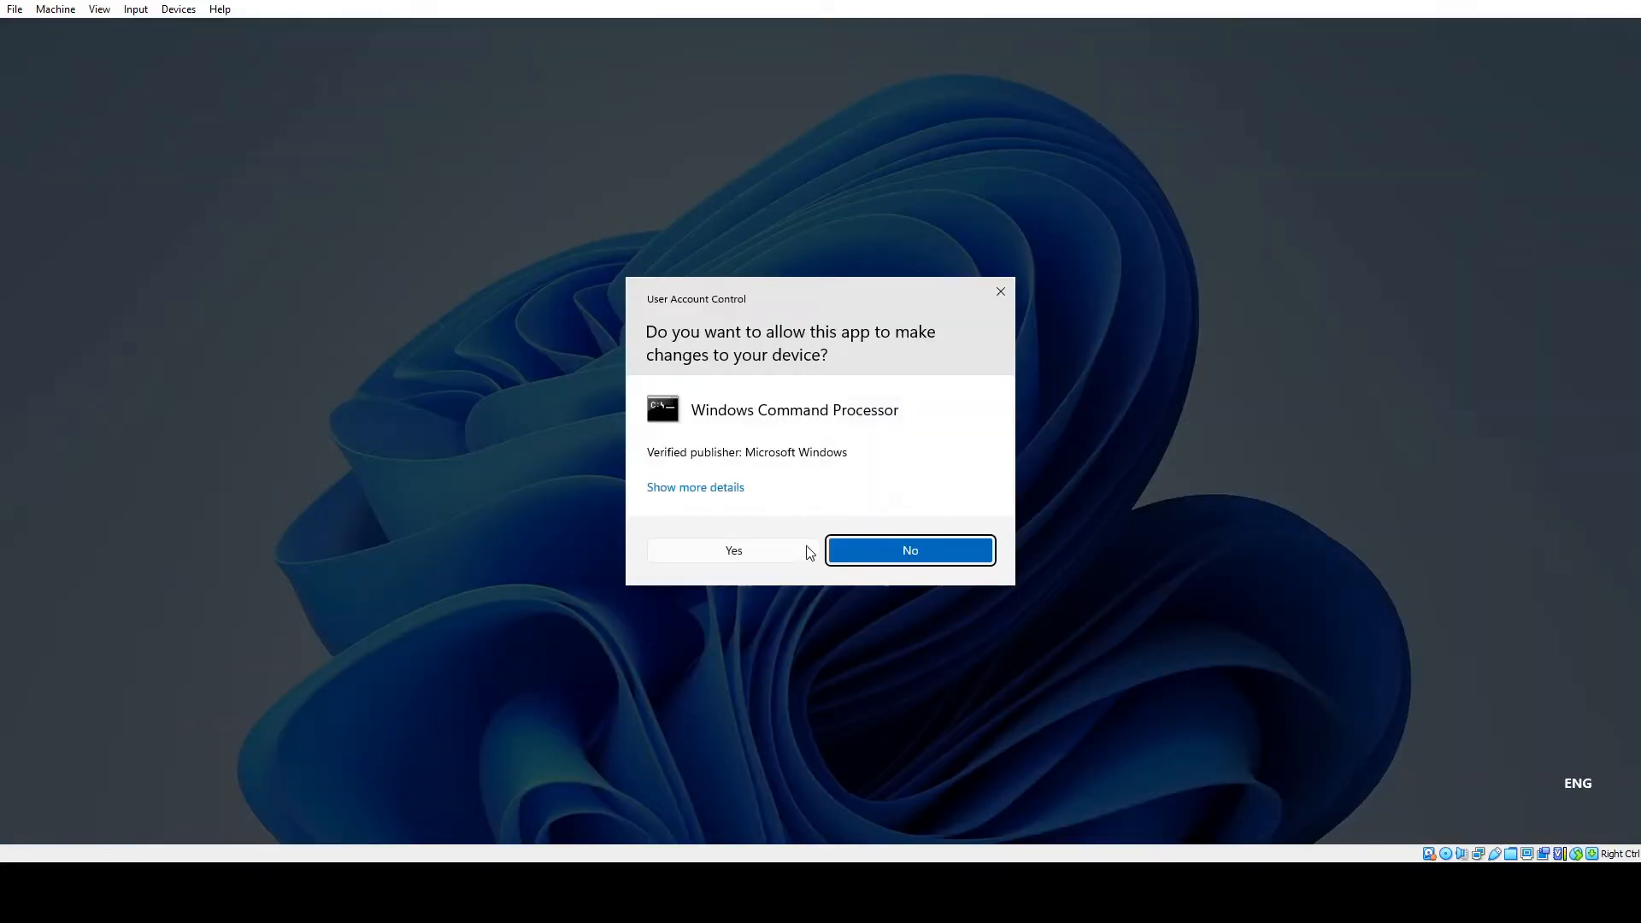
- Confirm the User Account Control prompt with Yes to open the elevated console
click(732, 550)
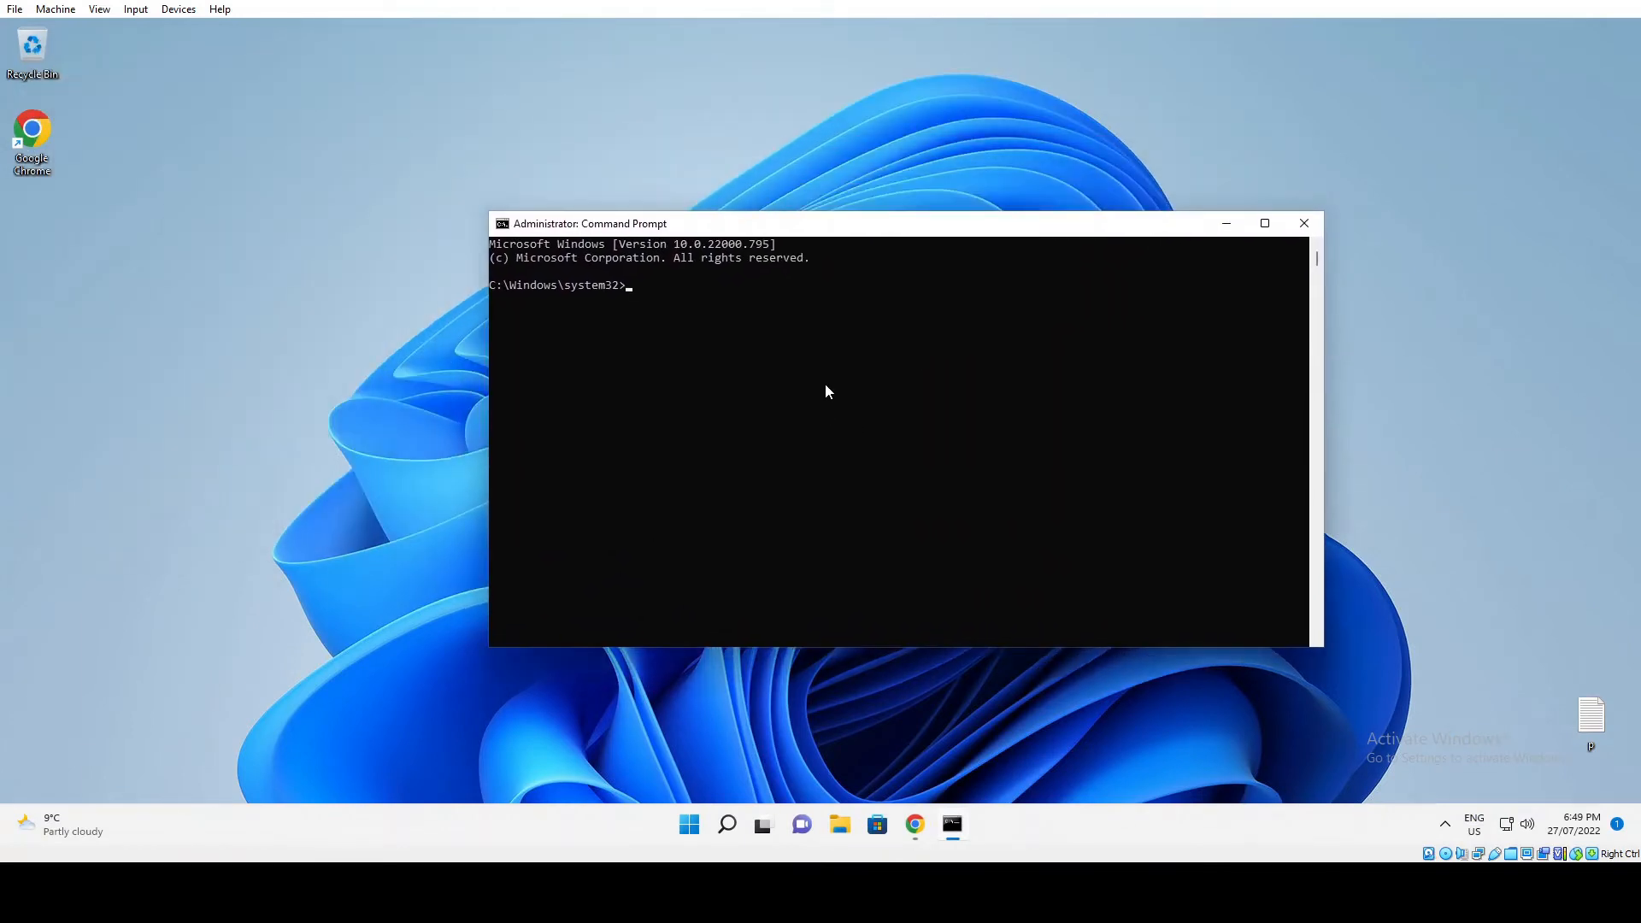
mouse_move(830, 430)
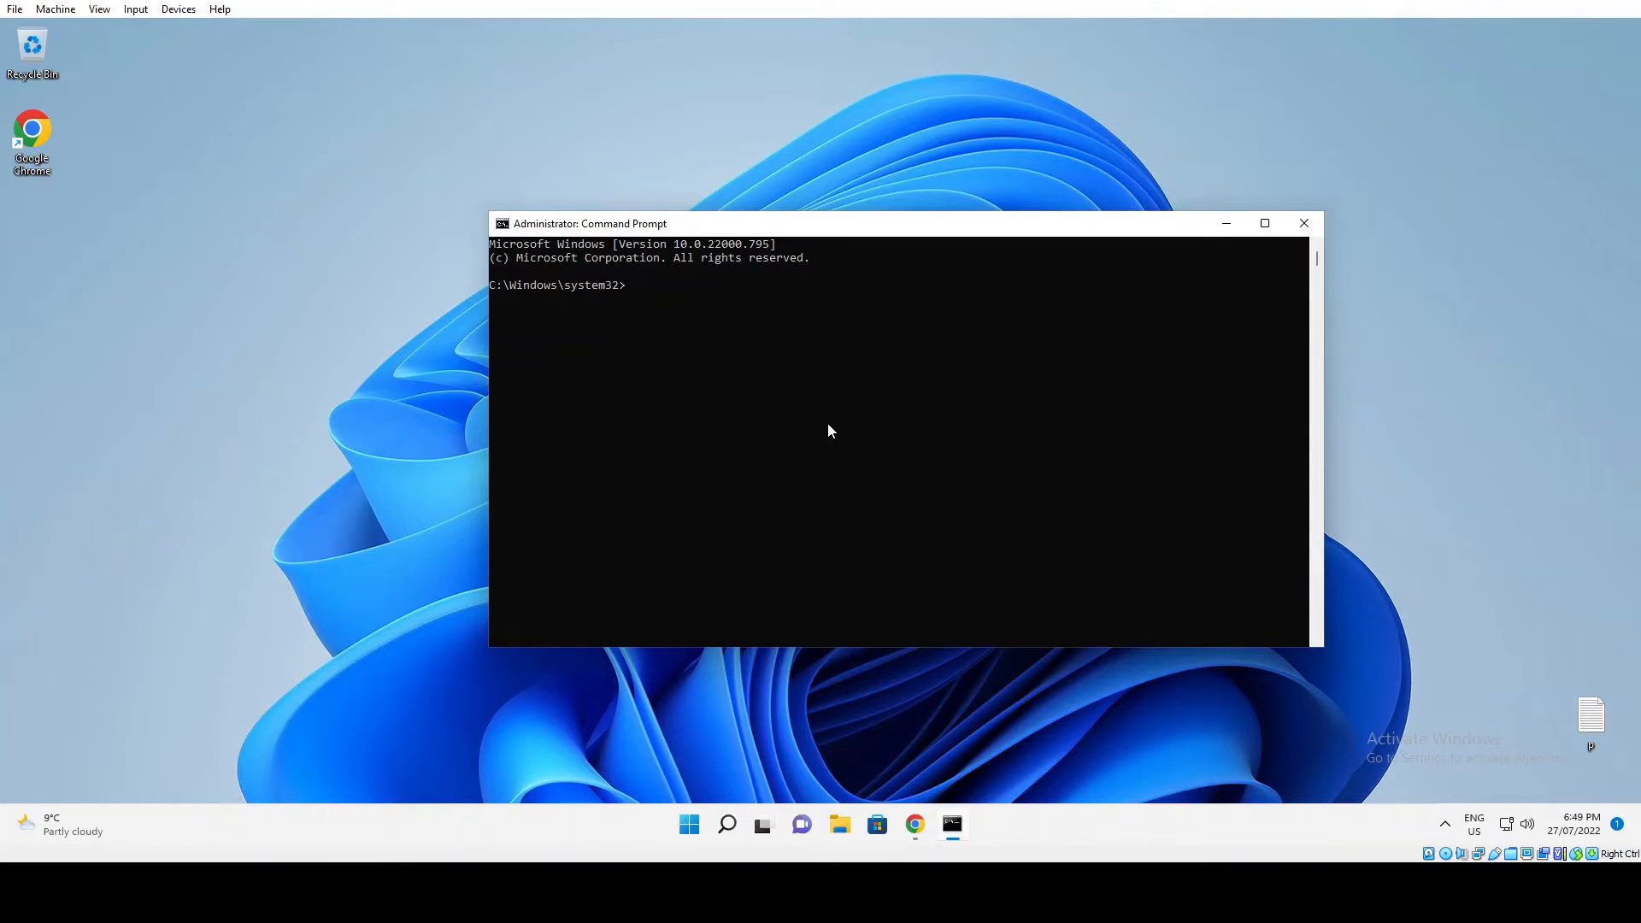
- Run 'sfc /scannow' until verification begins, then switch to the Chrome guide page
text(sfc /)
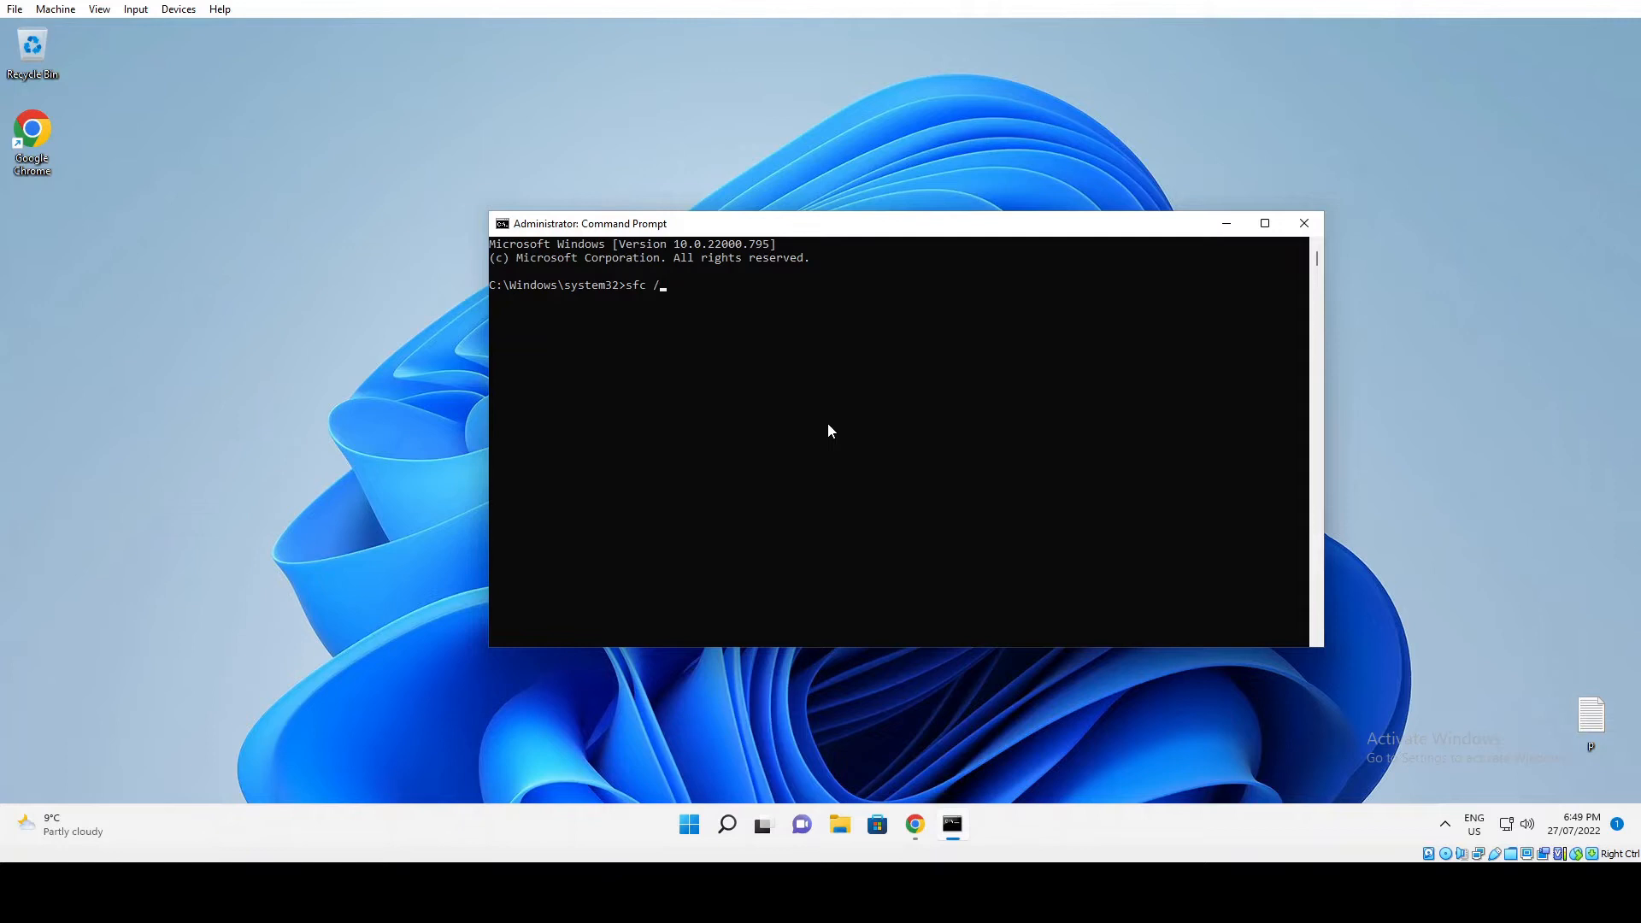
text(sca)
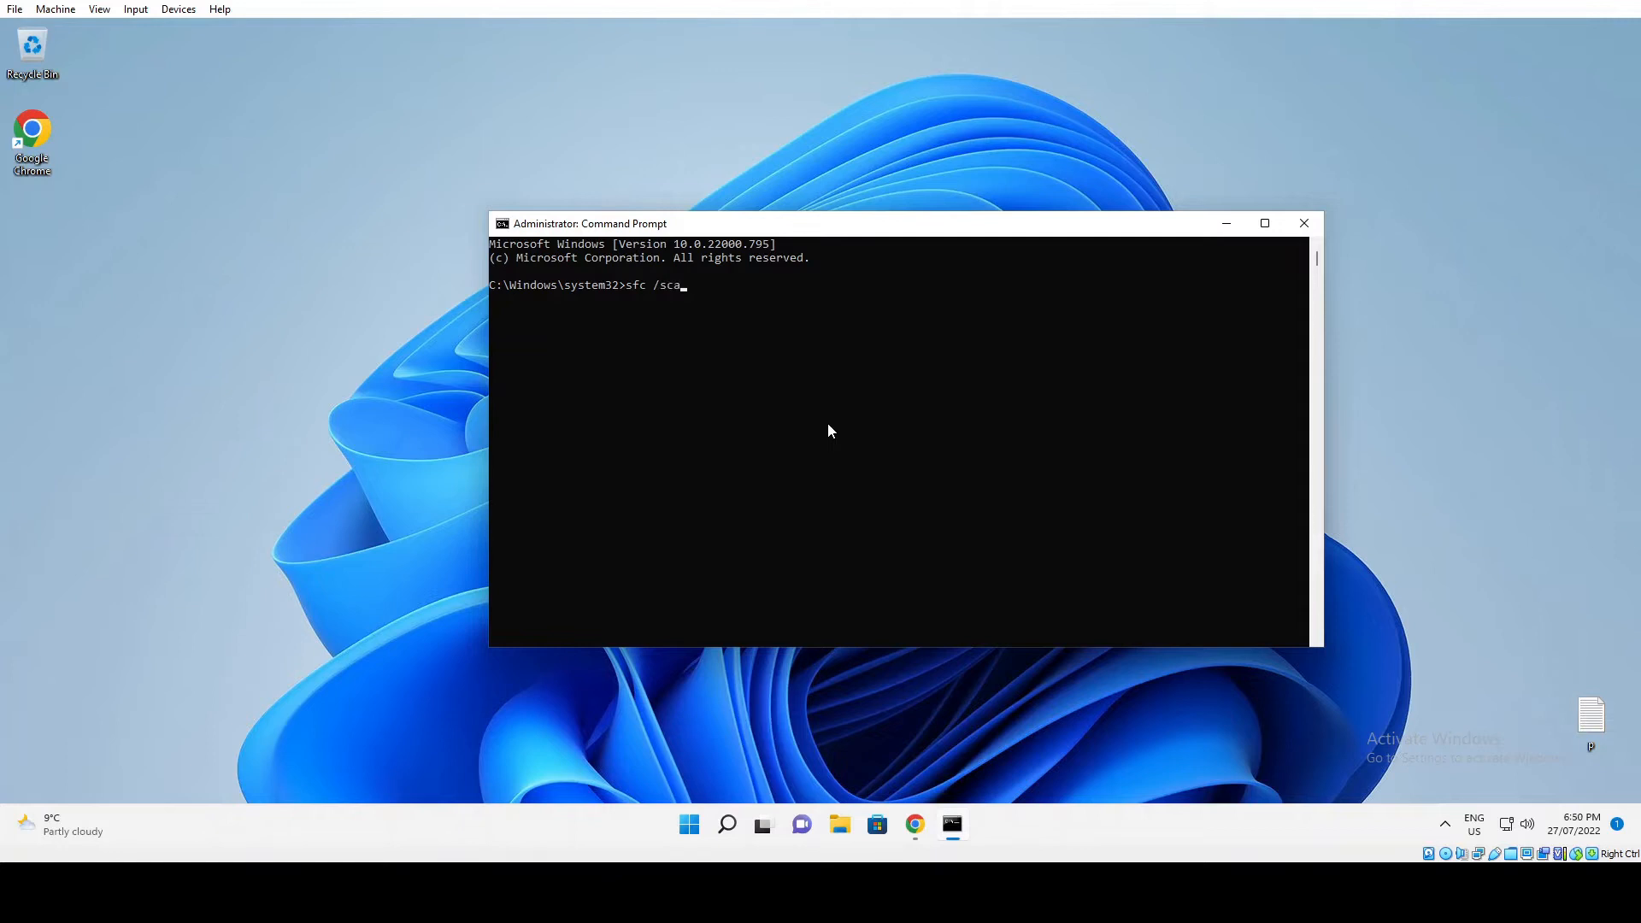
text(nnow)
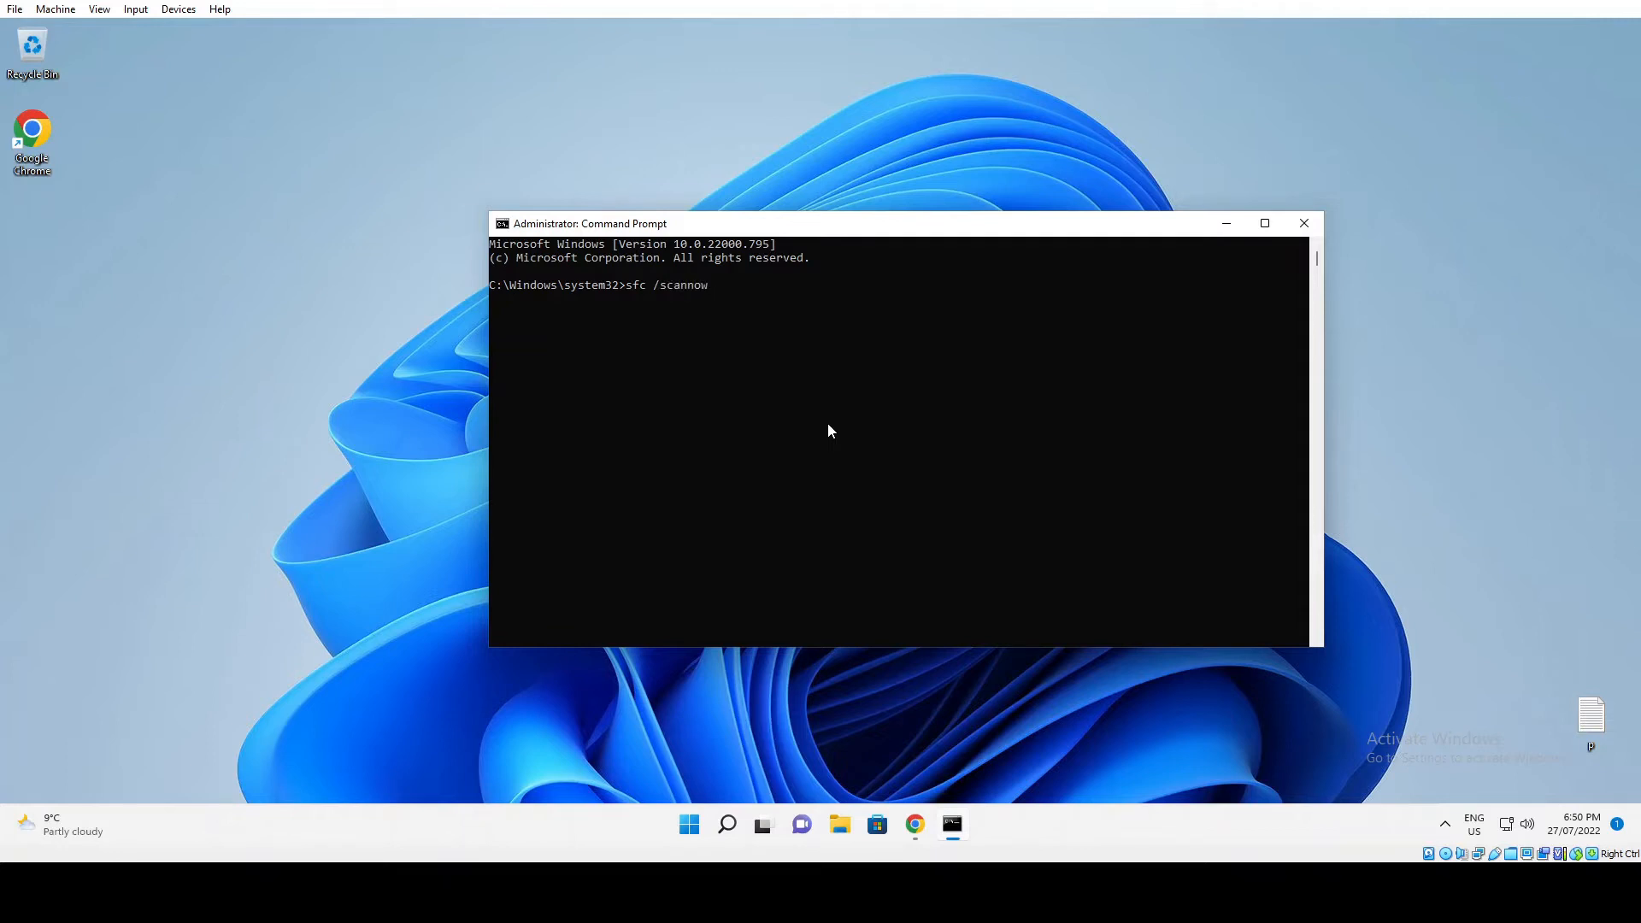
key(Return)
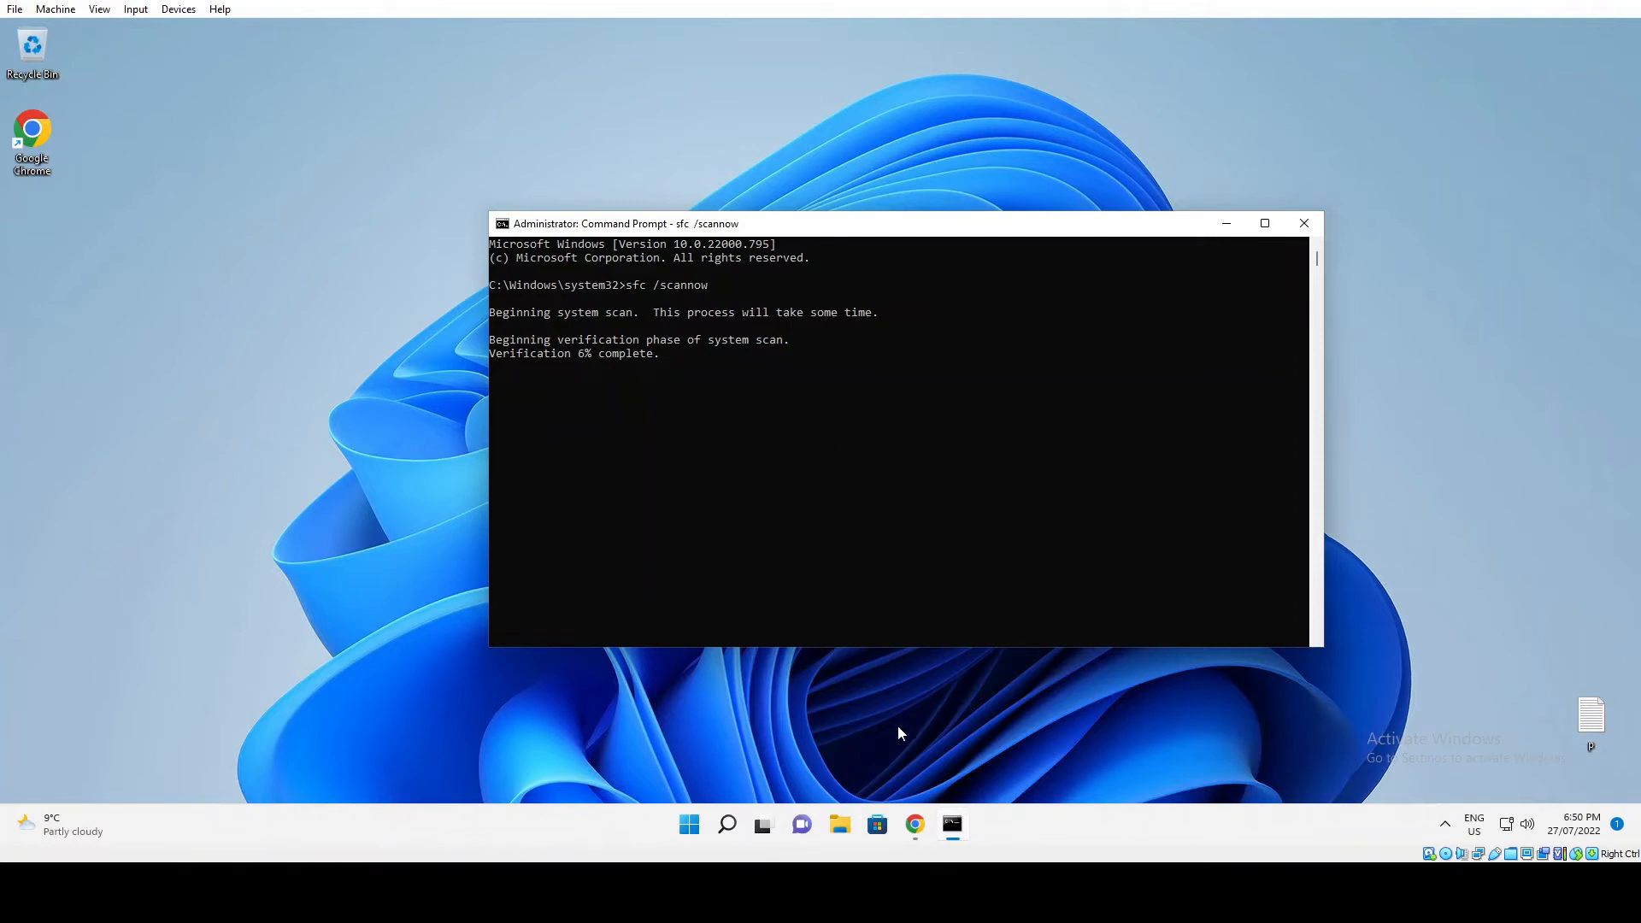
click(913, 826)
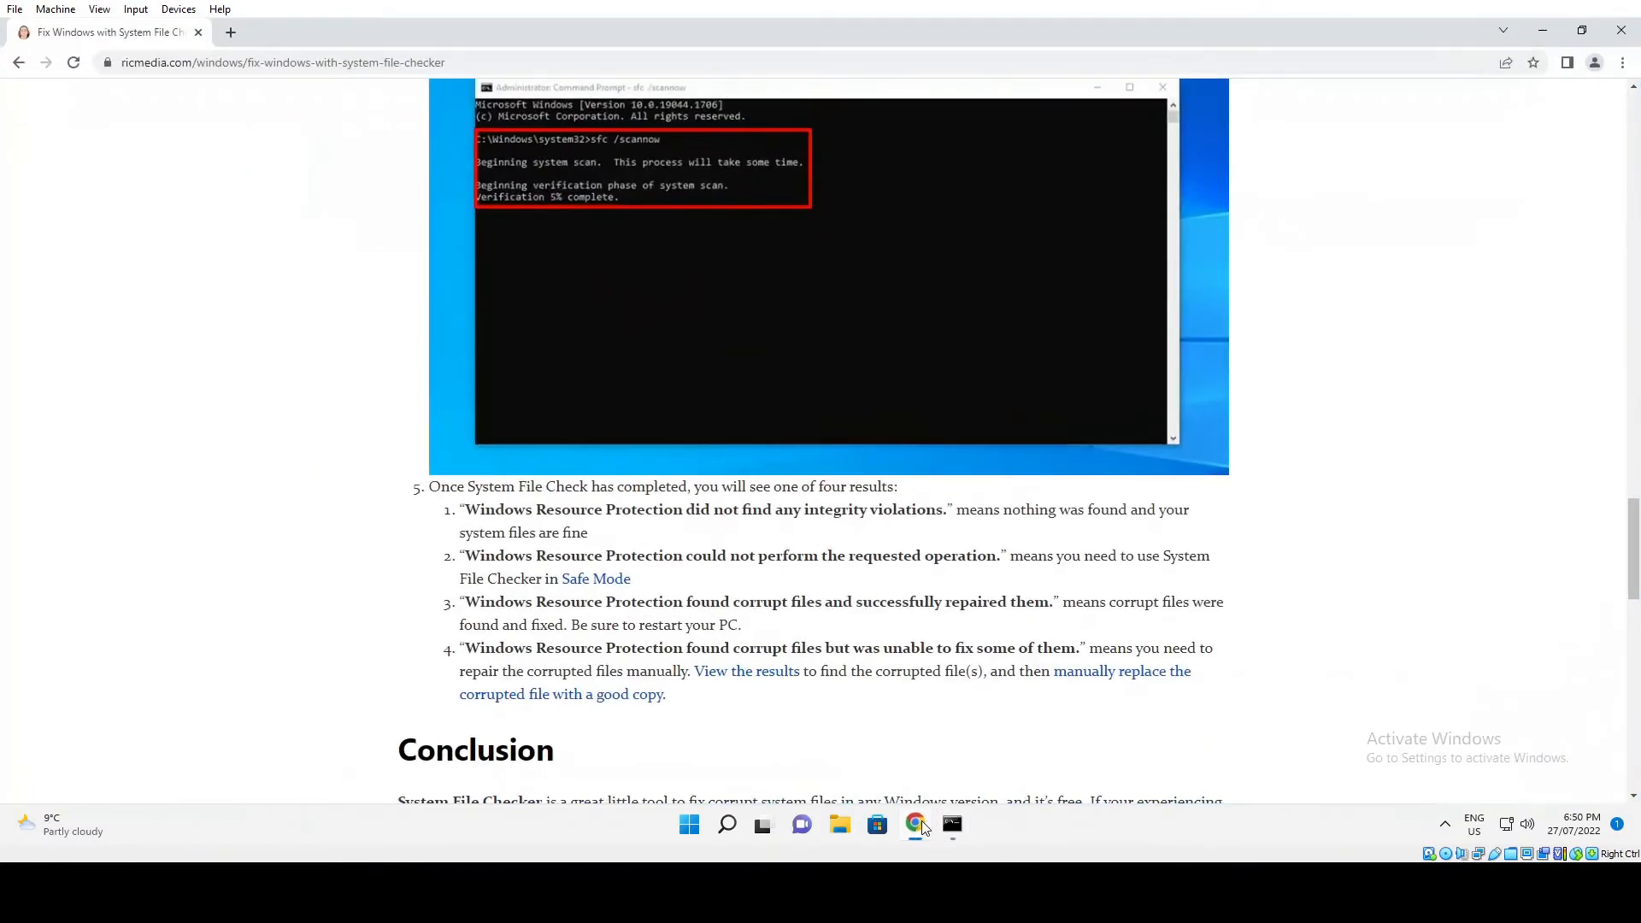
- Scroll the ricmedia.com guide down to step 5's list of four sfc results
scroll(down, 3)
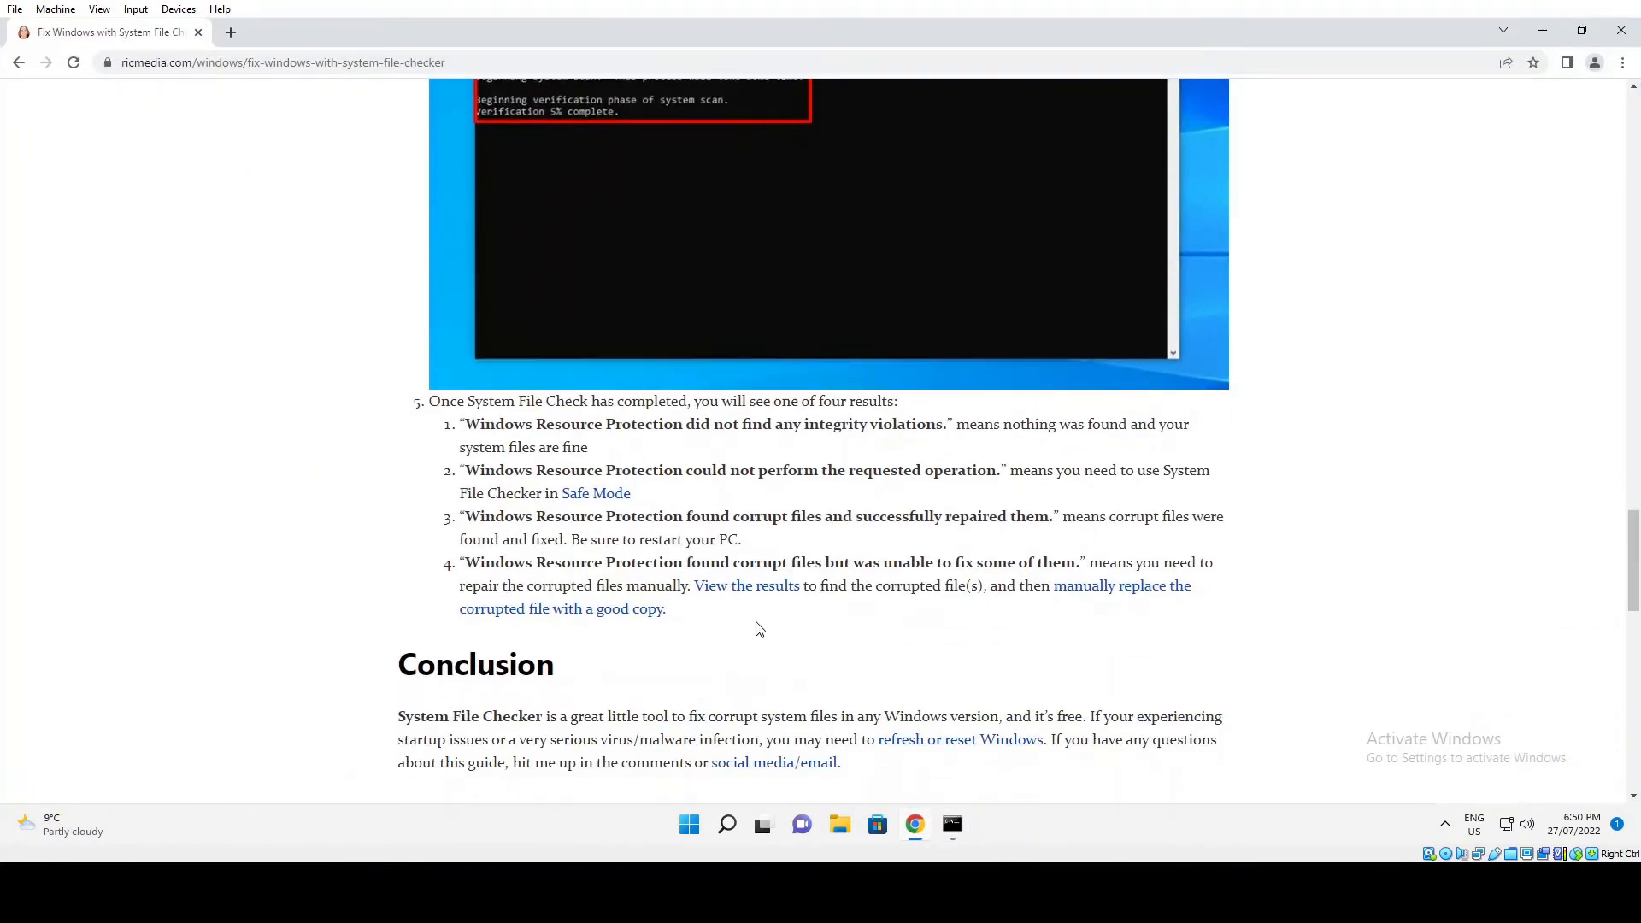
mouse_move(473, 423)
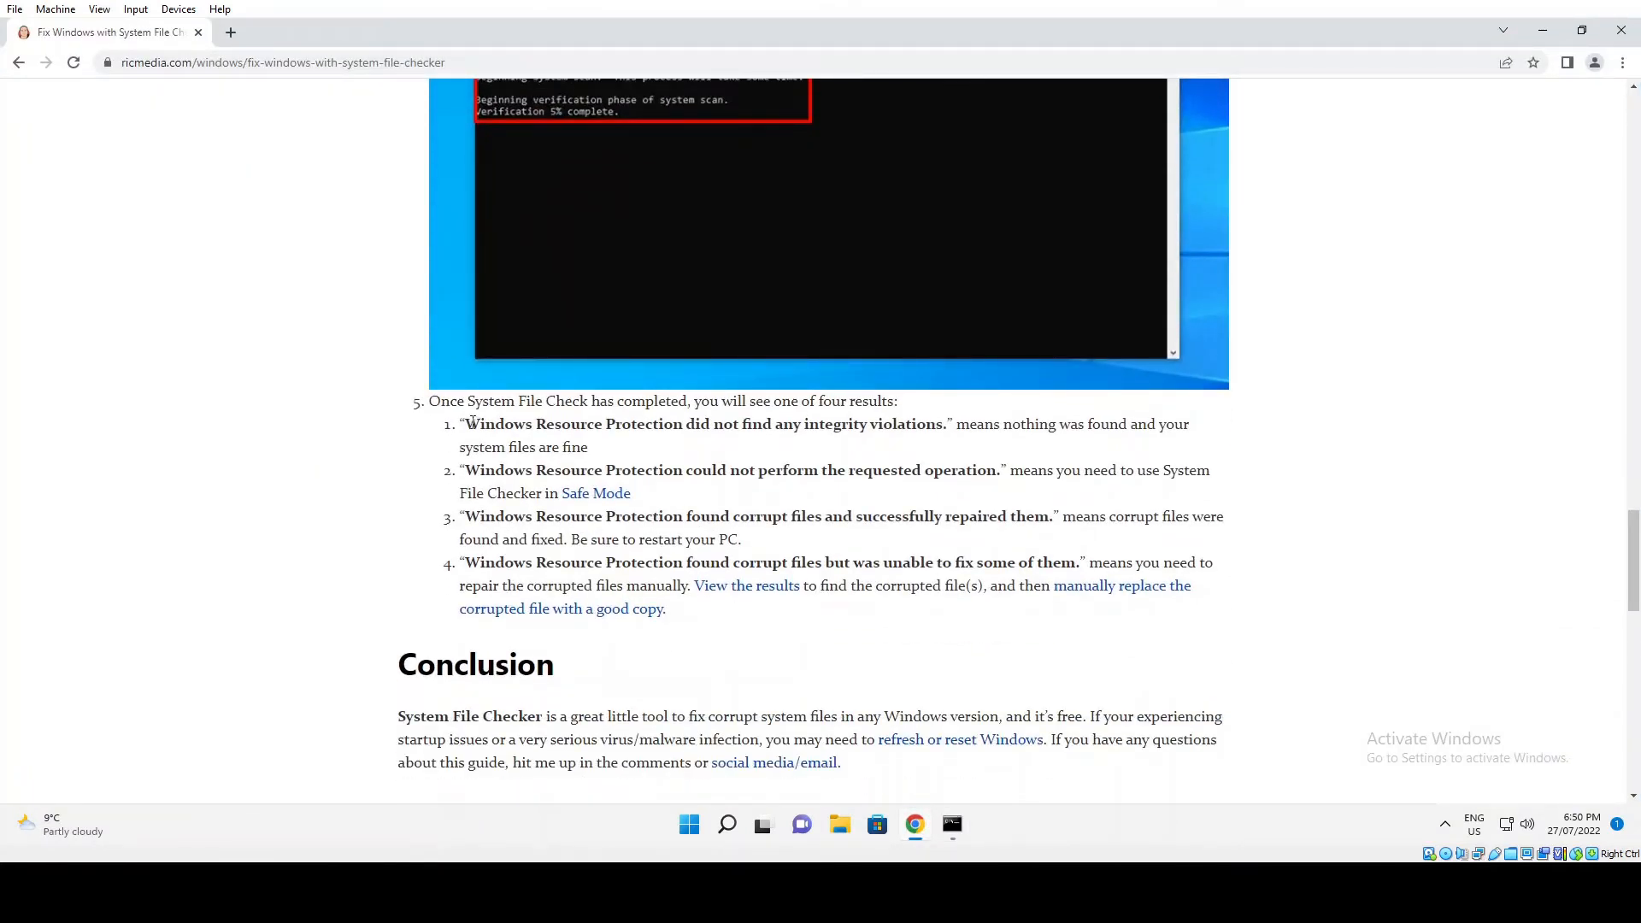
mouse_move(838, 447)
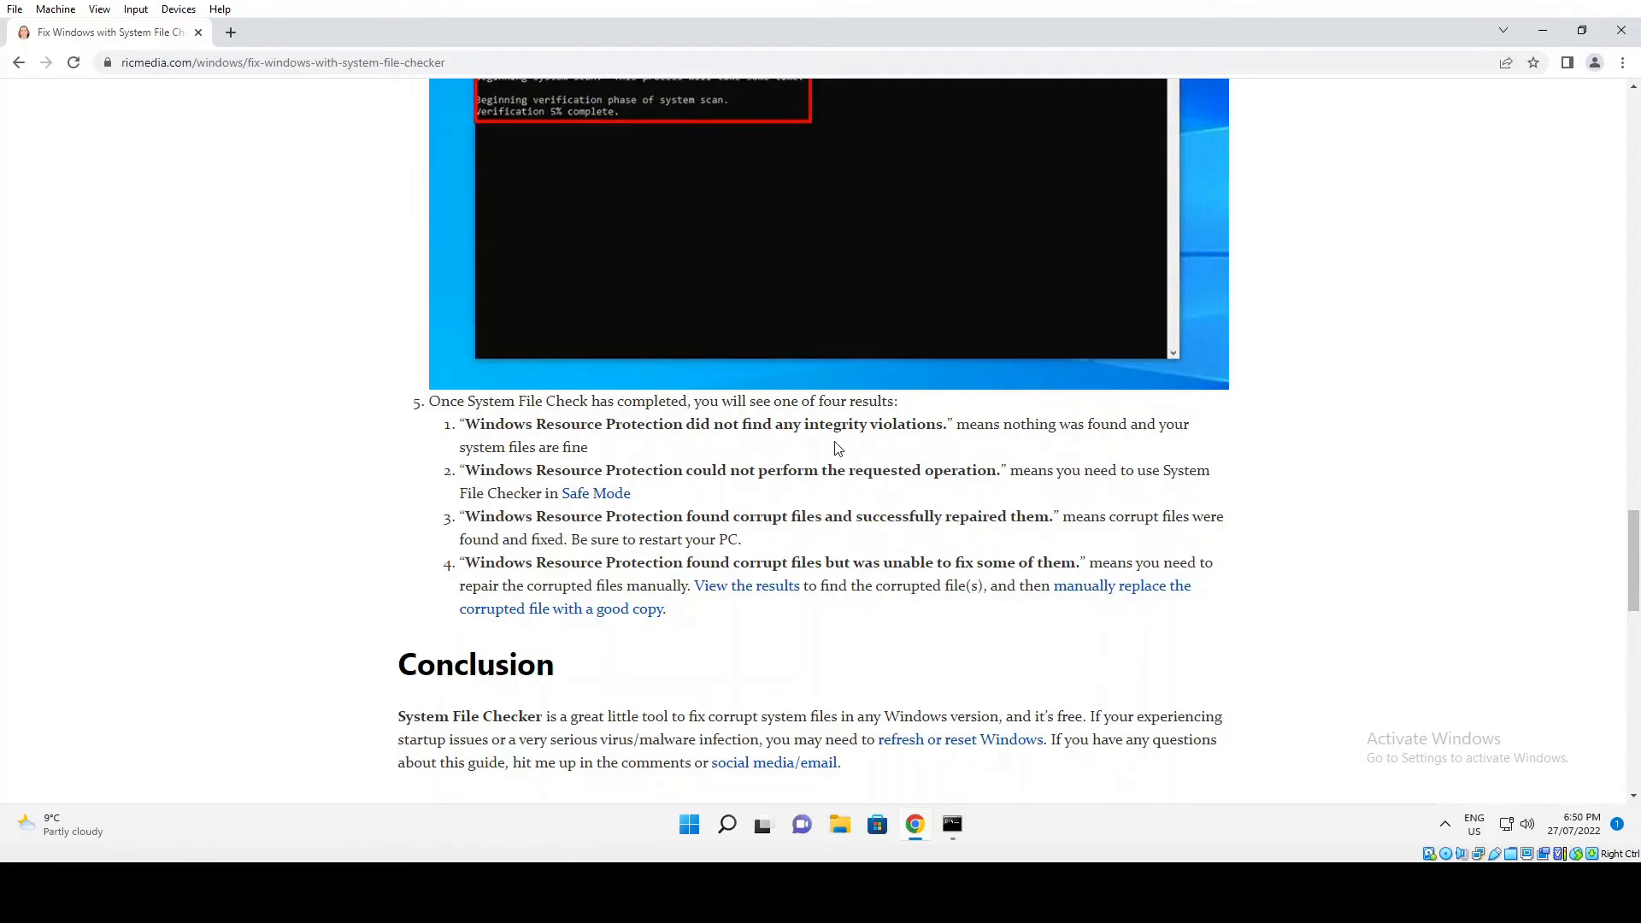
mouse_move(950, 439)
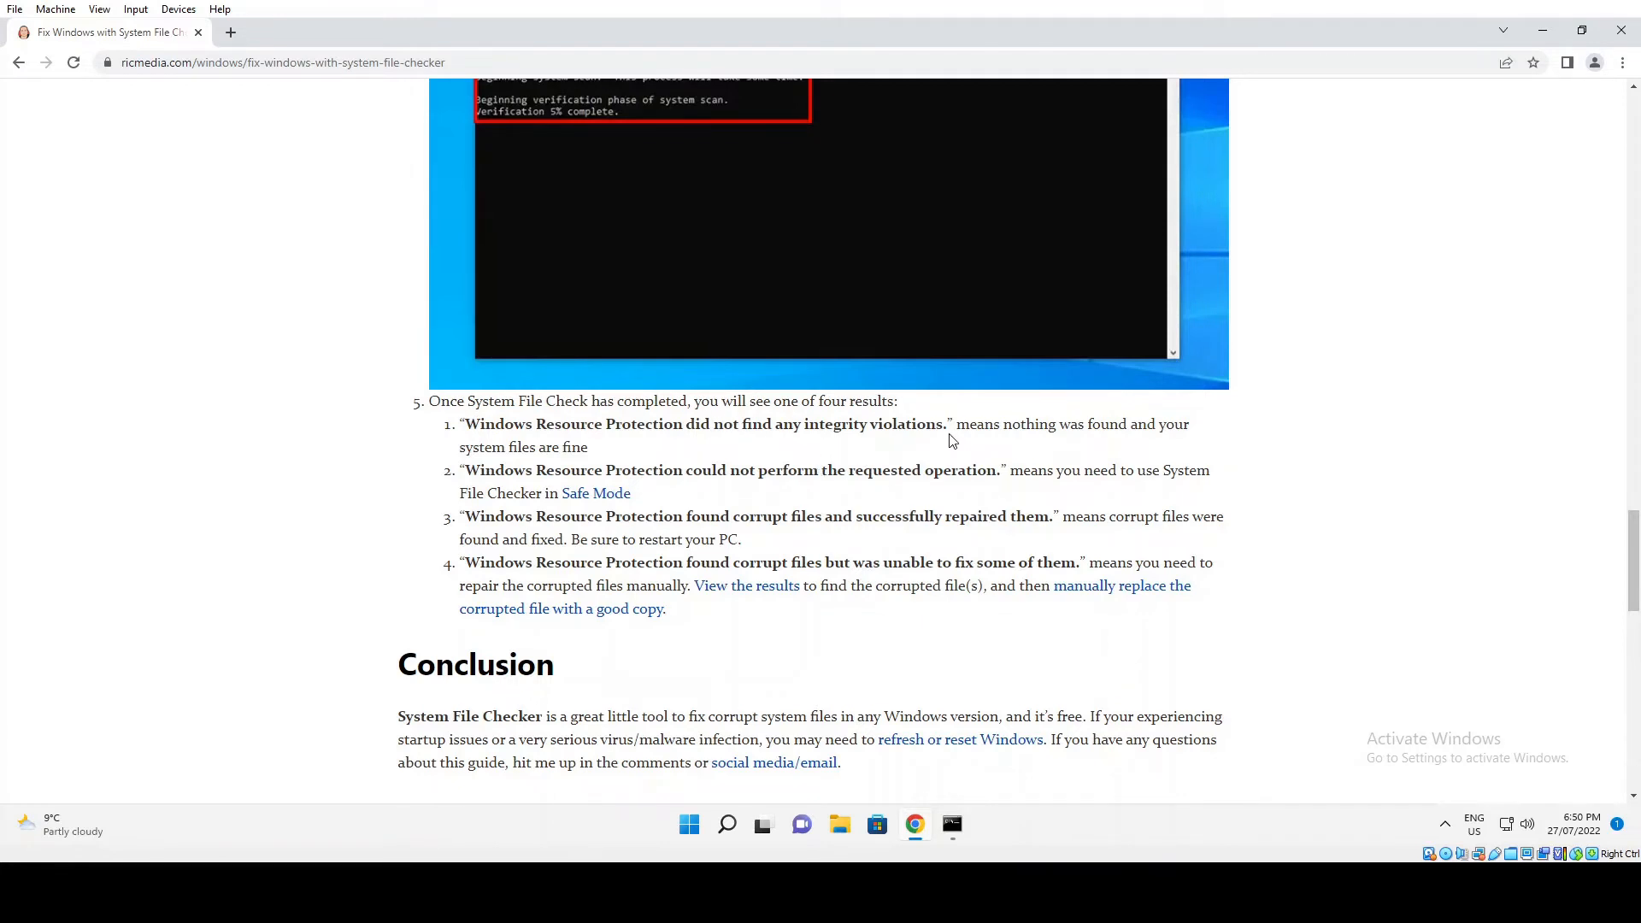
mouse_move(950, 430)
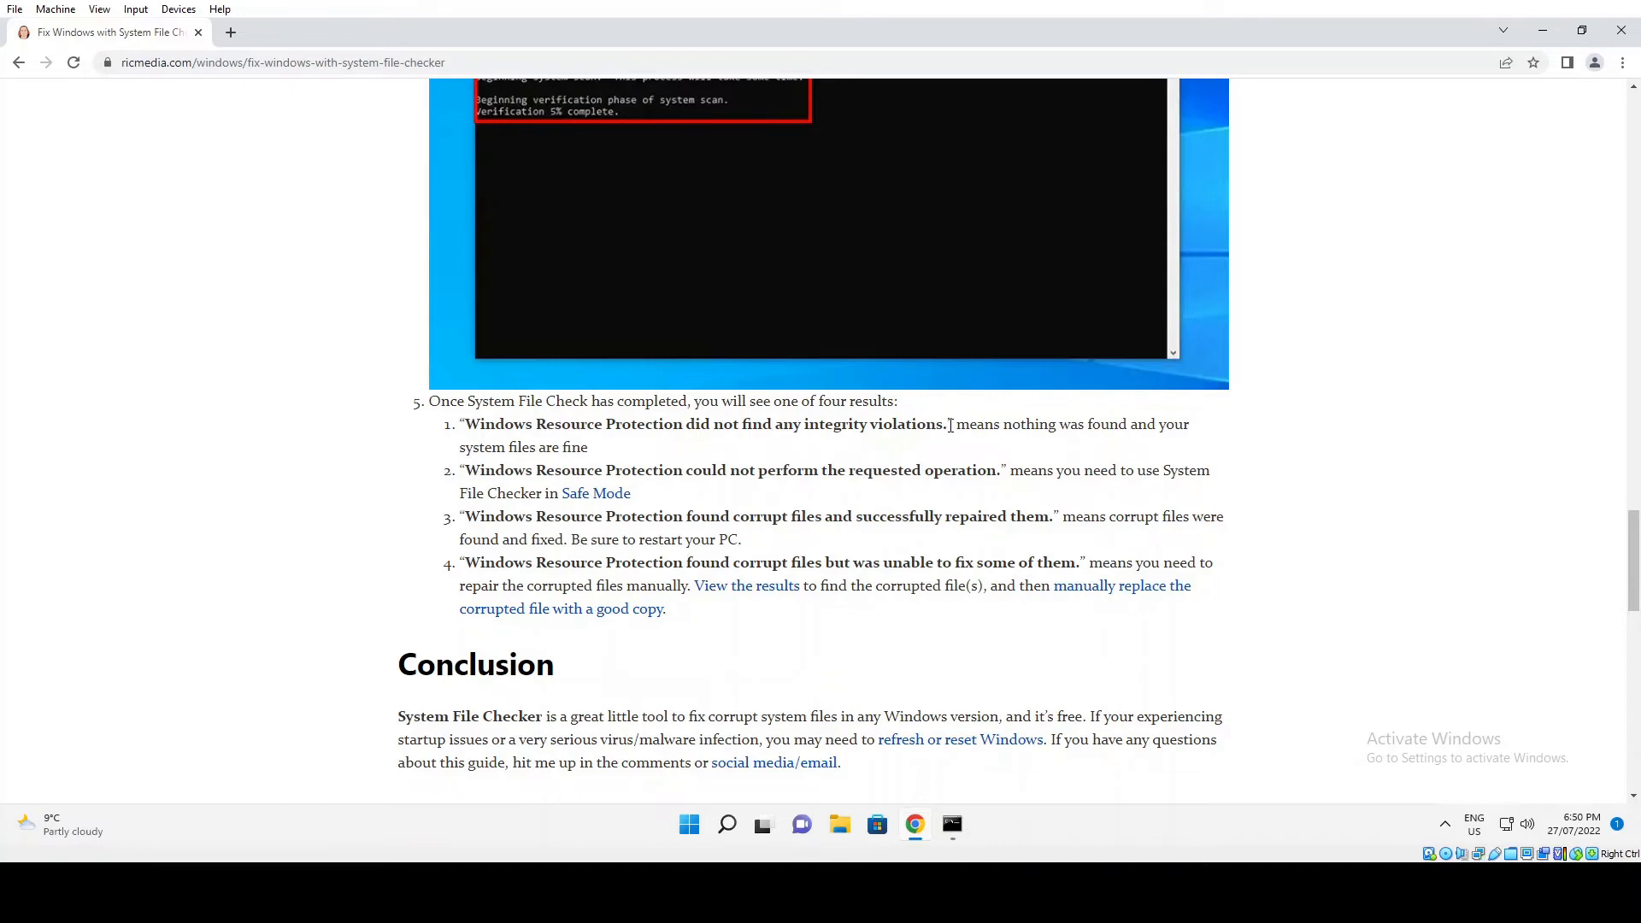
mouse_move(596, 493)
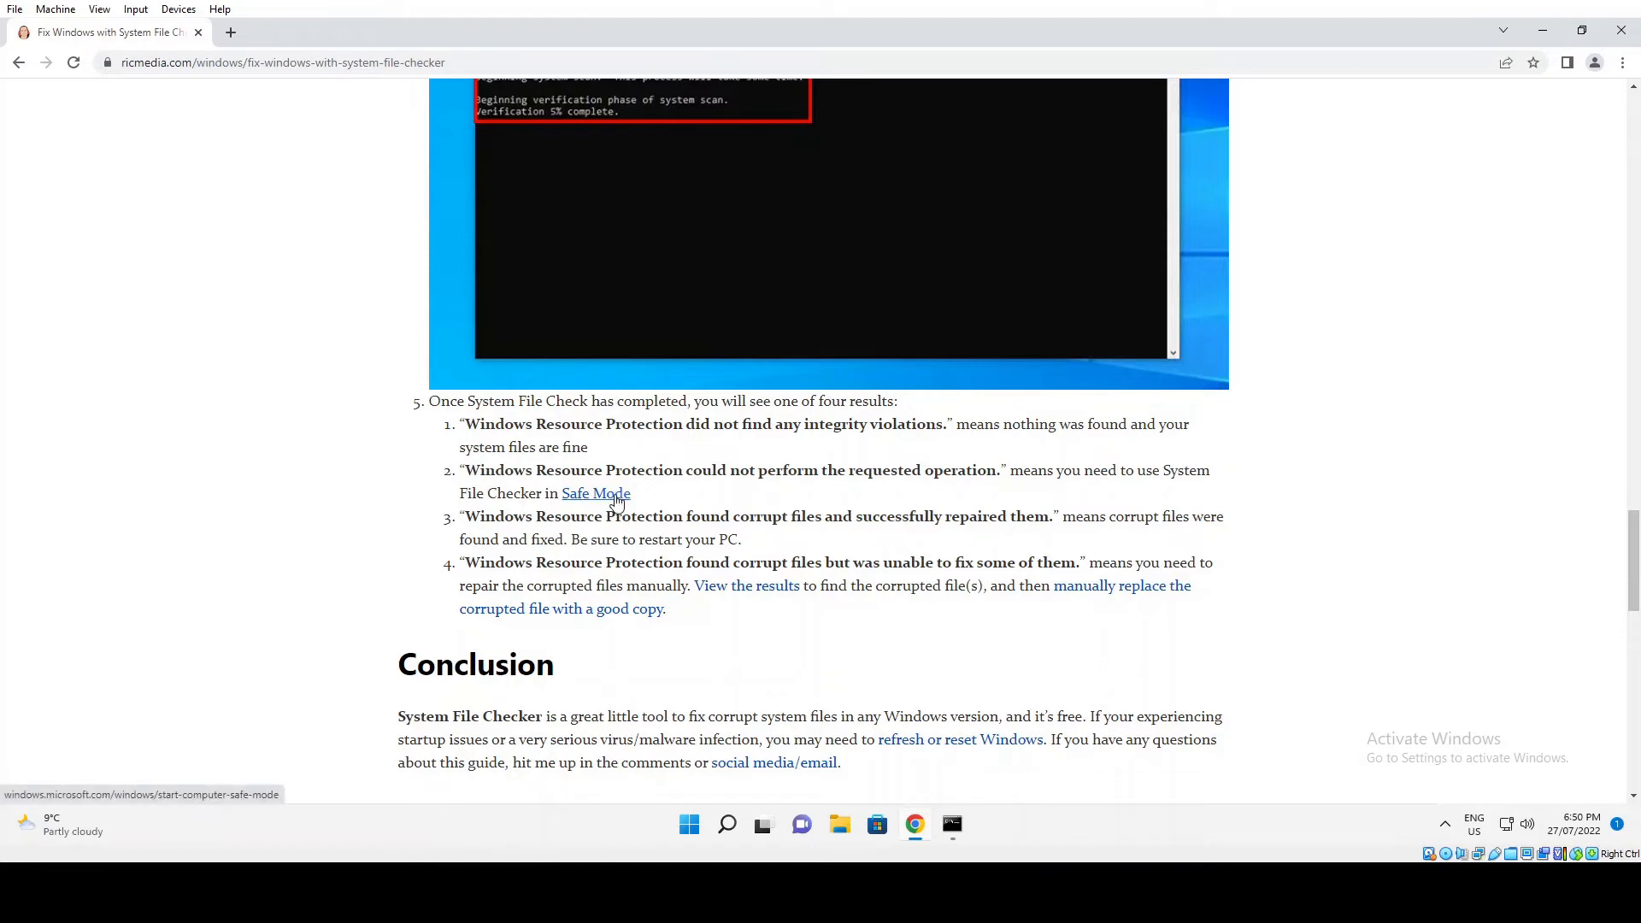
mouse_move(792, 508)
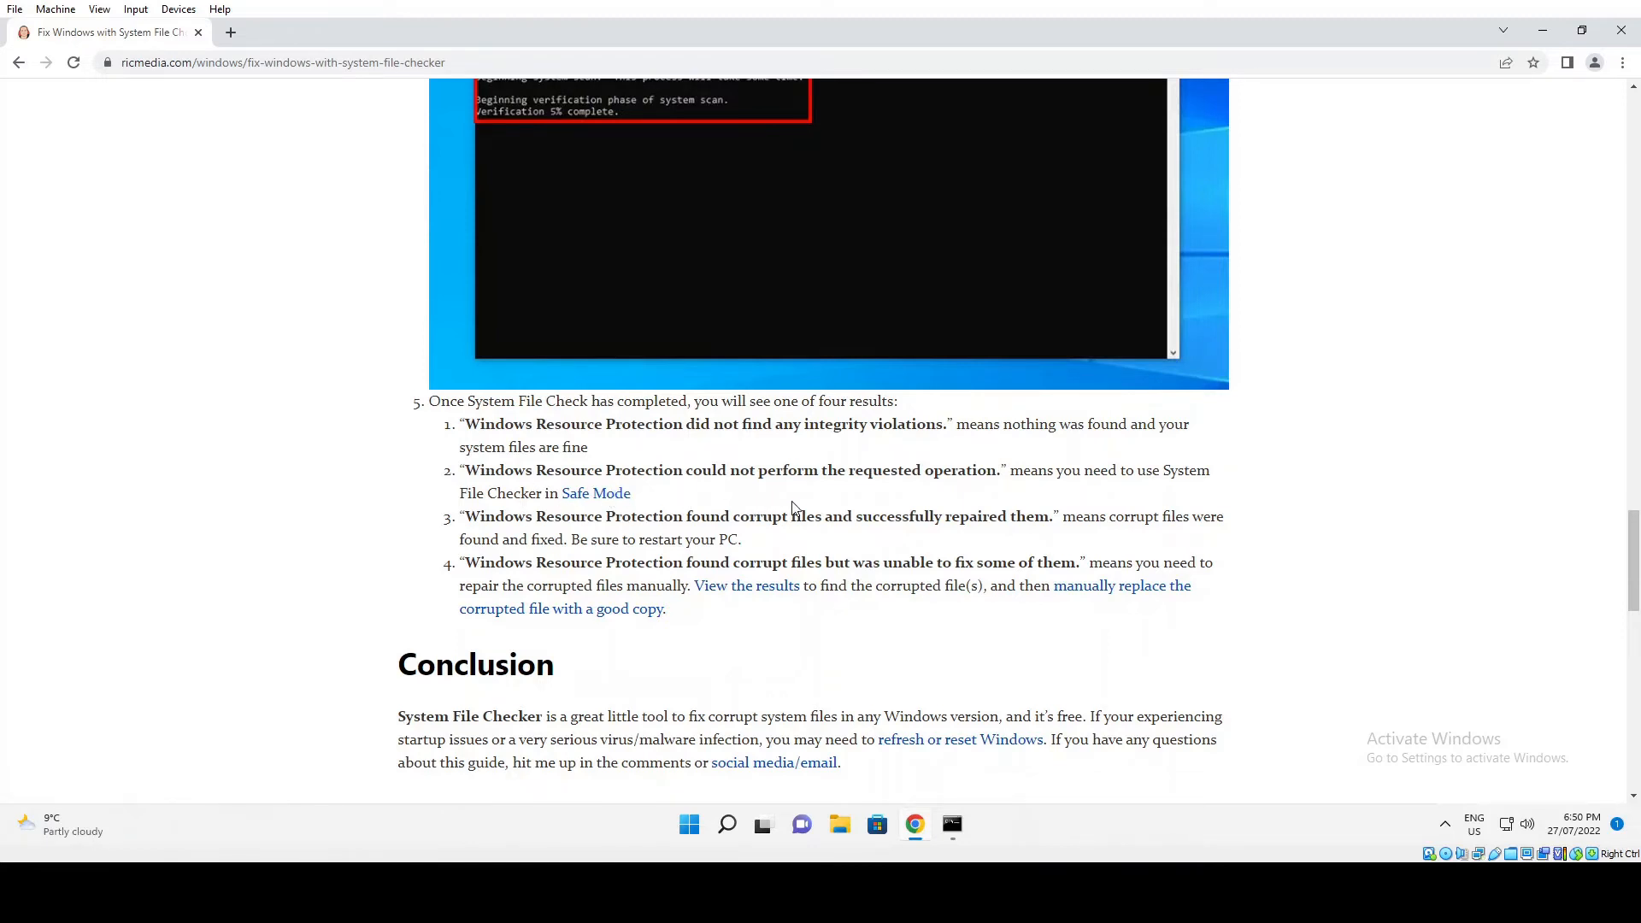
mouse_move(942, 500)
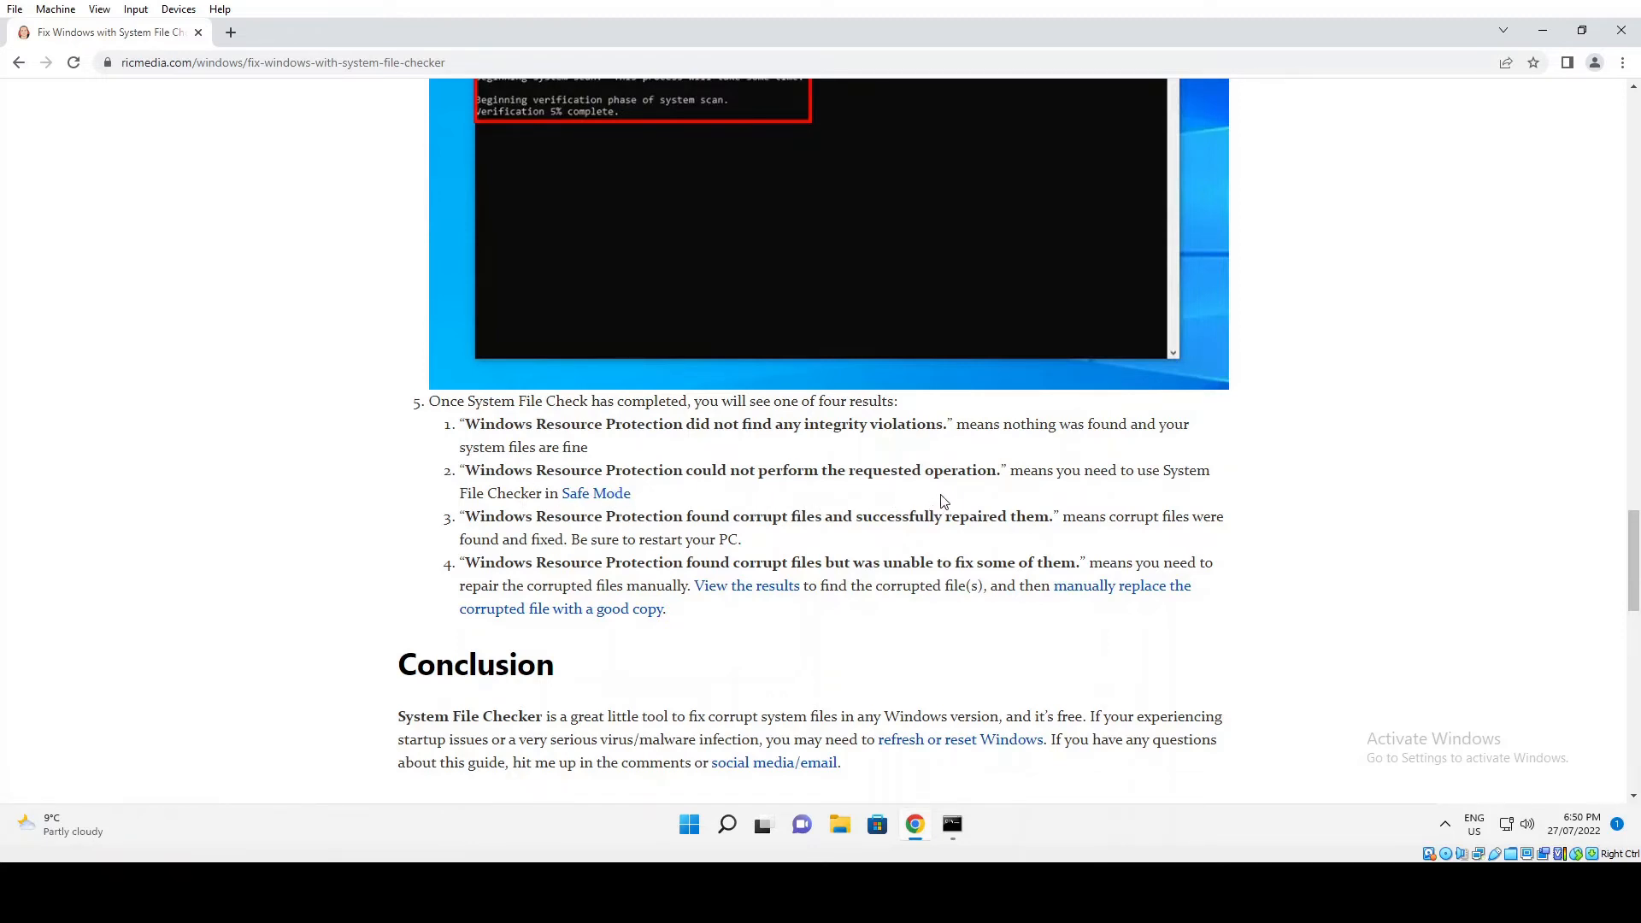
mouse_move(1008, 489)
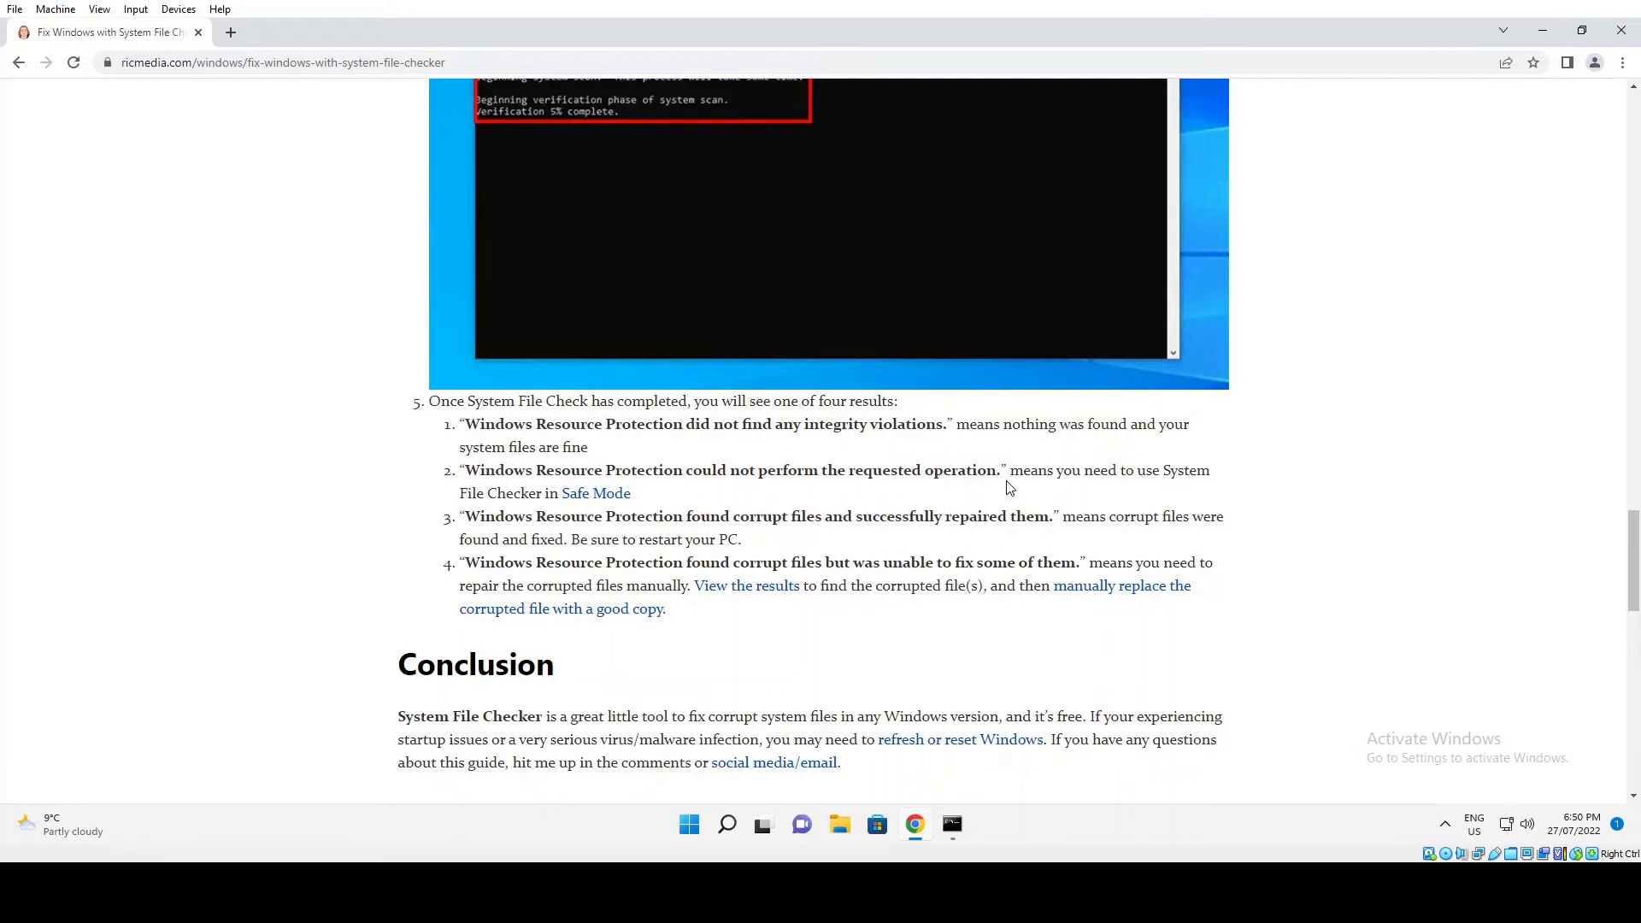
mouse_move(908, 489)
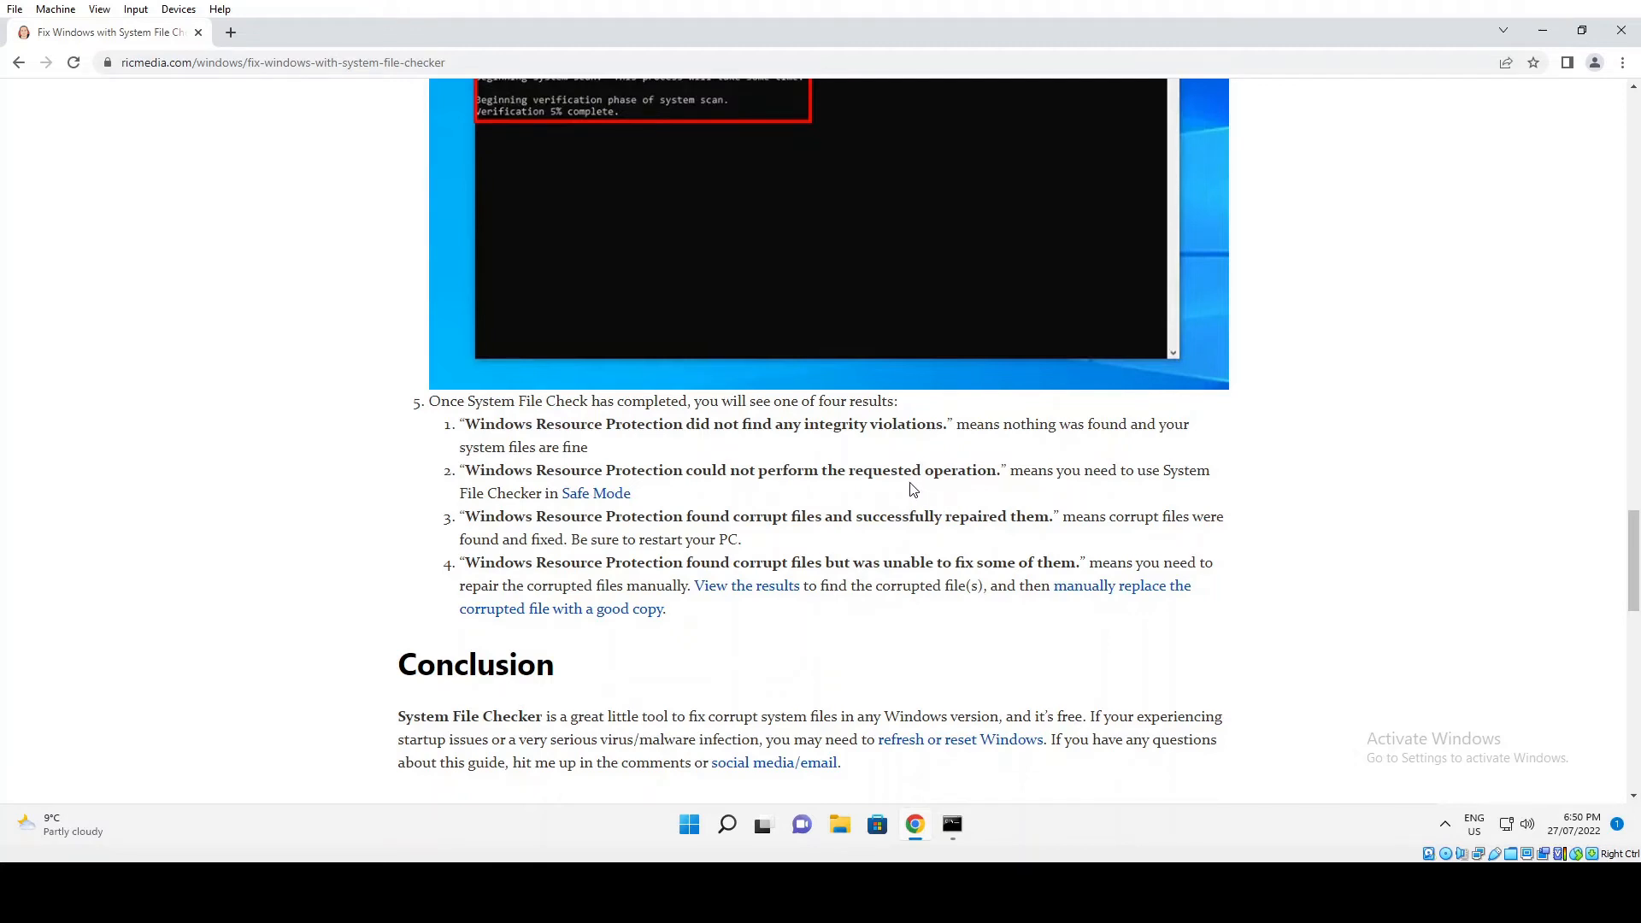
mouse_move(847, 497)
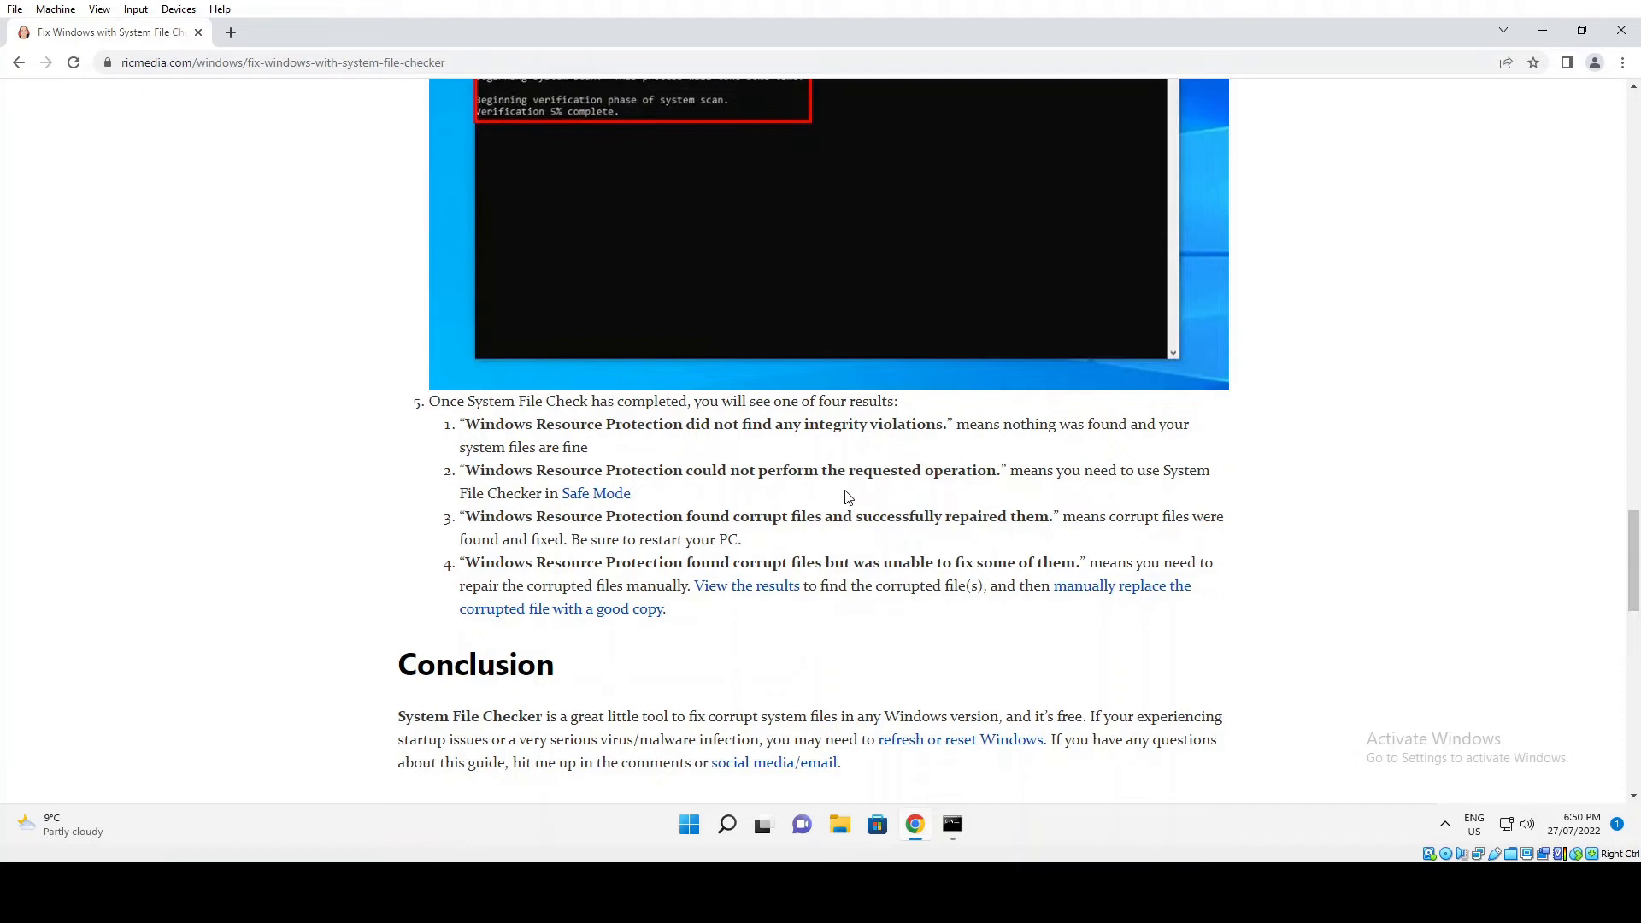
mouse_move(596, 493)
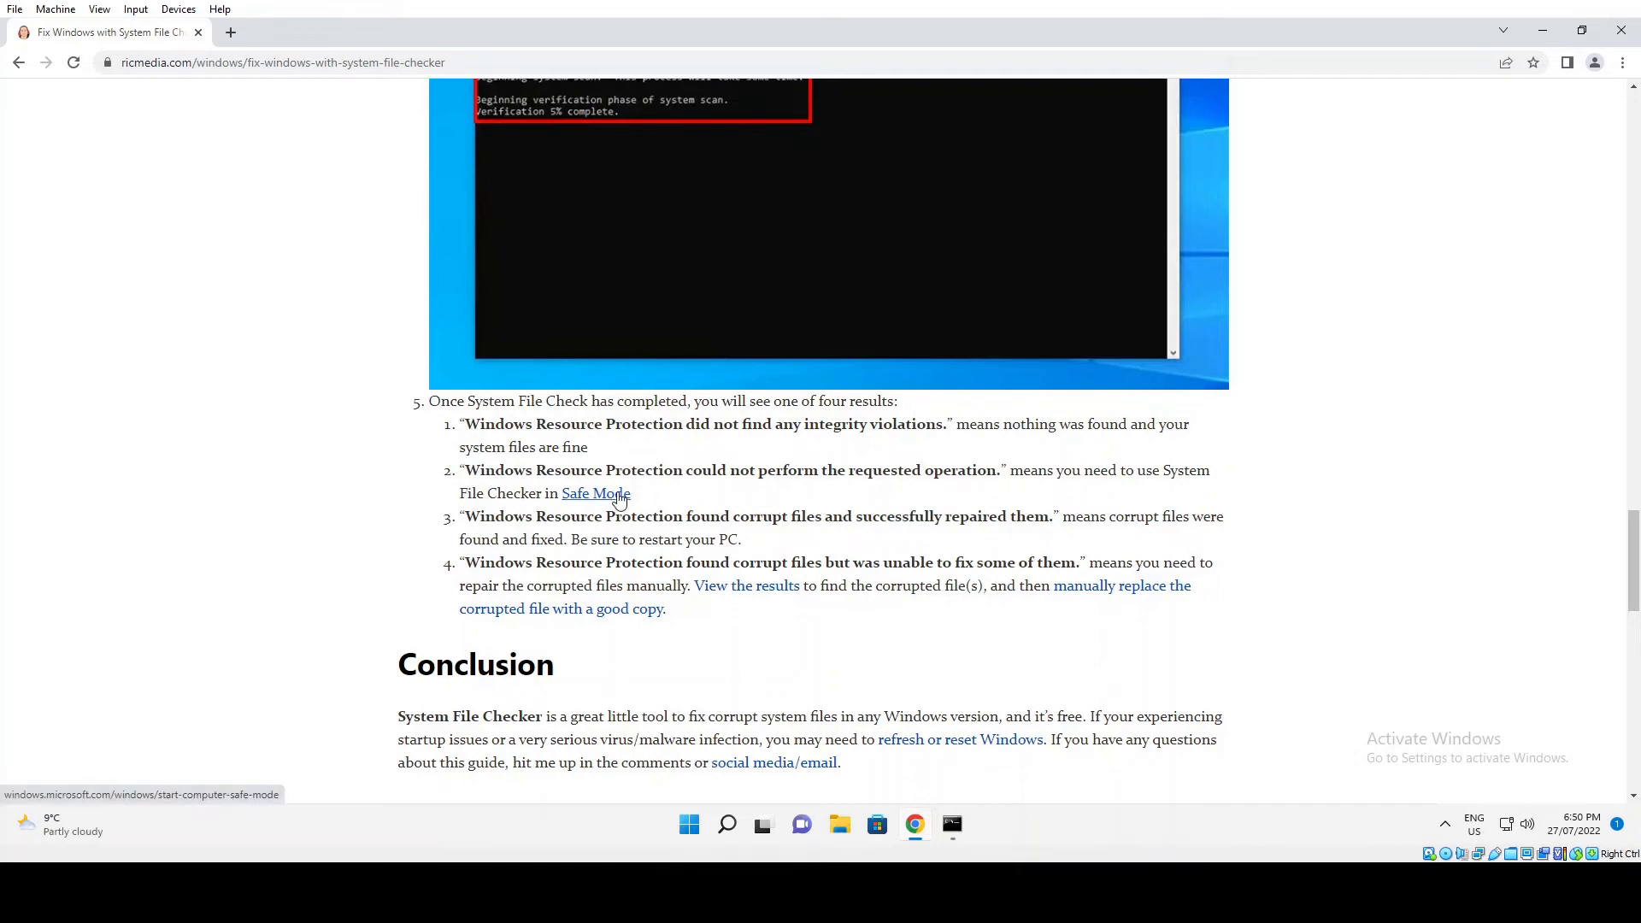
mouse_move(700, 493)
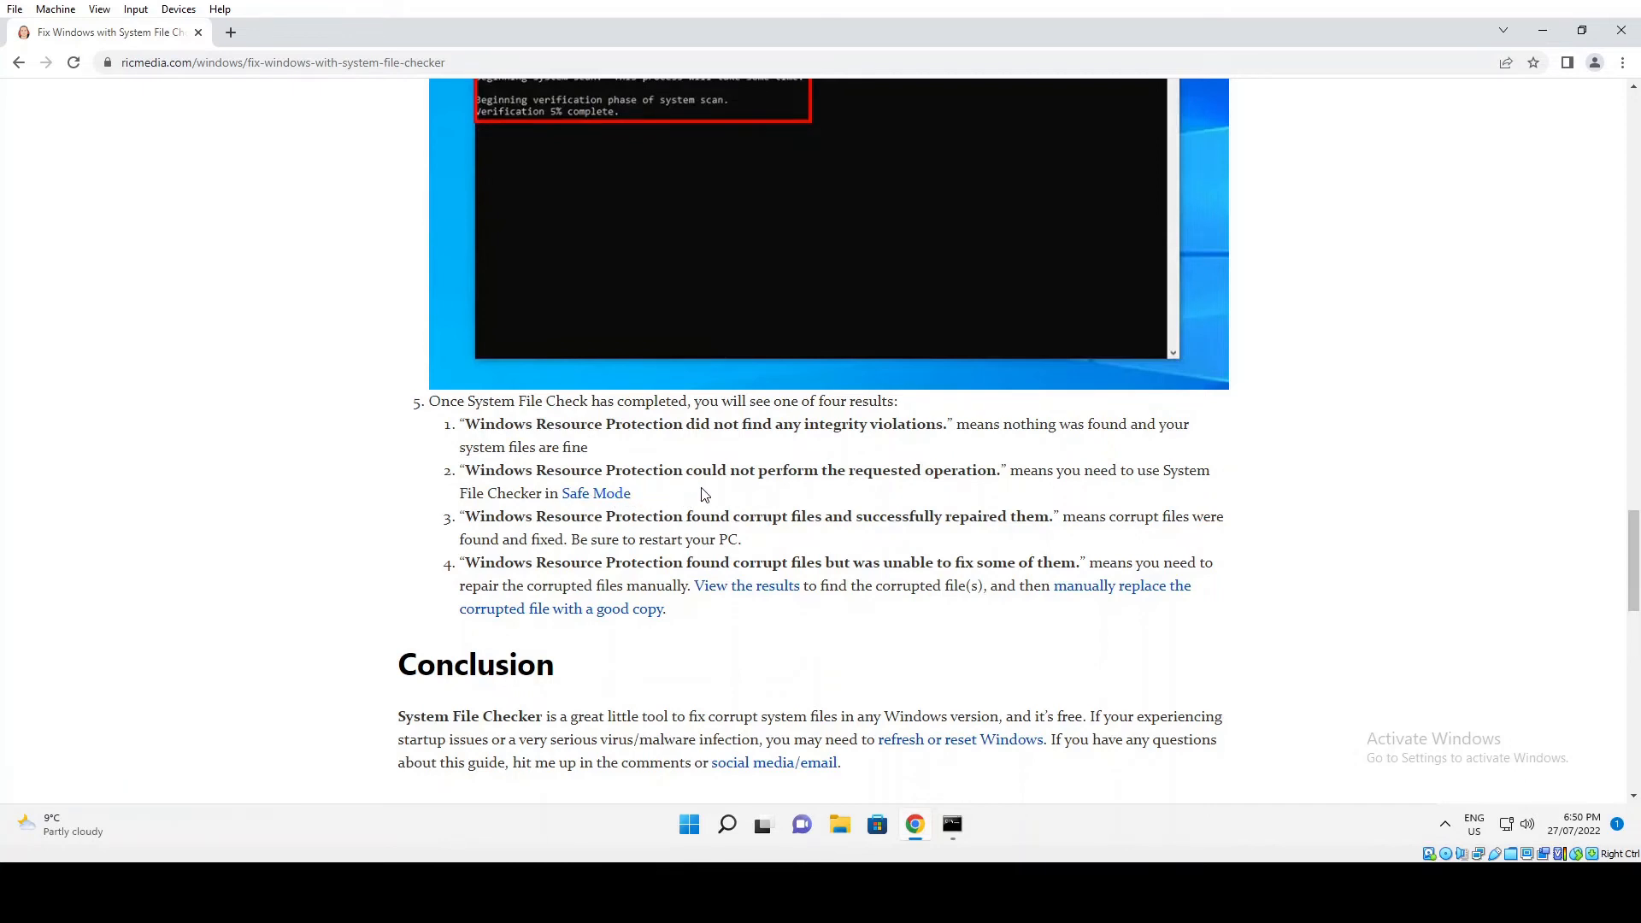
mouse_move(635, 545)
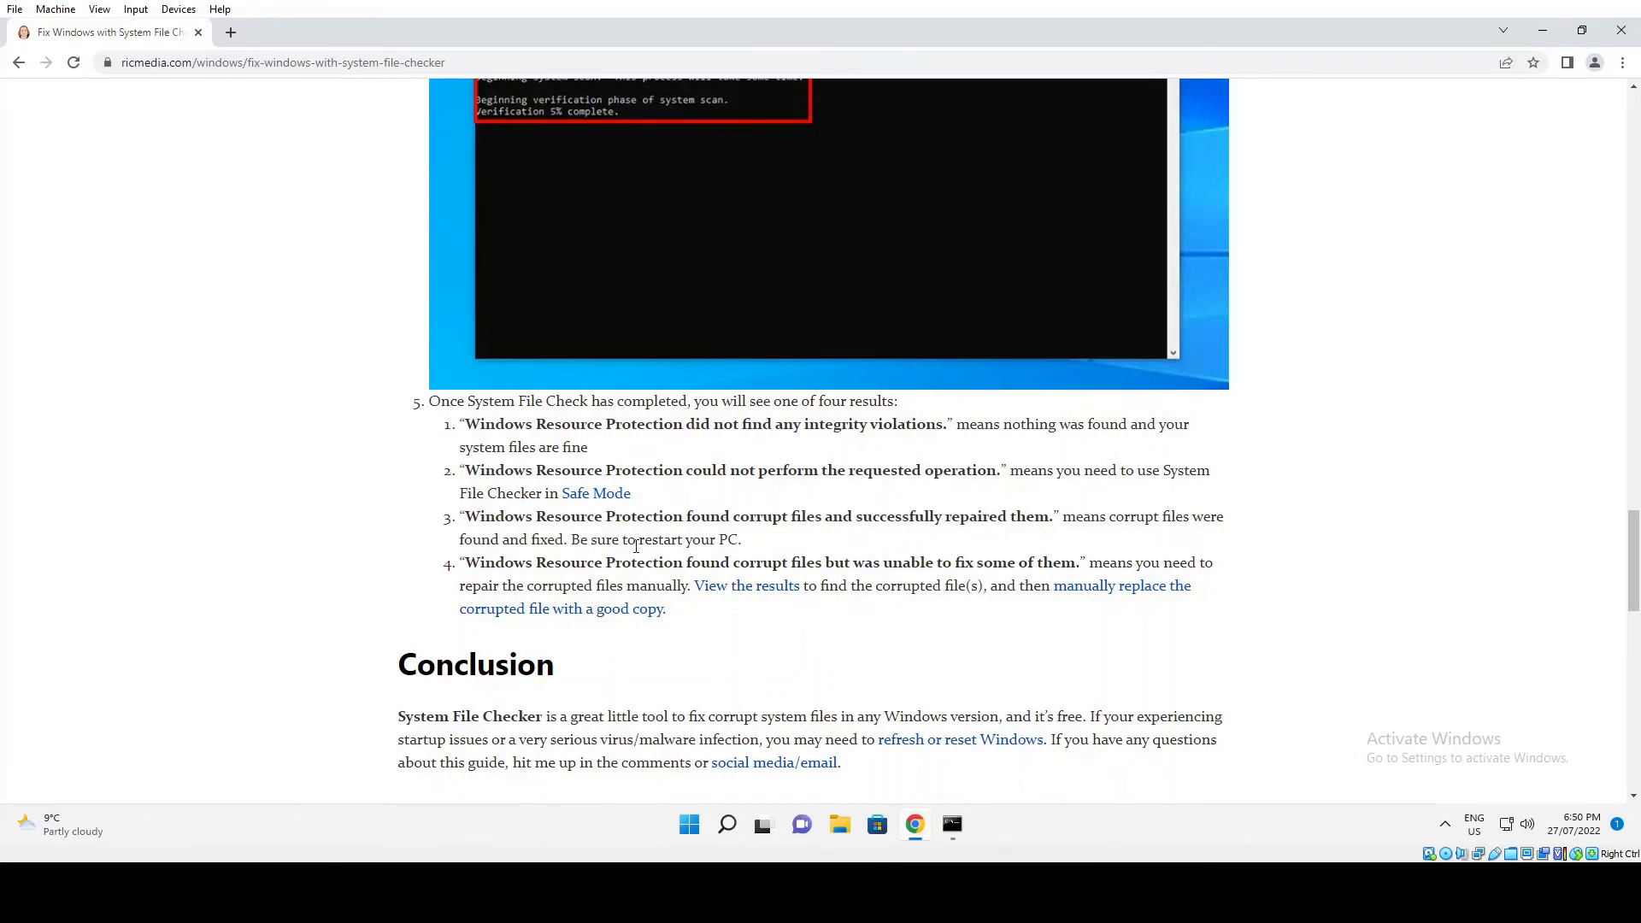
mouse_move(729, 536)
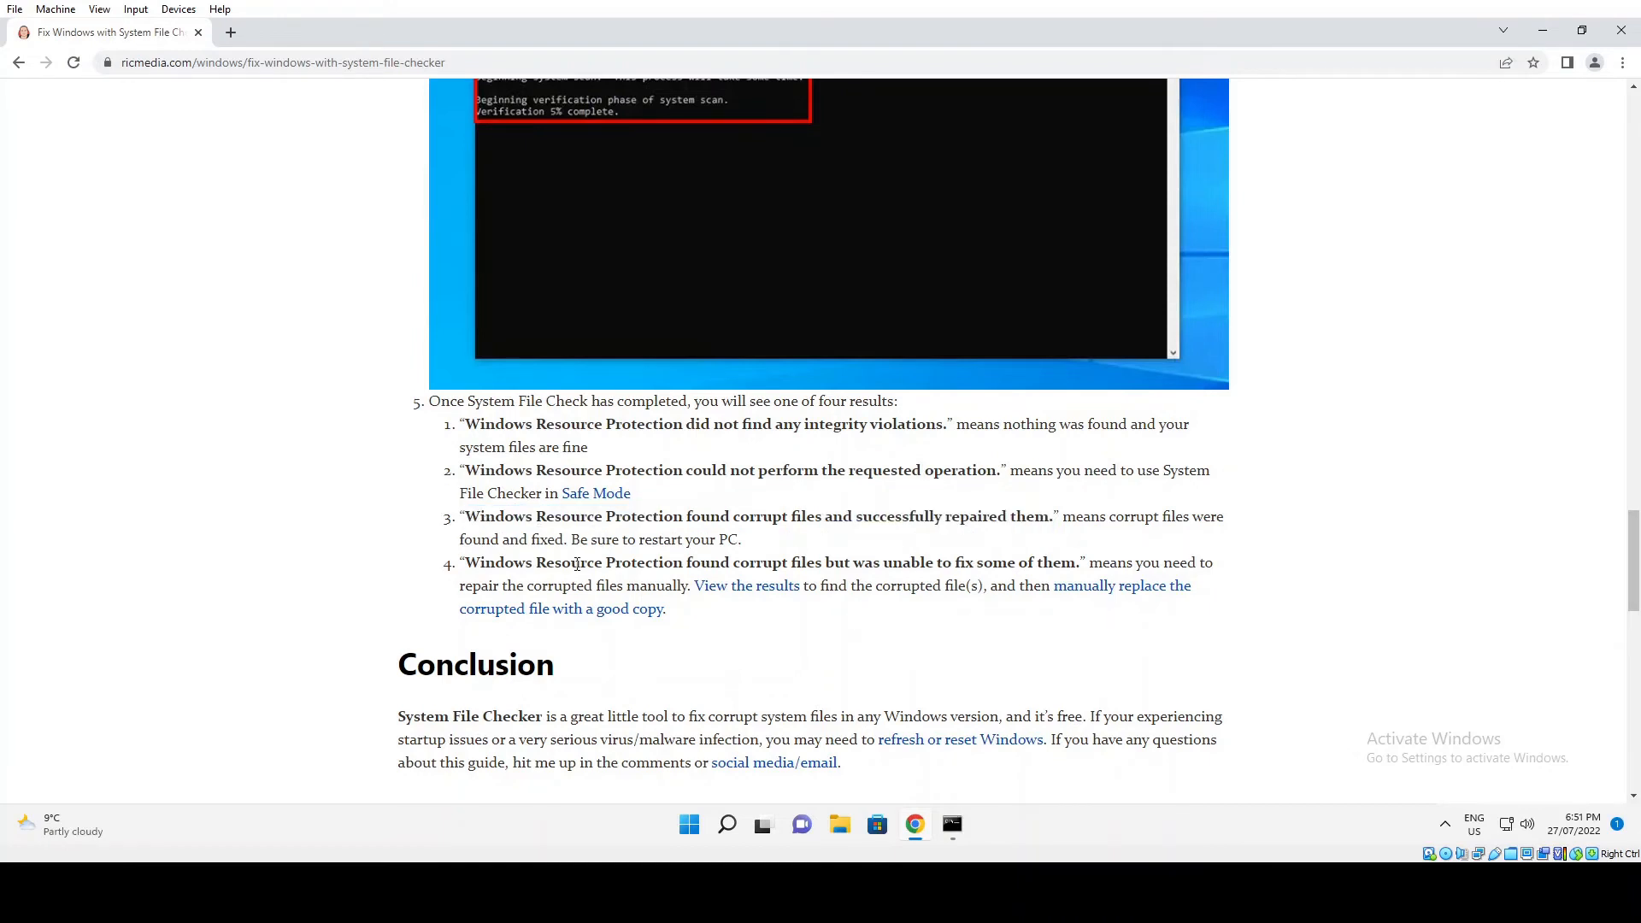
mouse_move(774, 643)
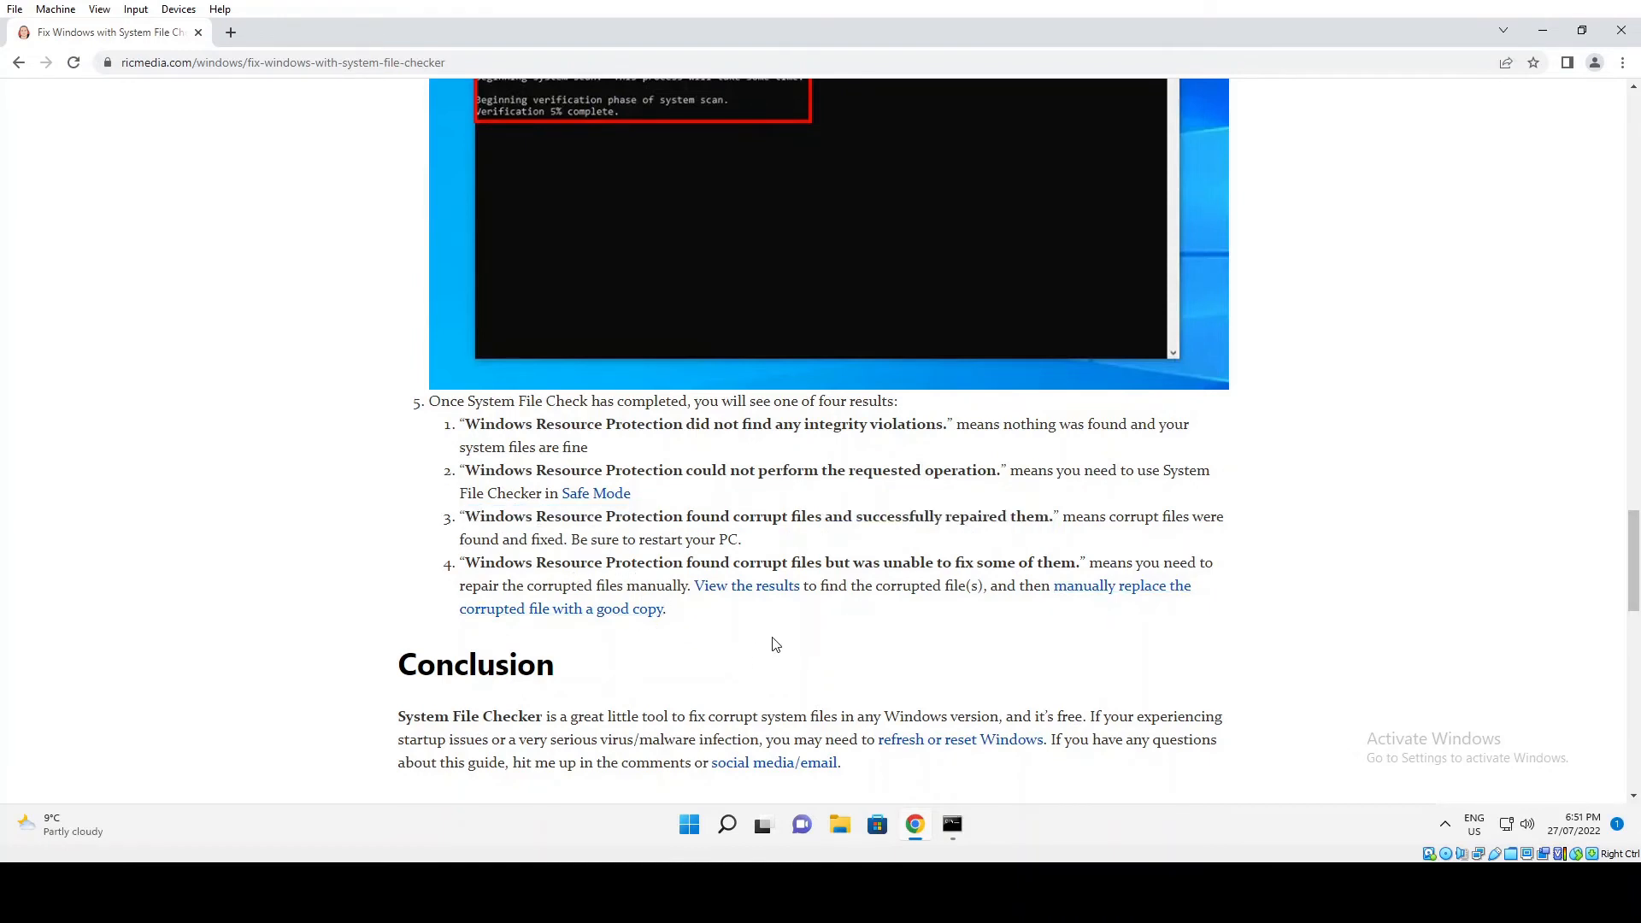
mouse_move(963, 632)
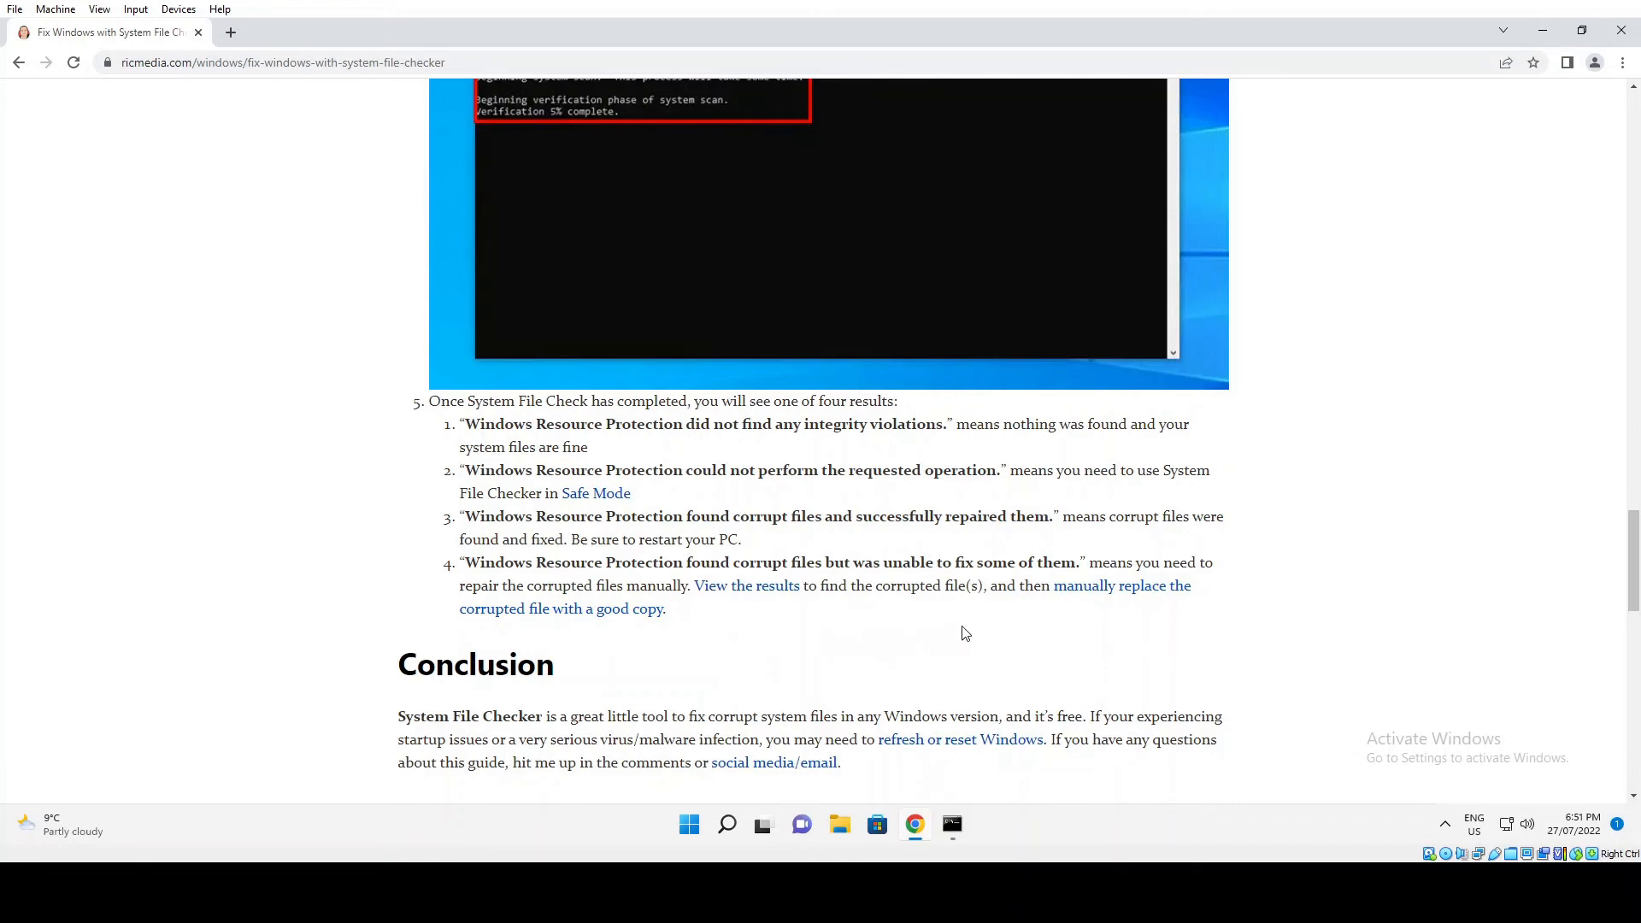
mouse_move(1008, 643)
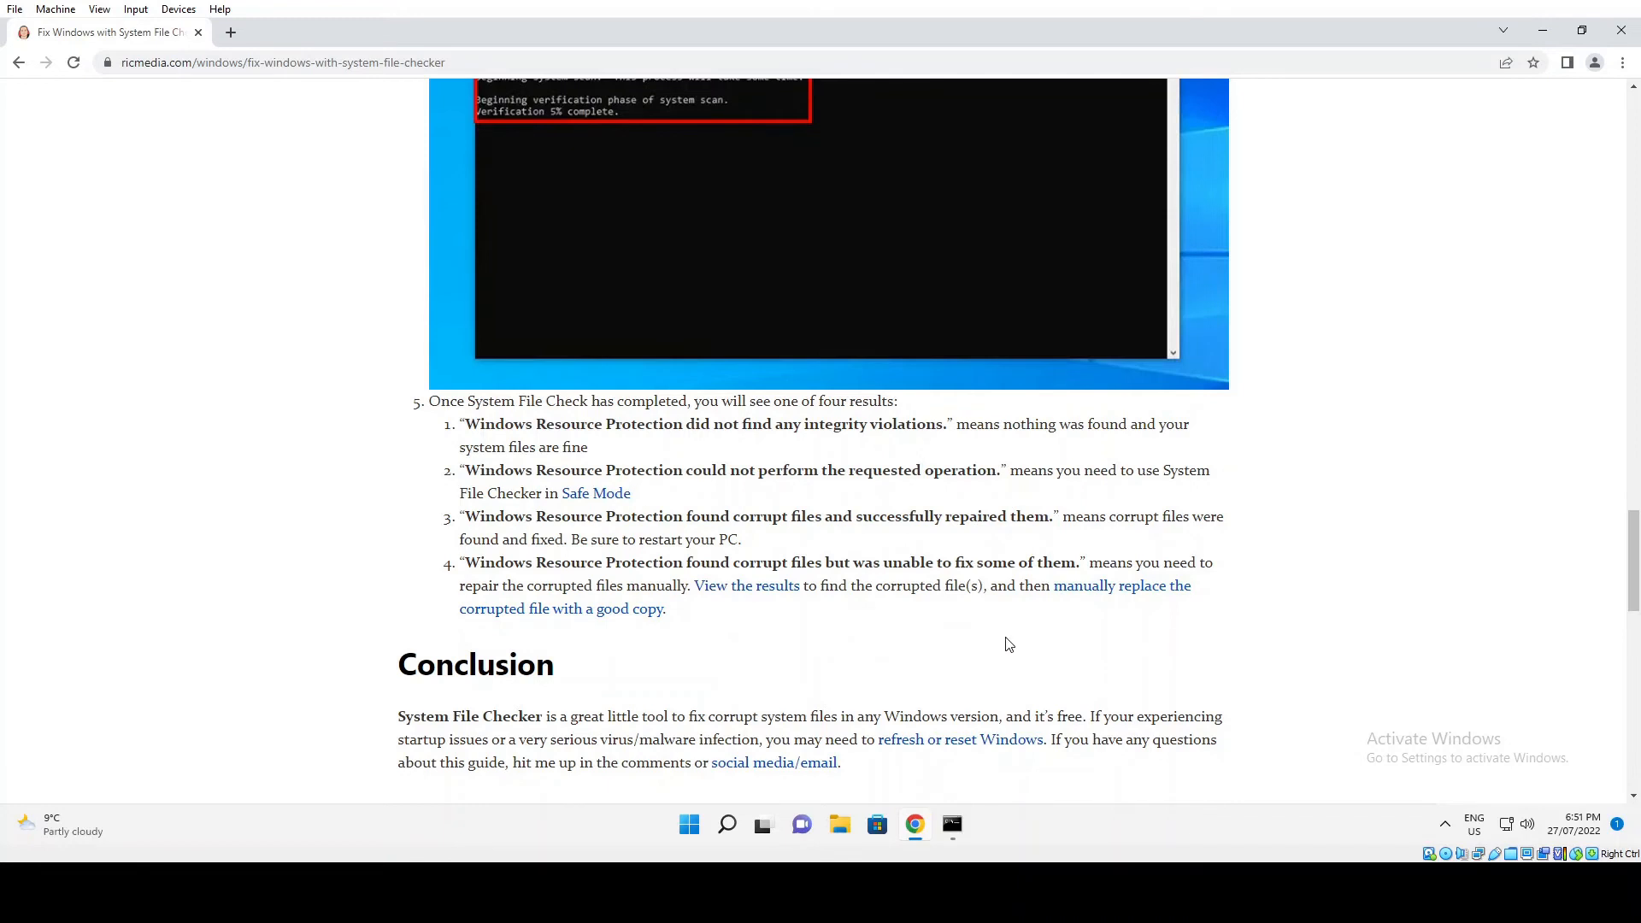
mouse_move(954, 647)
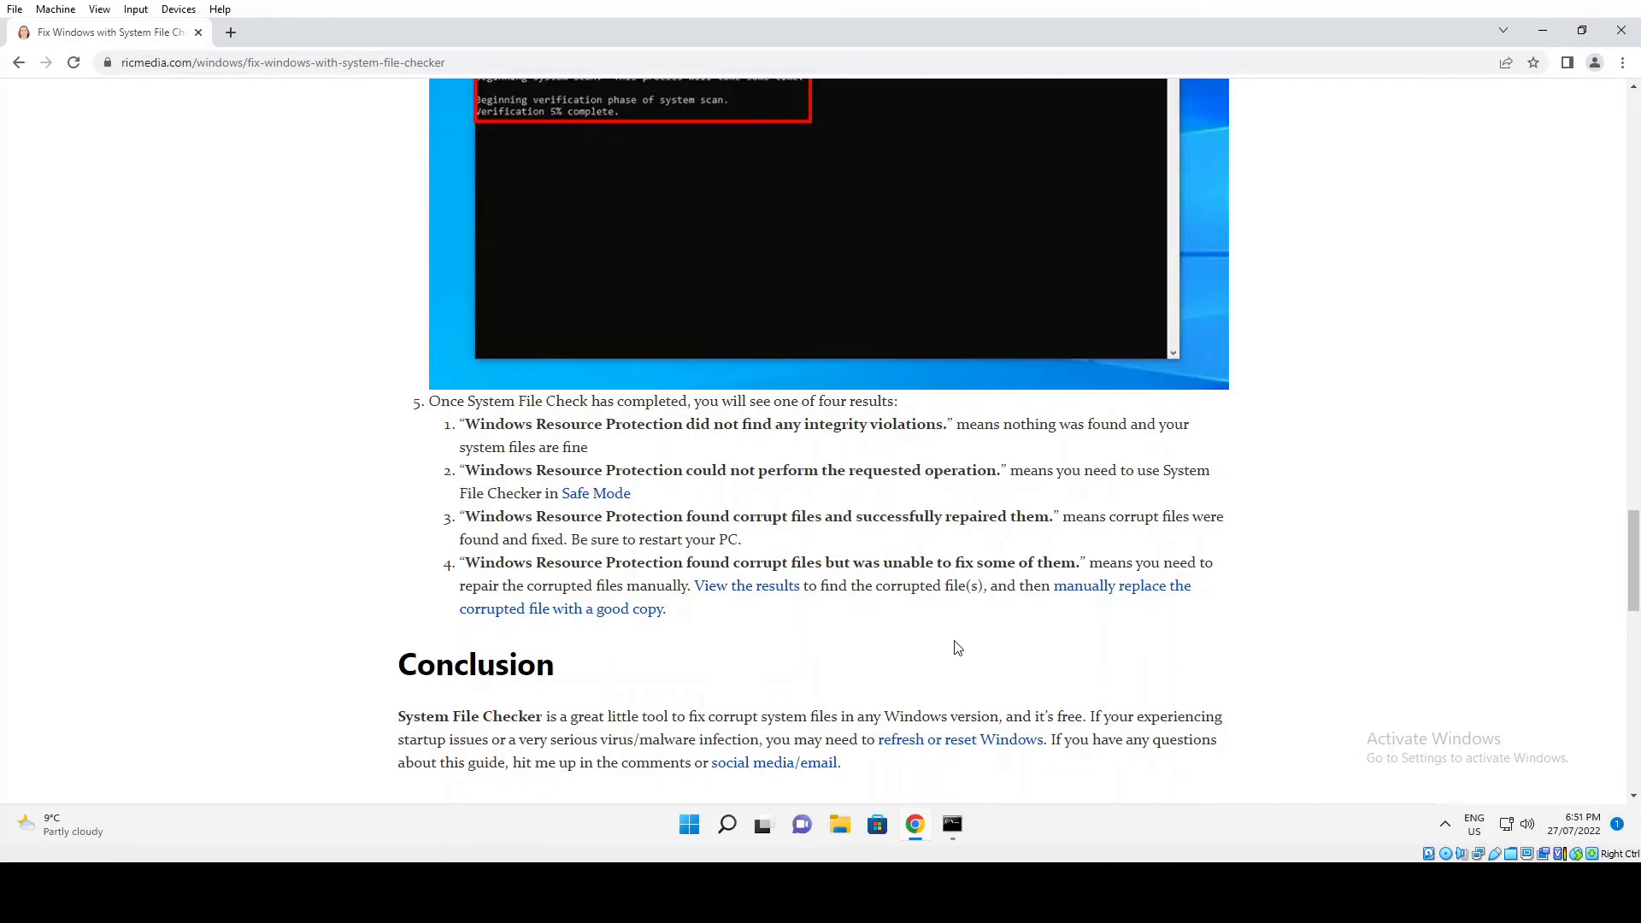
mouse_move(888, 643)
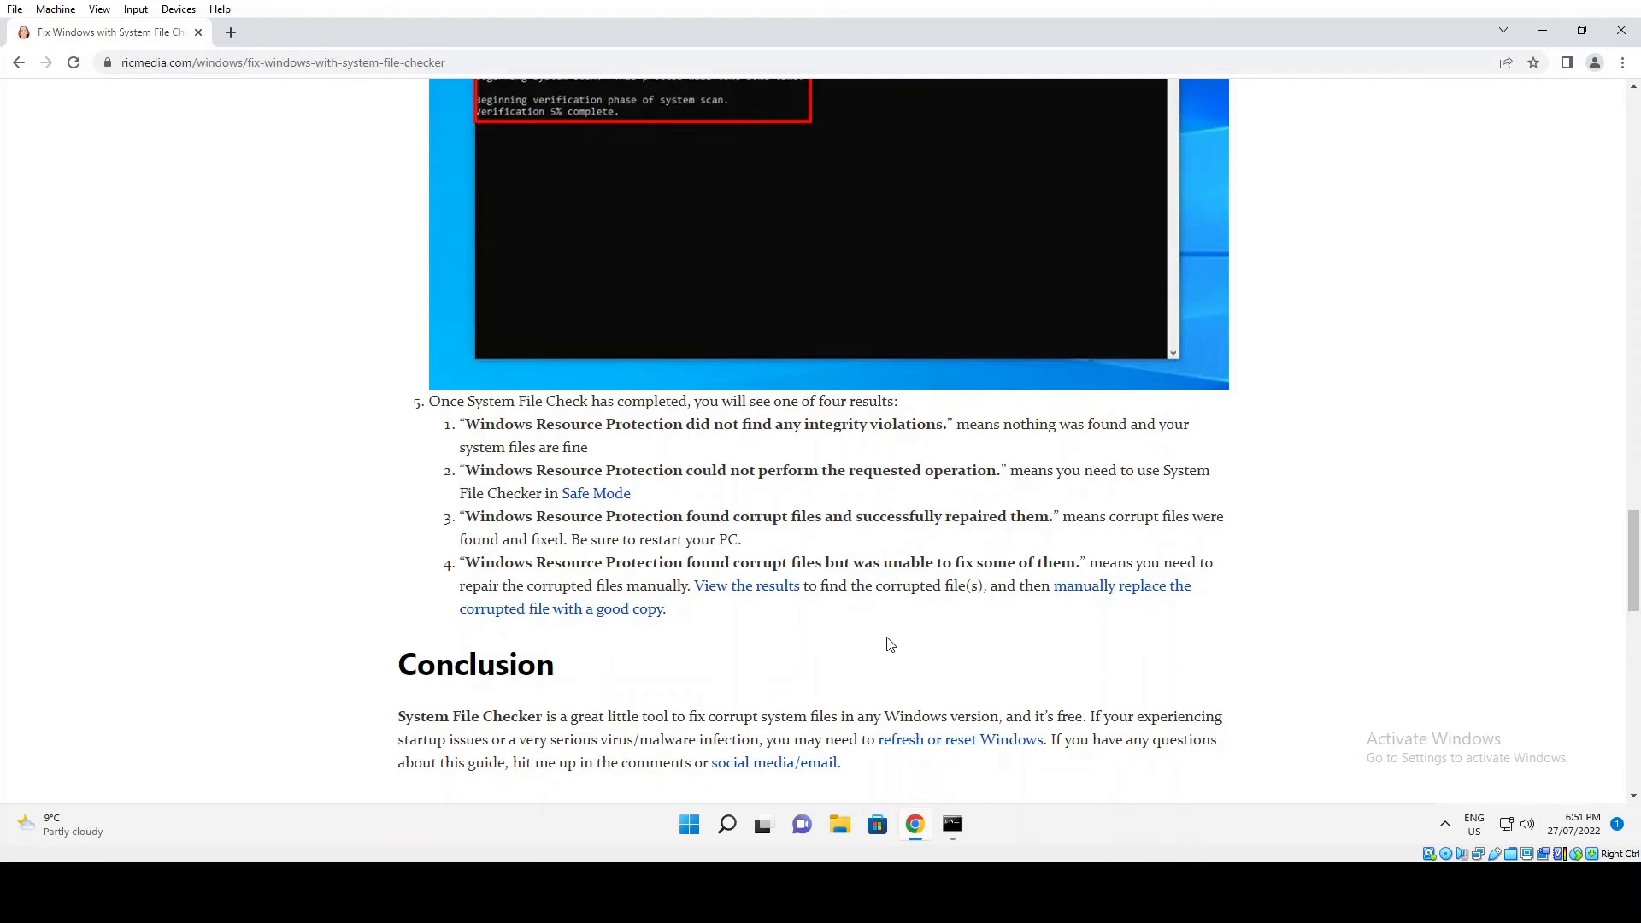
mouse_move(810, 639)
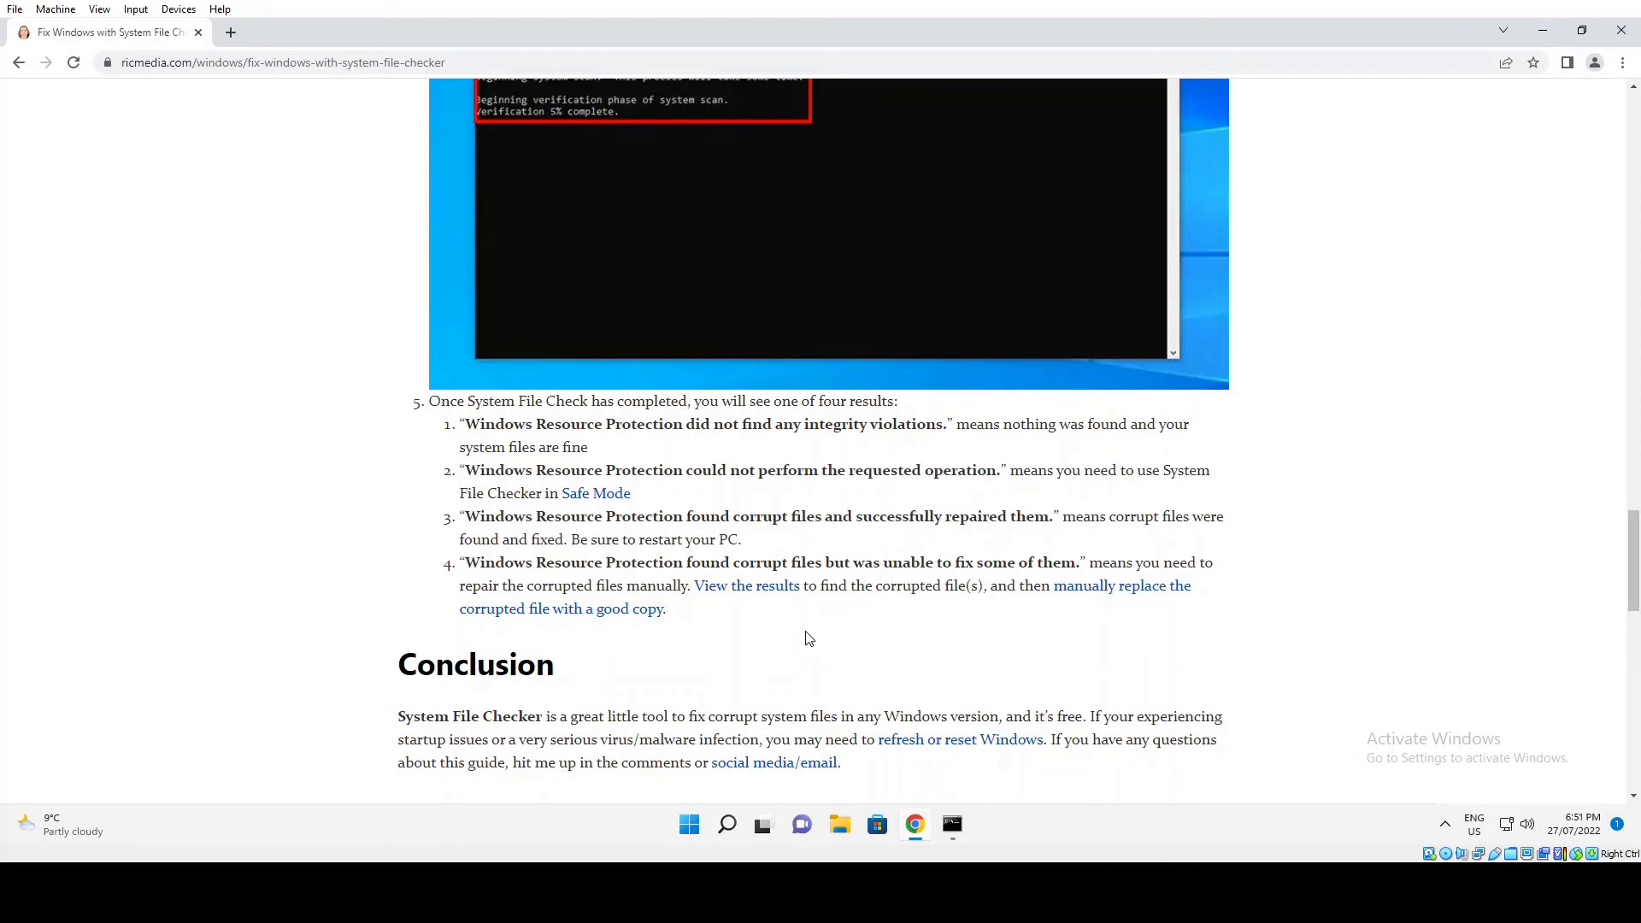
mouse_move(821, 638)
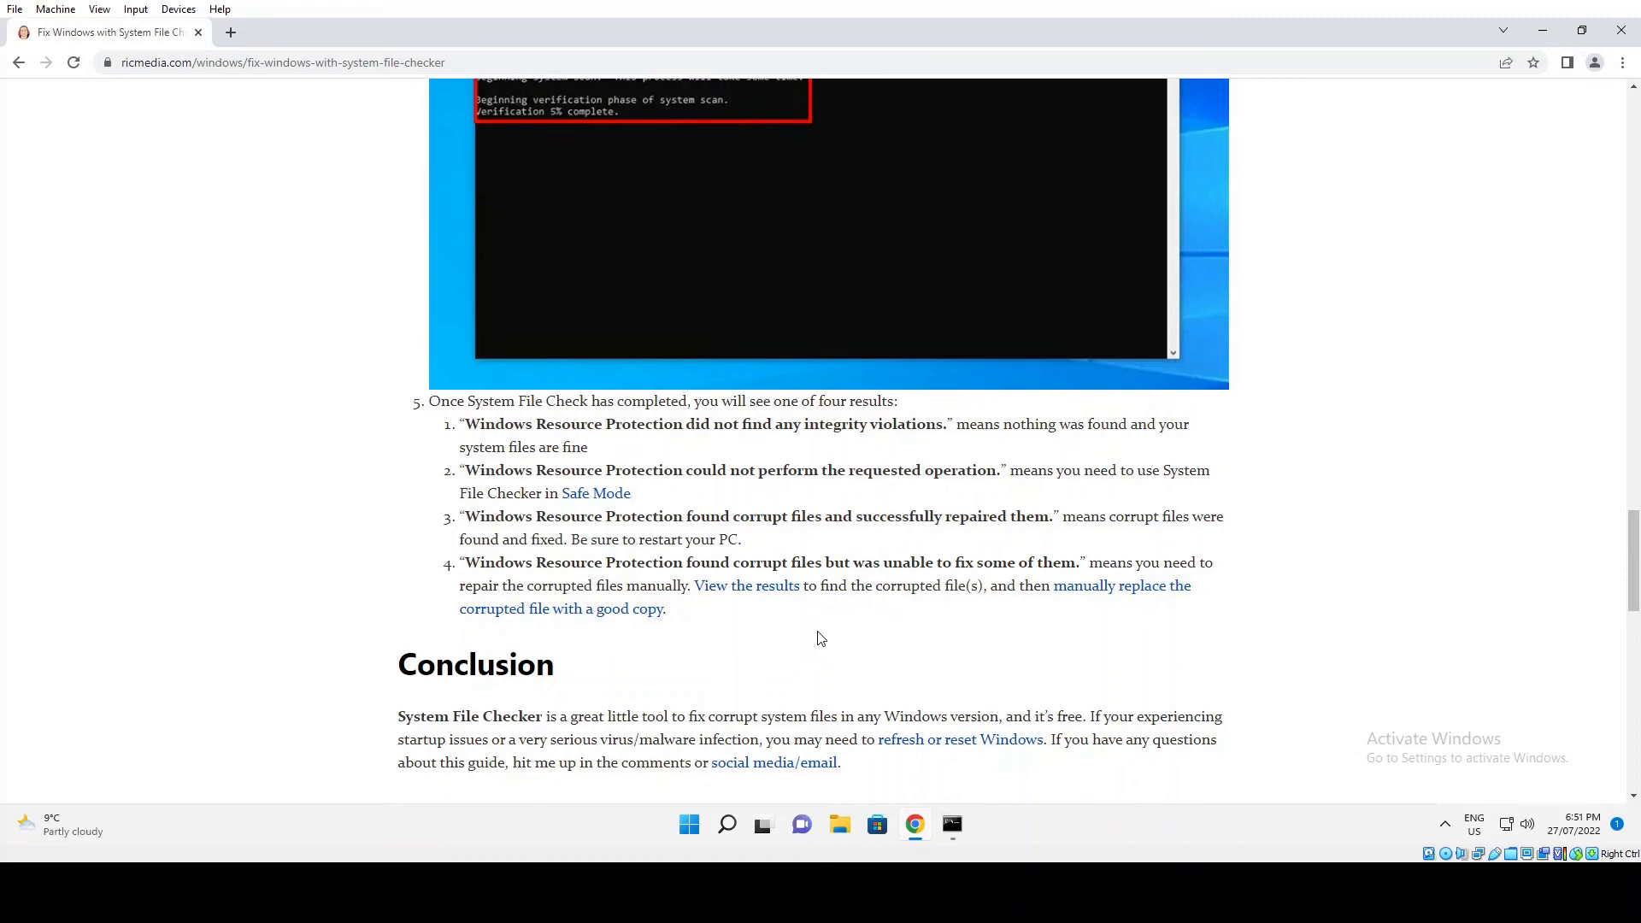
mouse_move(805, 640)
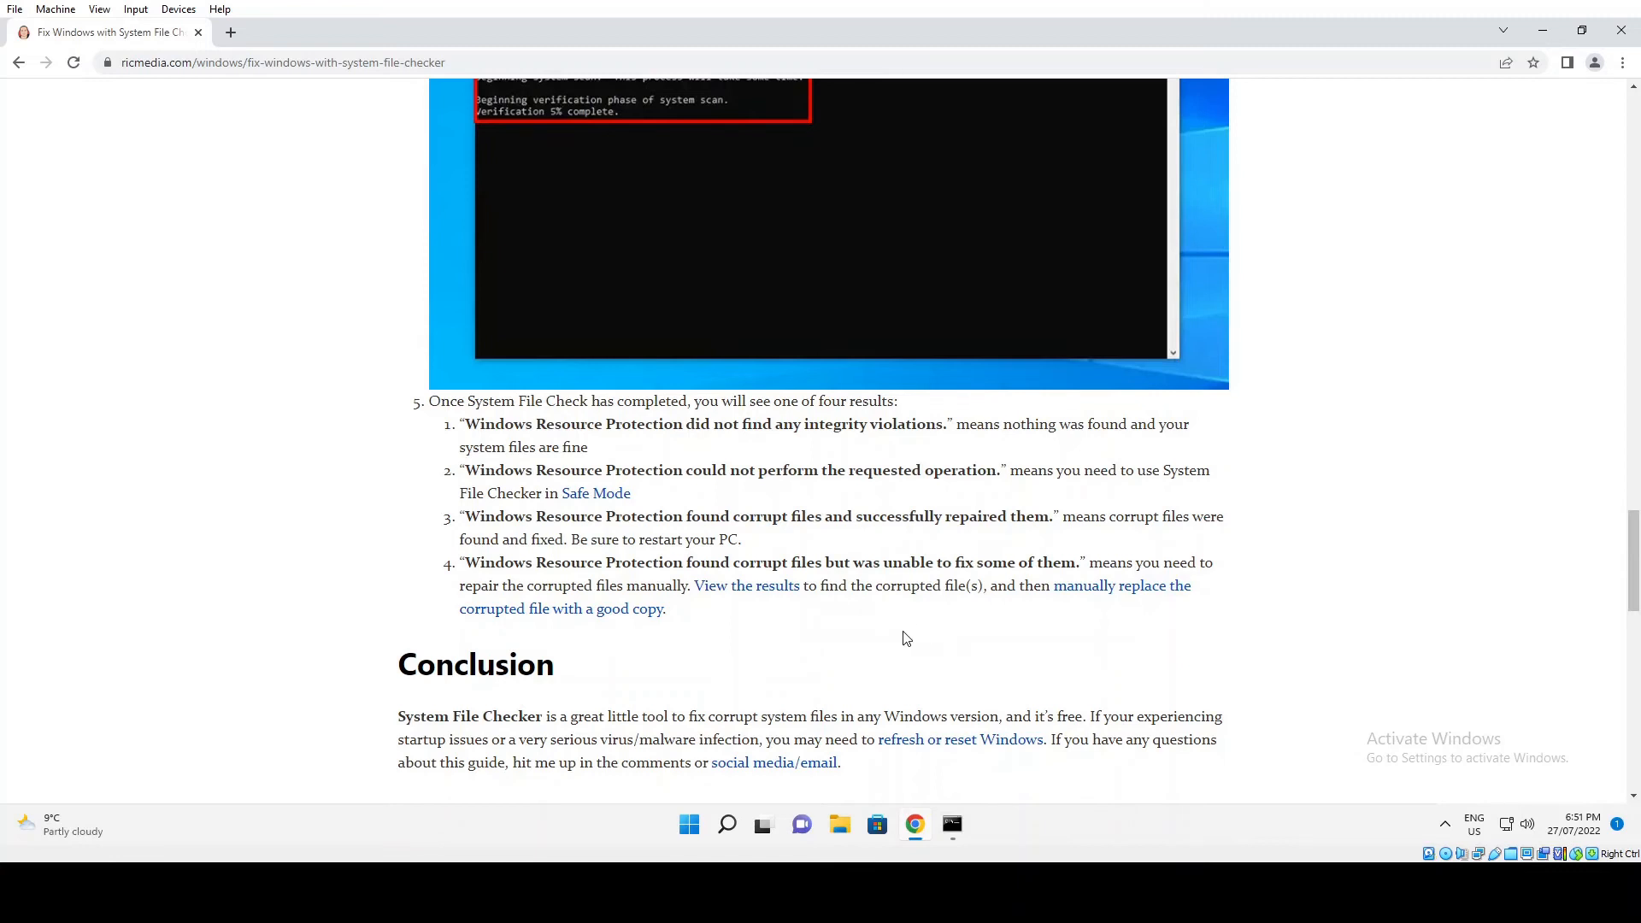
mouse_move(788, 632)
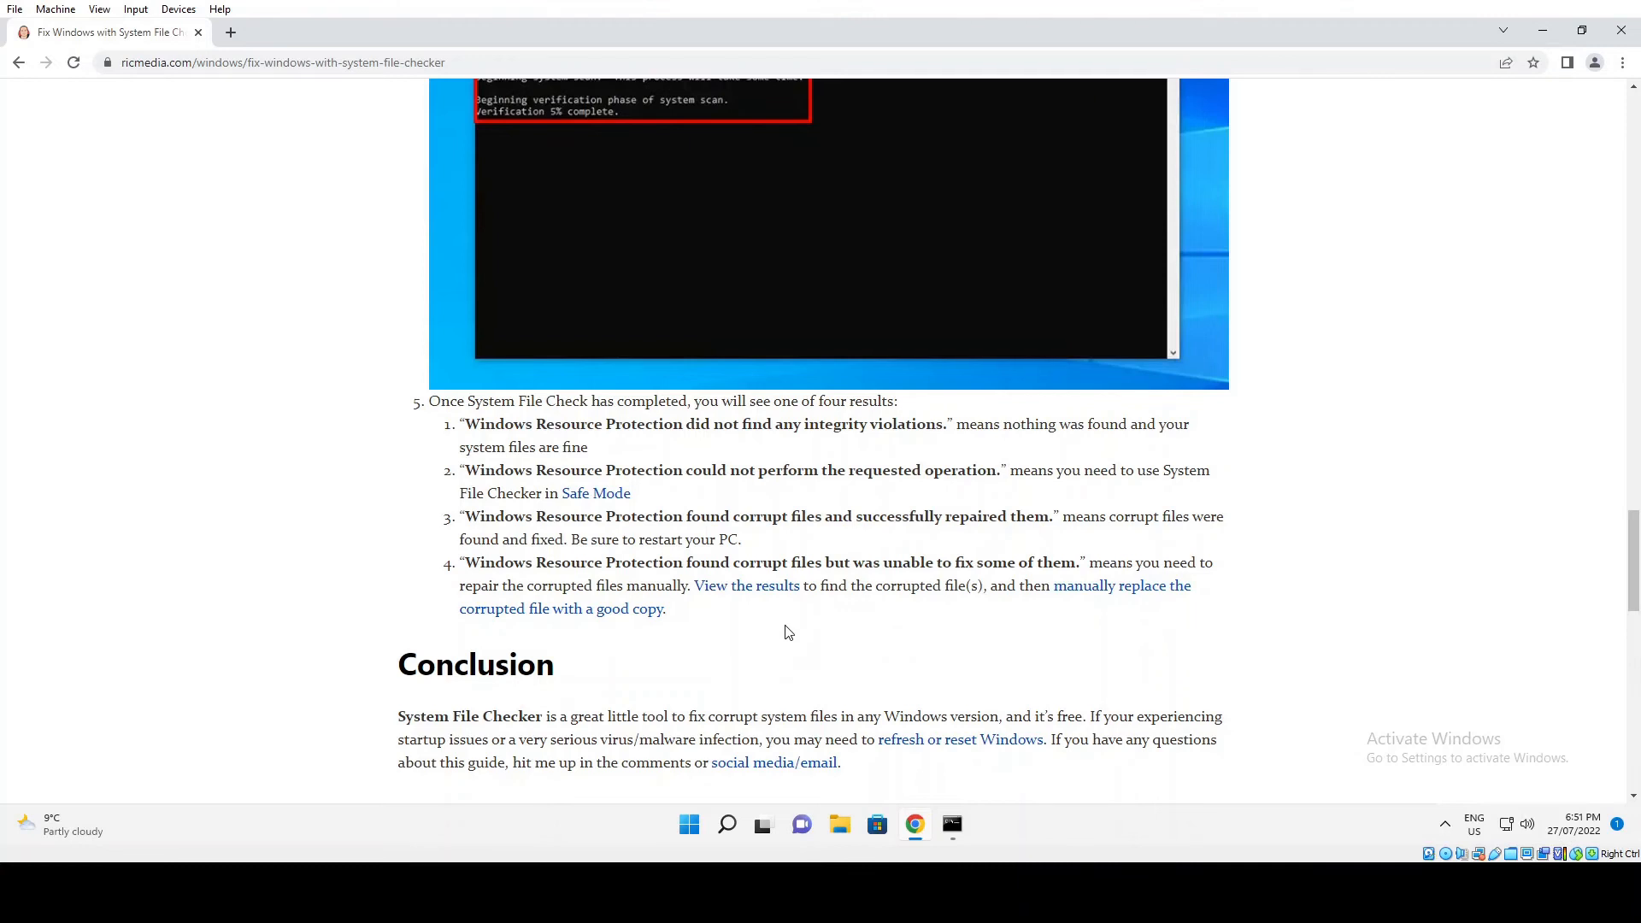
mouse_move(769, 632)
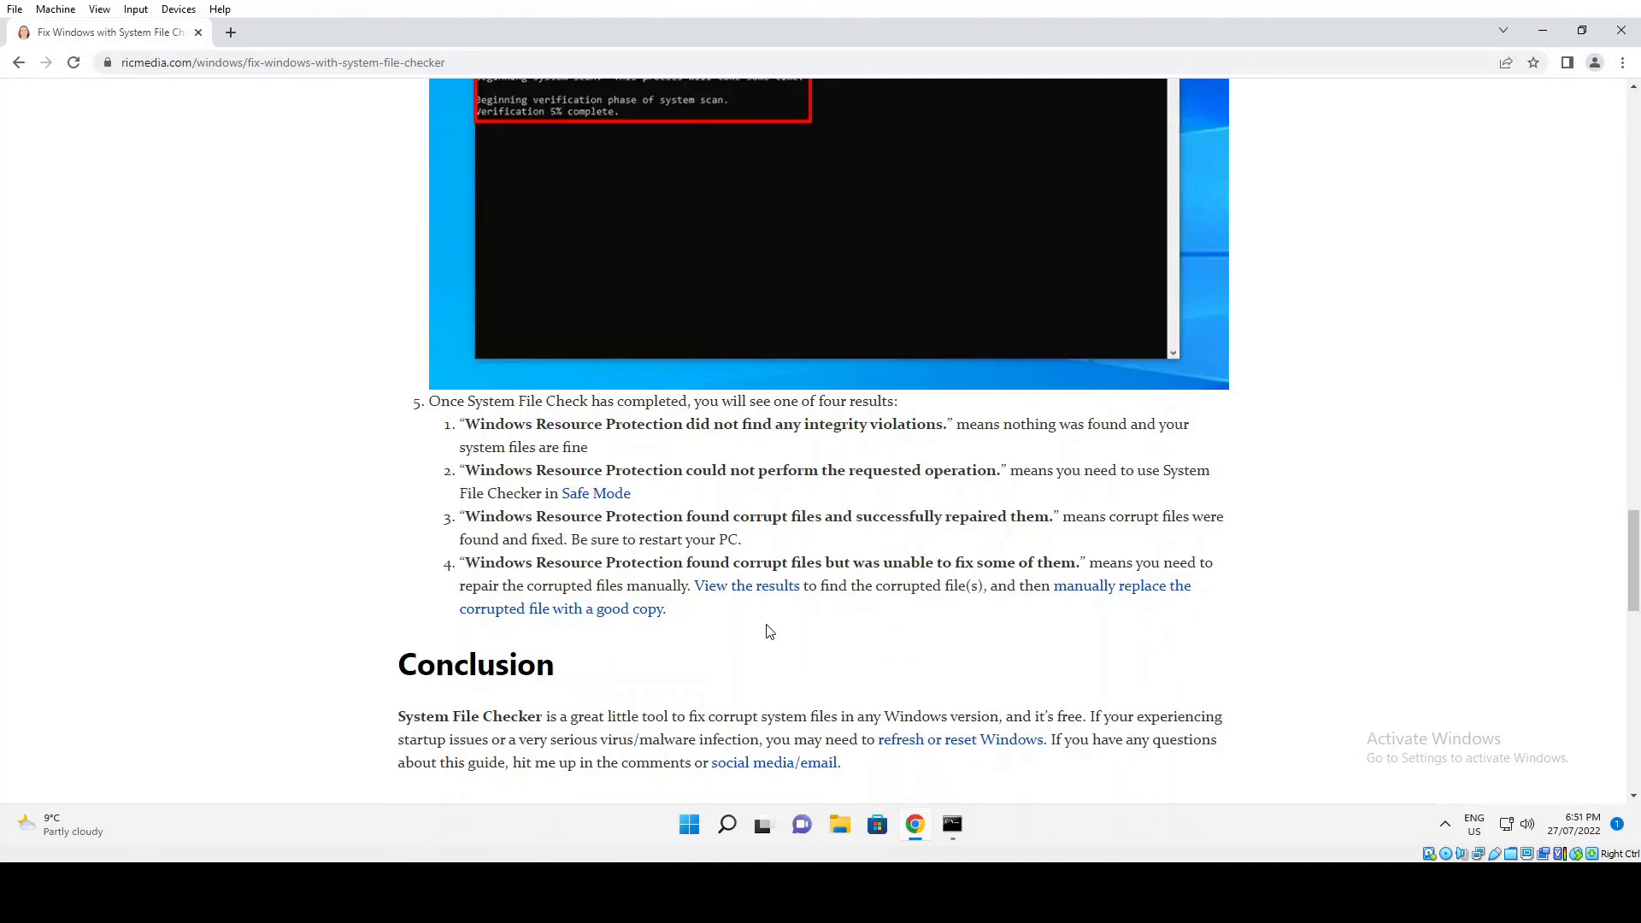
mouse_move(938, 624)
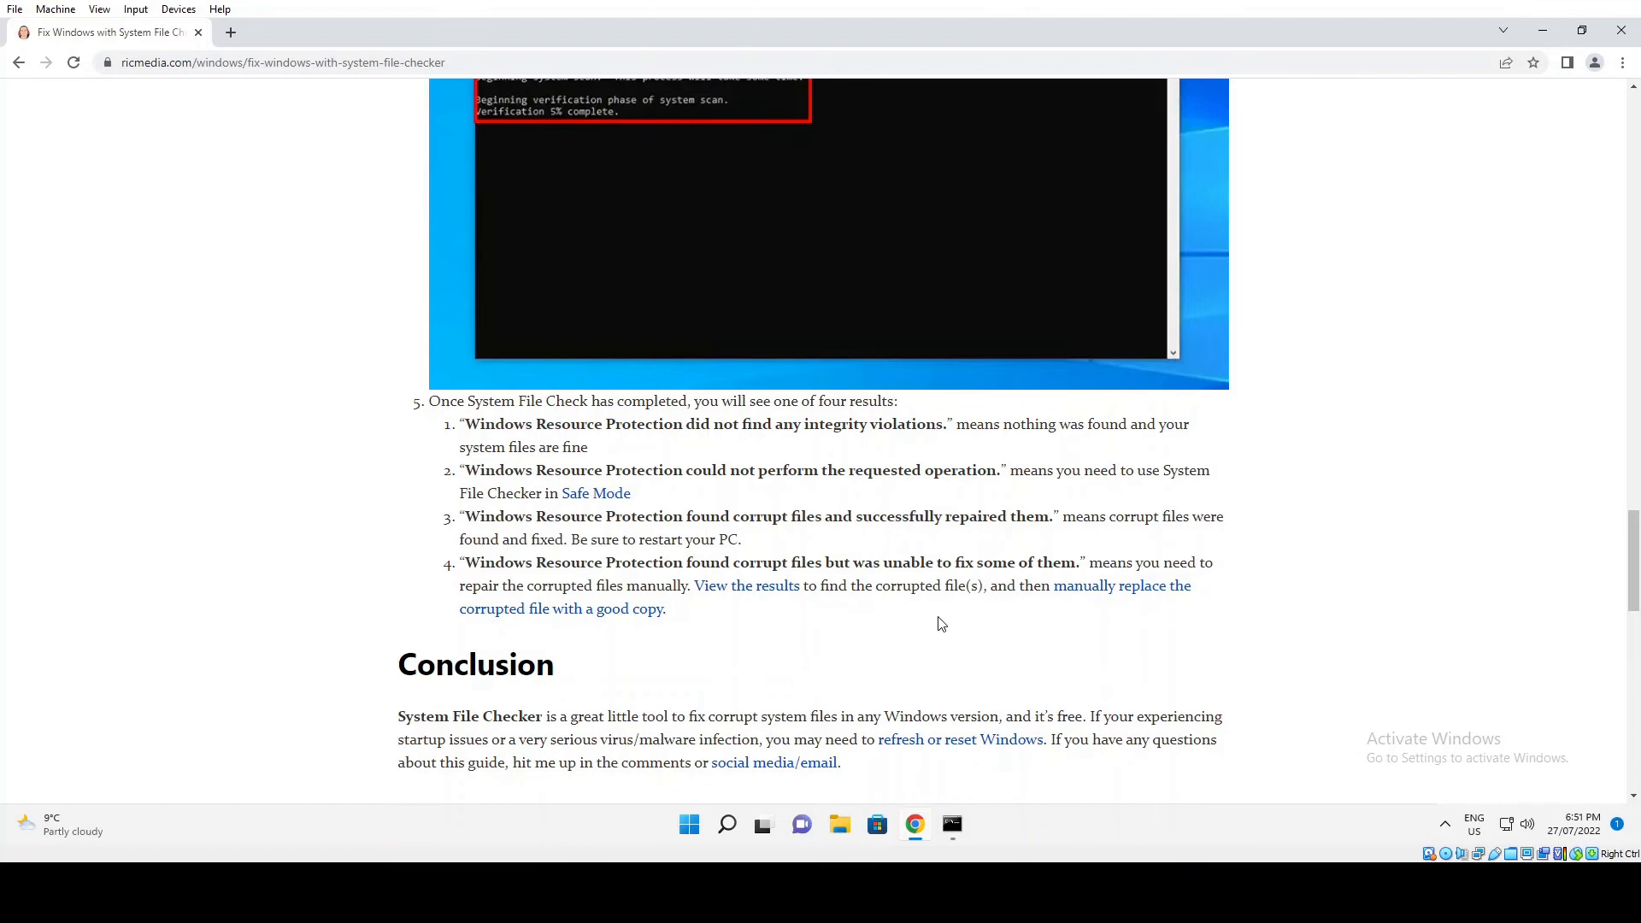
mouse_move(915, 607)
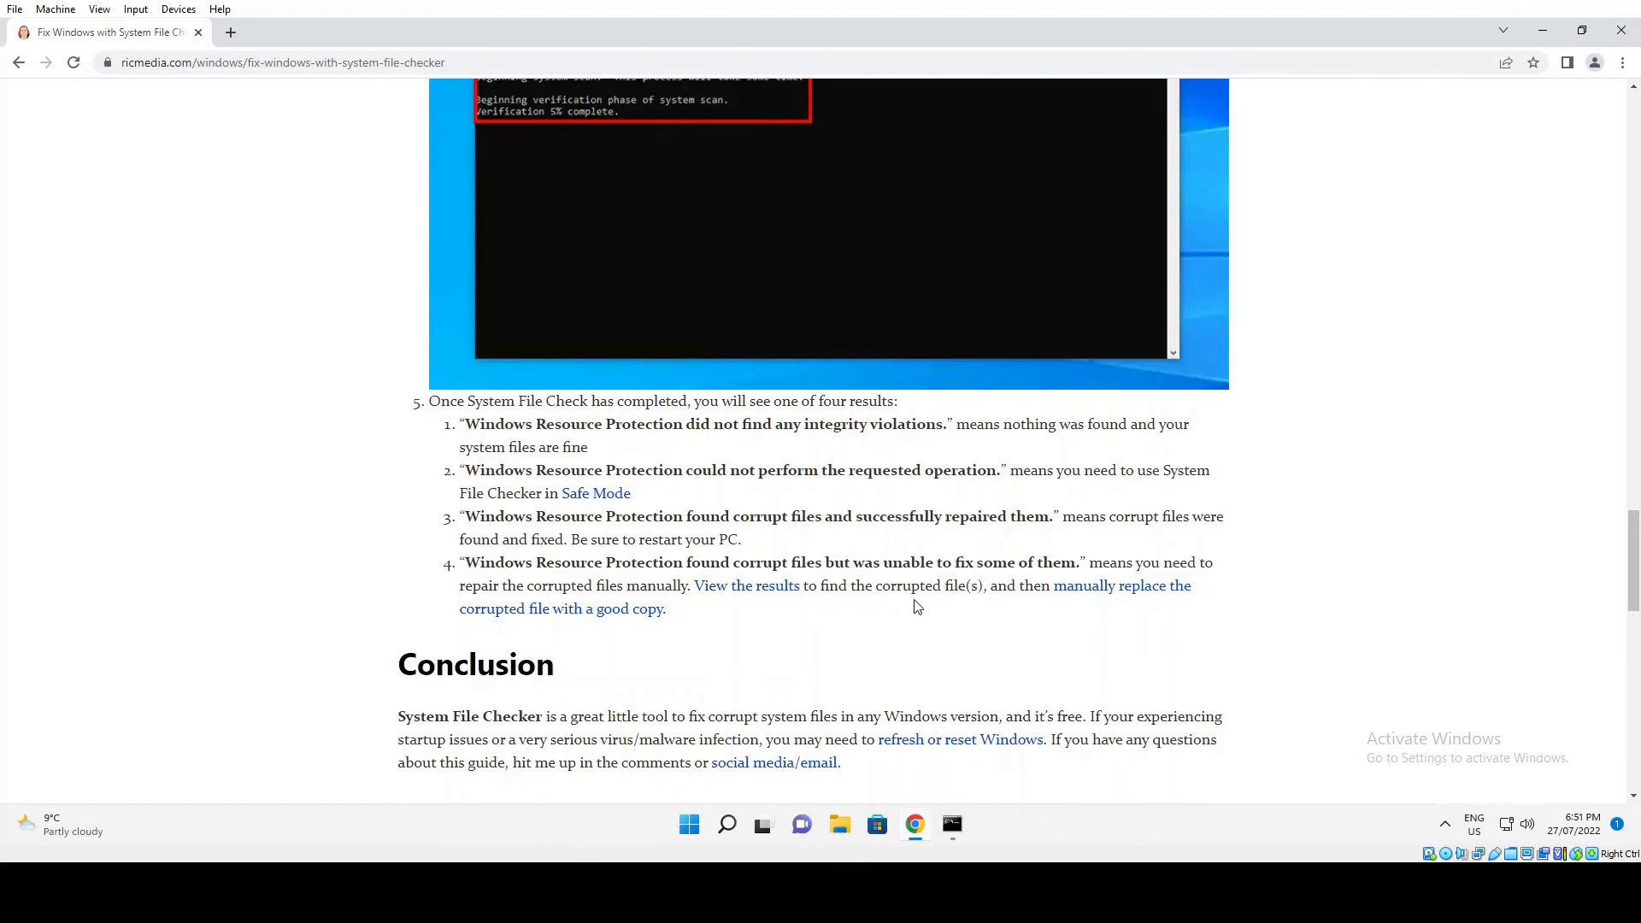
mouse_move(912, 628)
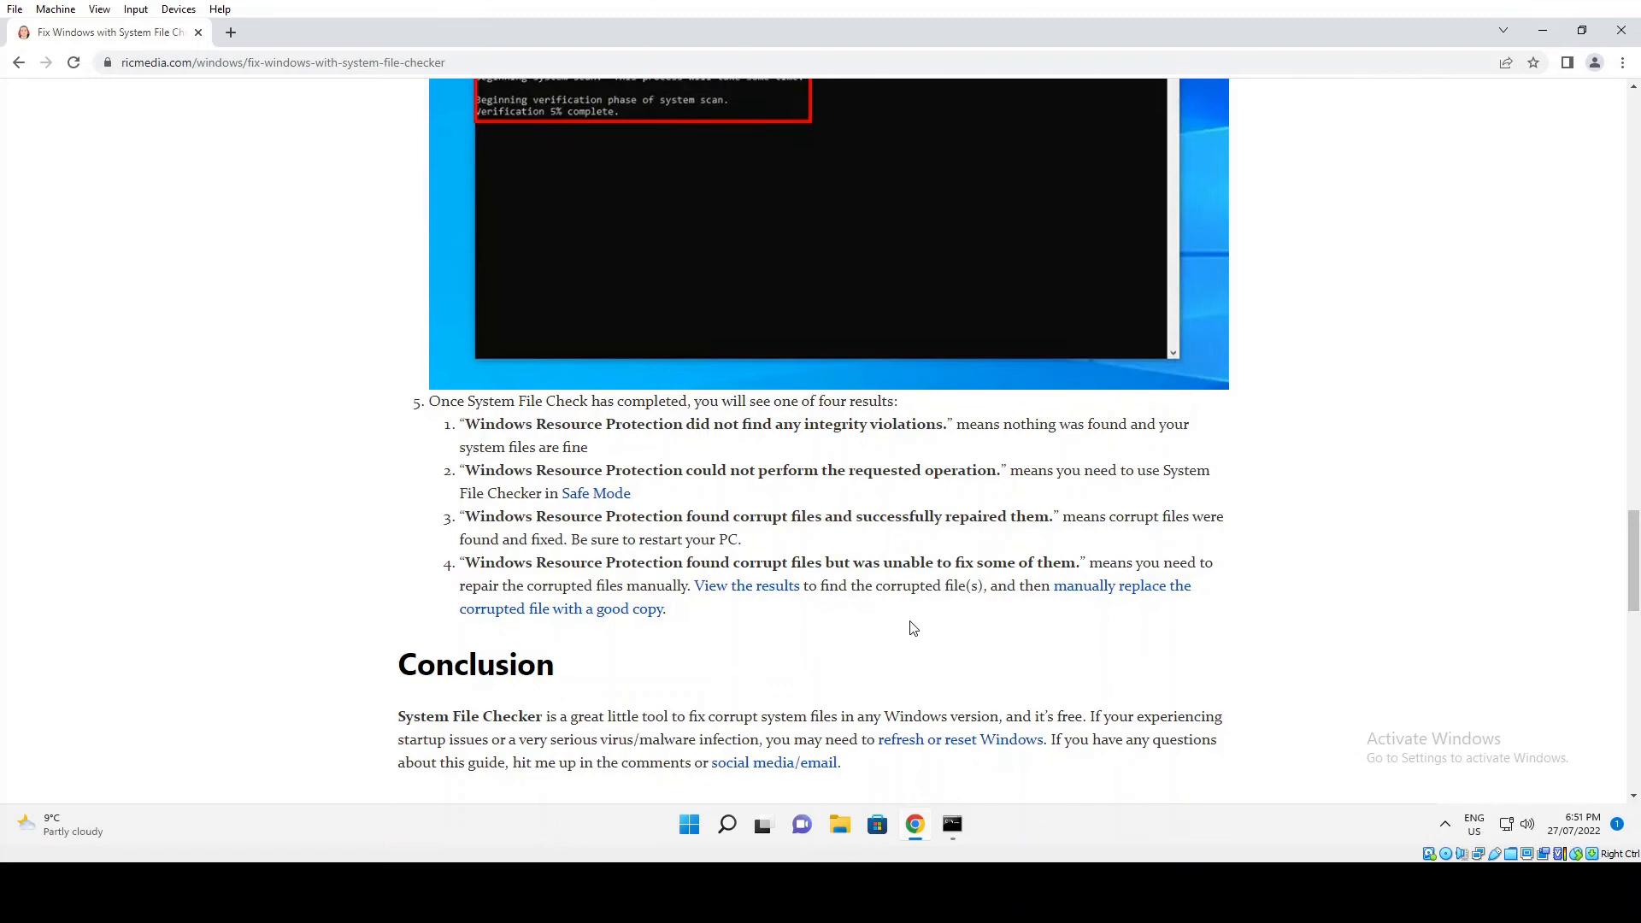
mouse_move(925, 565)
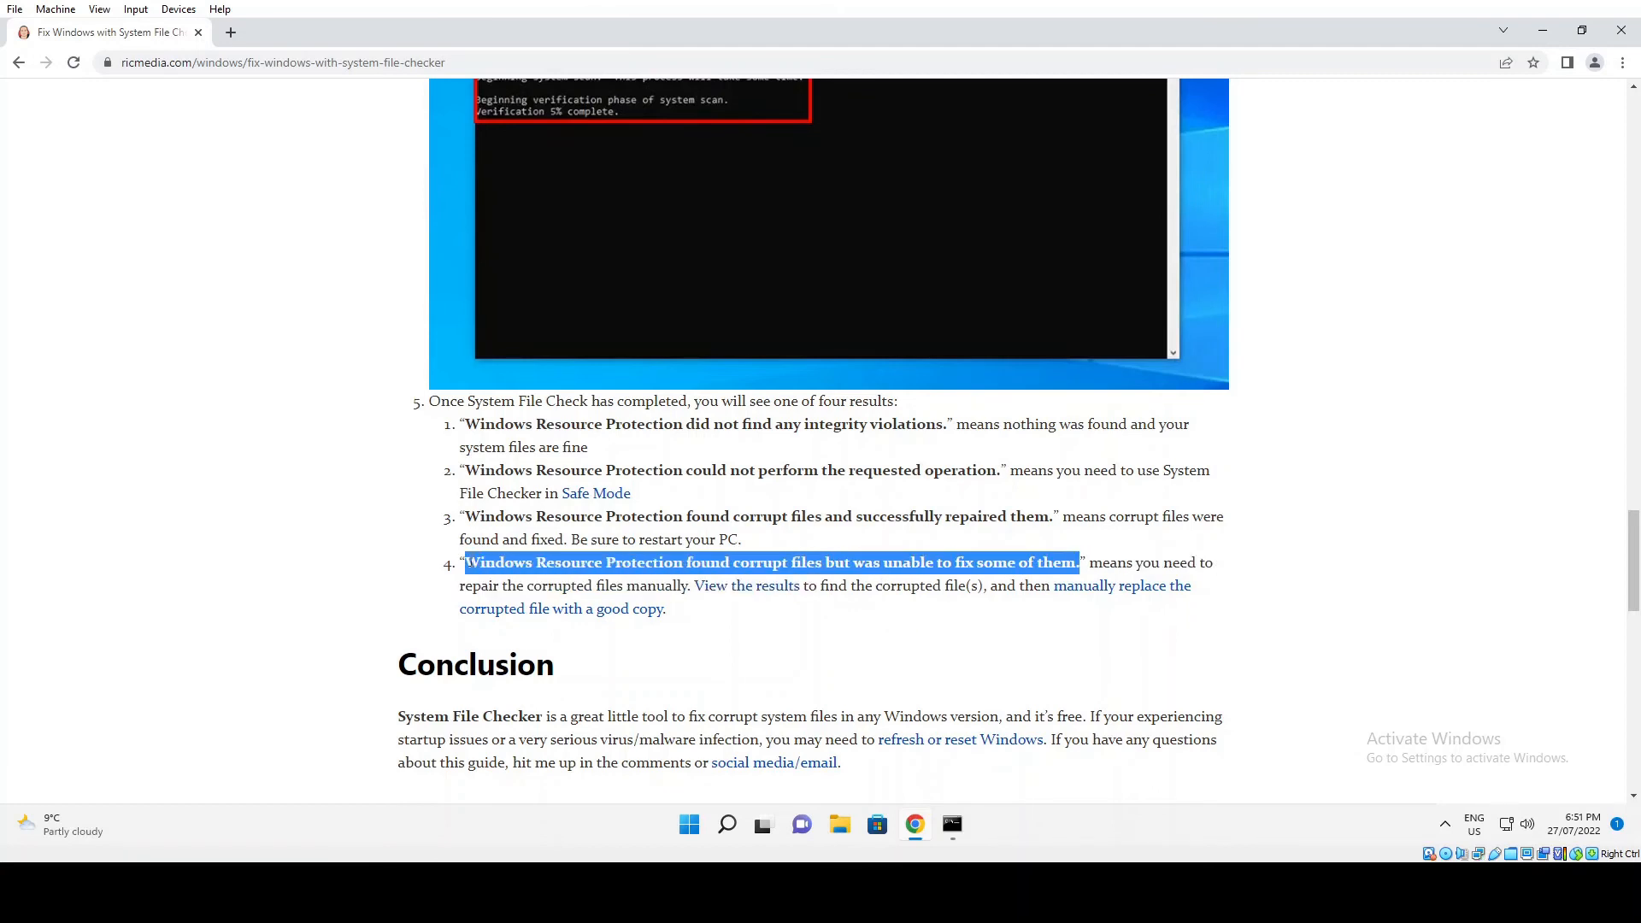
click(575, 563)
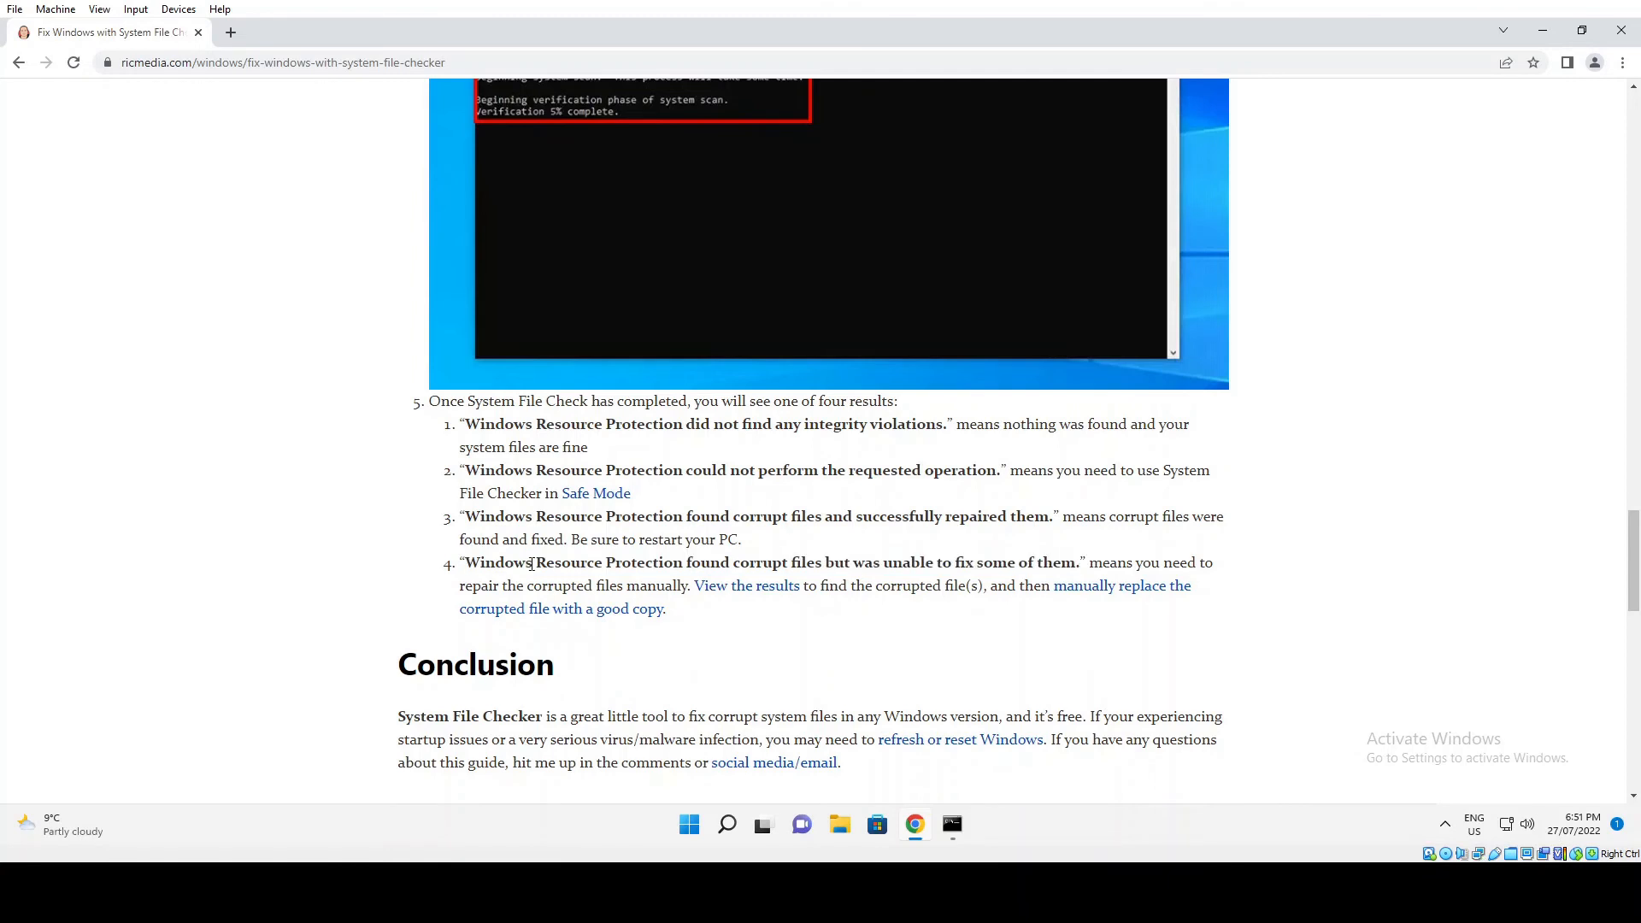
mouse_move(693, 562)
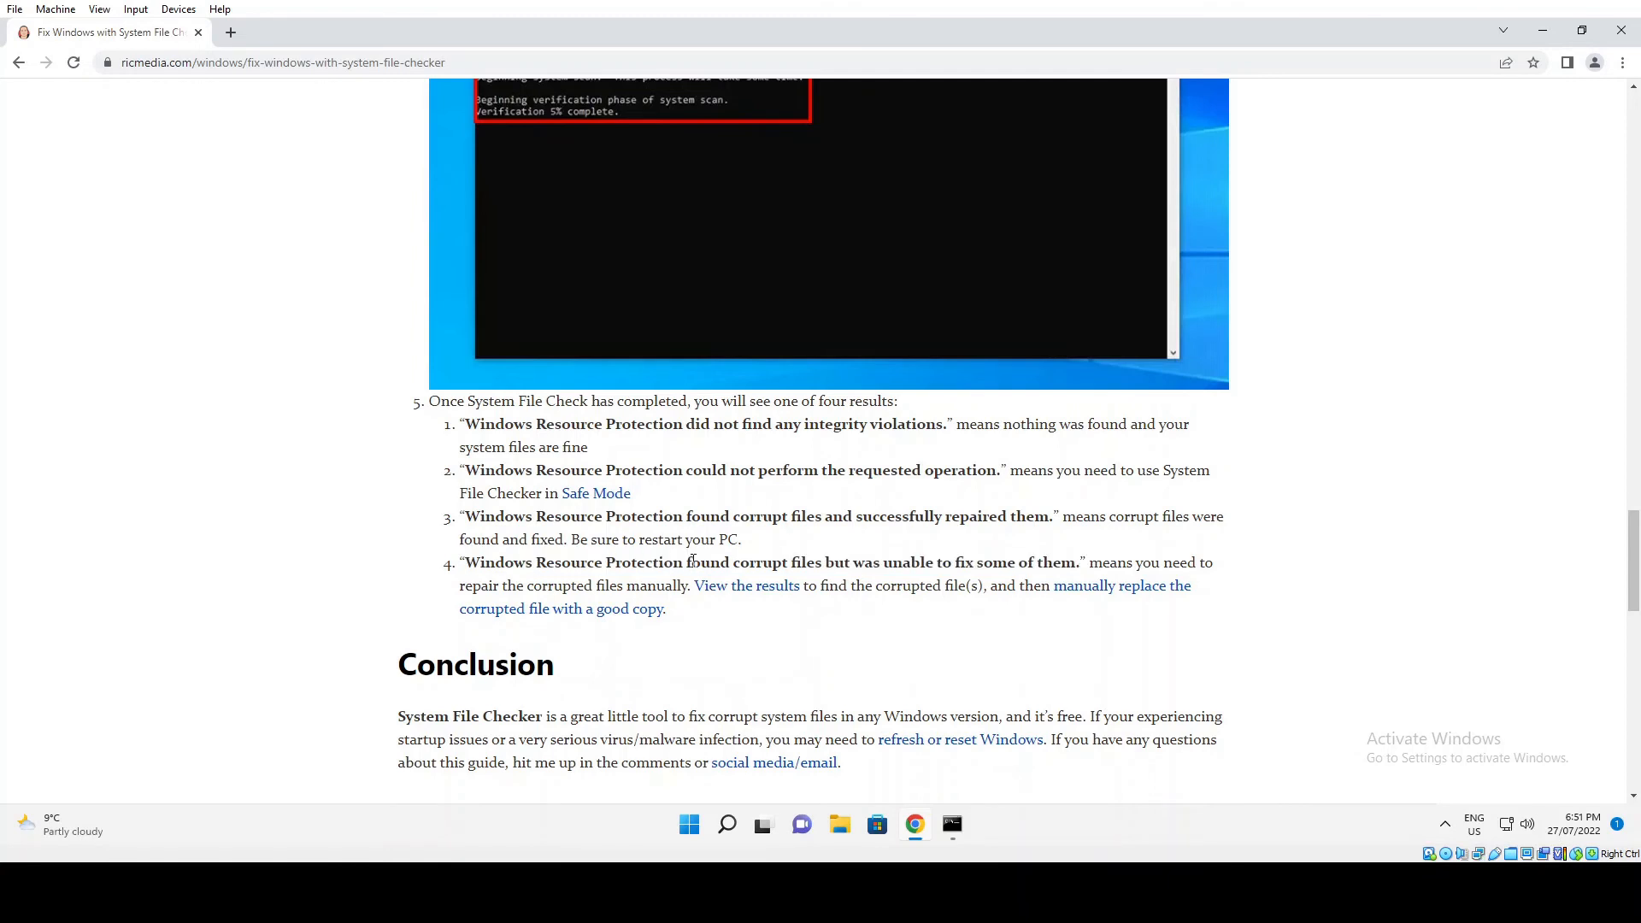
double_click(702, 563)
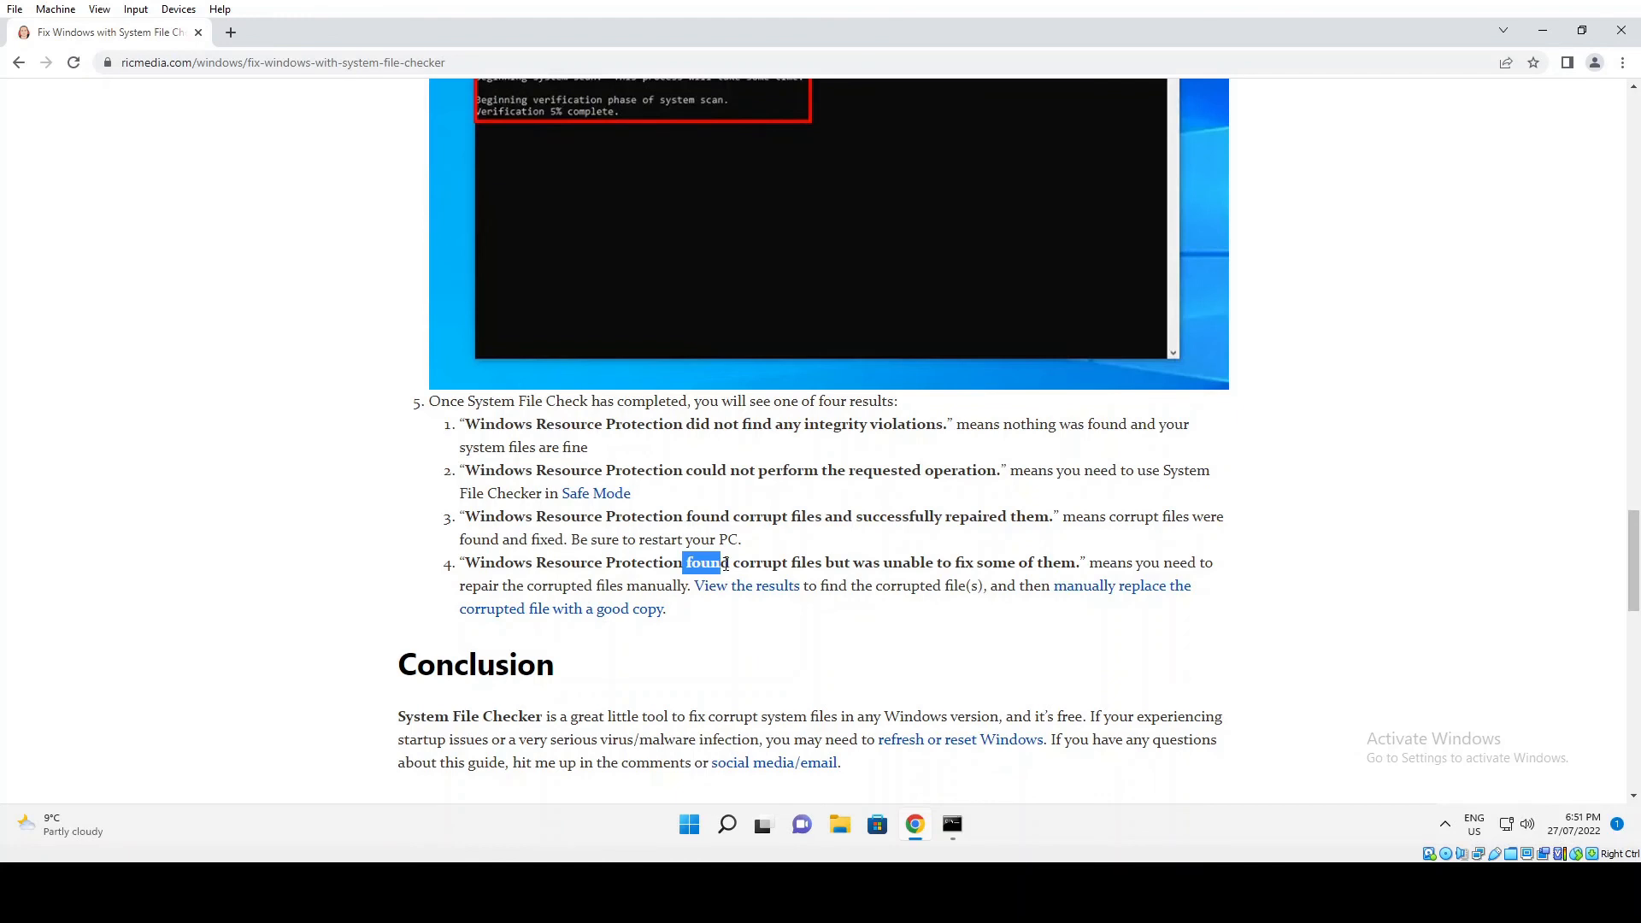
click(874, 558)
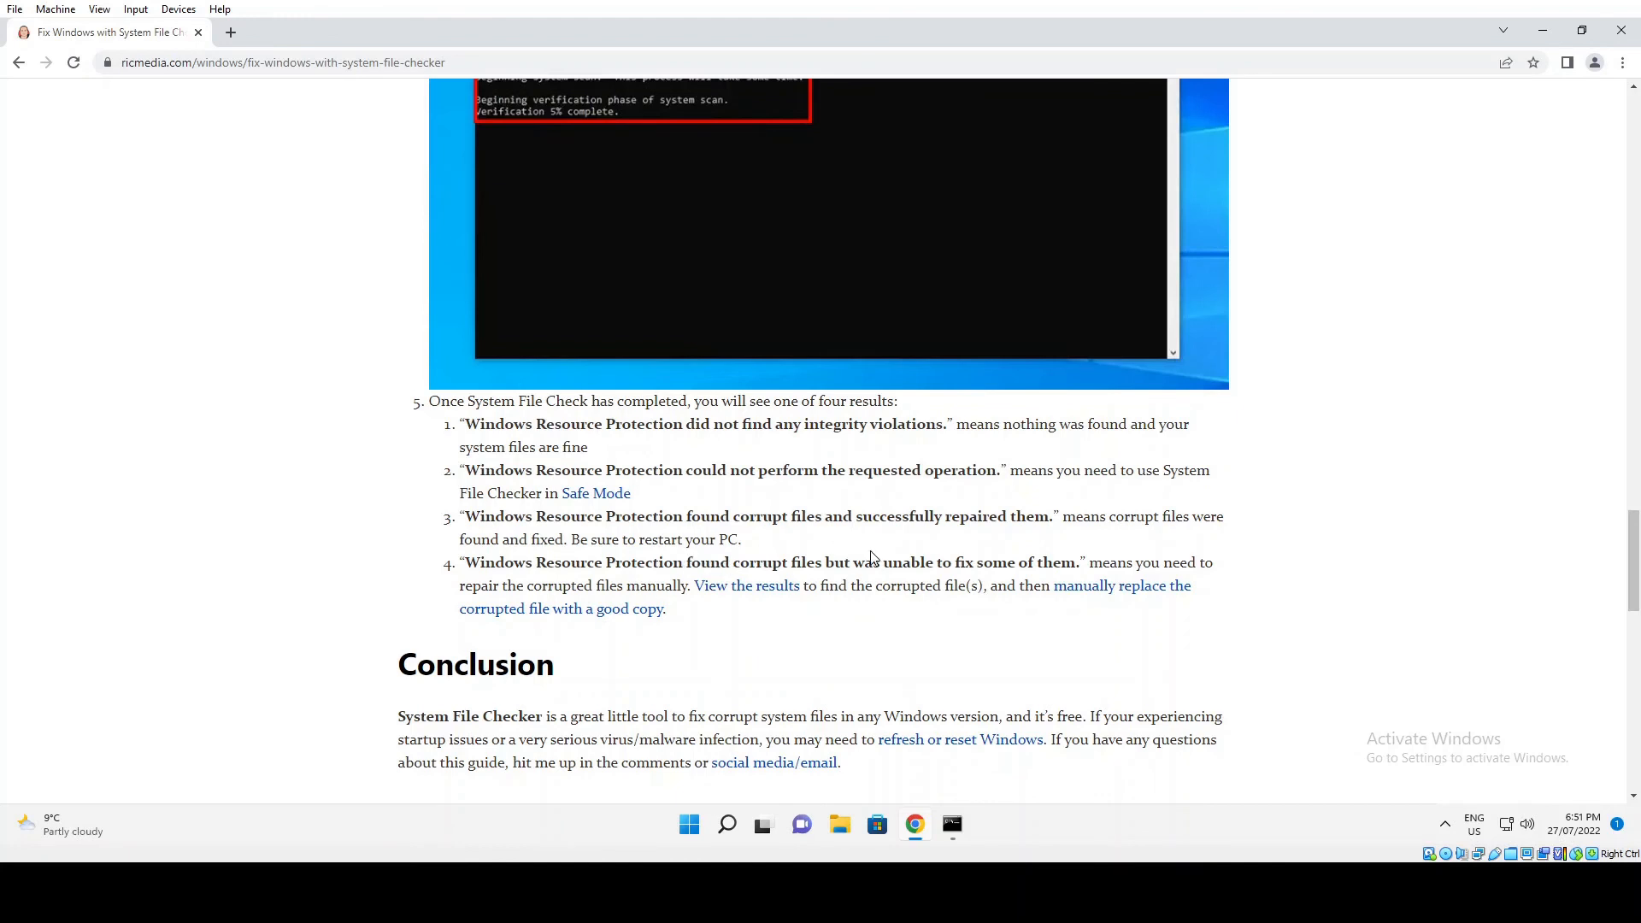
mouse_move(1060, 516)
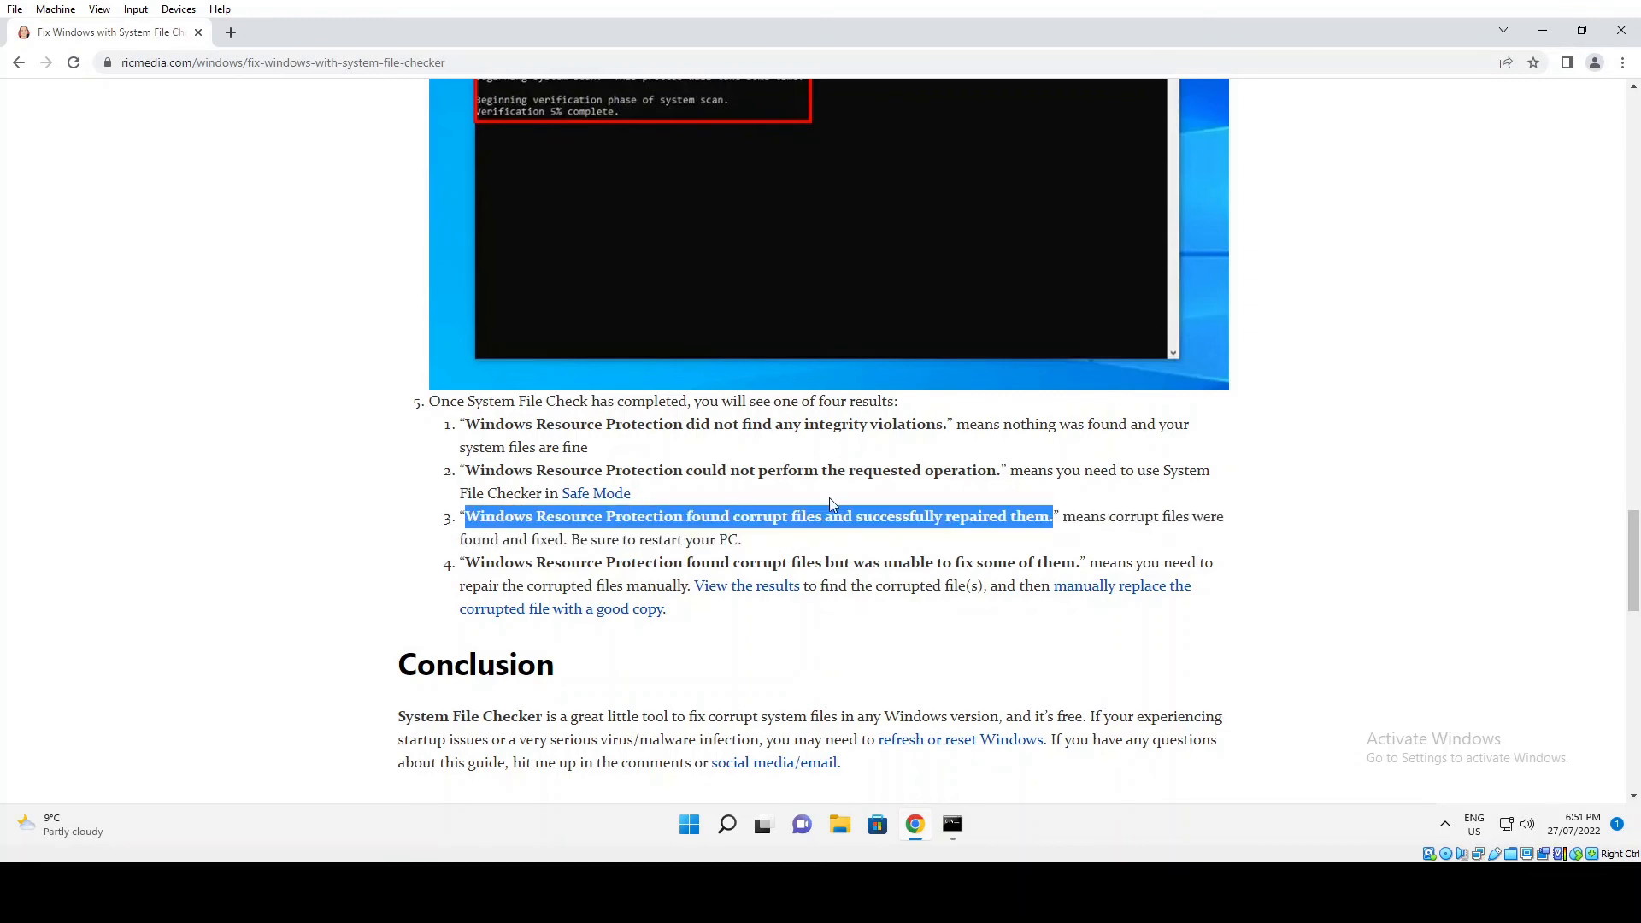
click(924, 544)
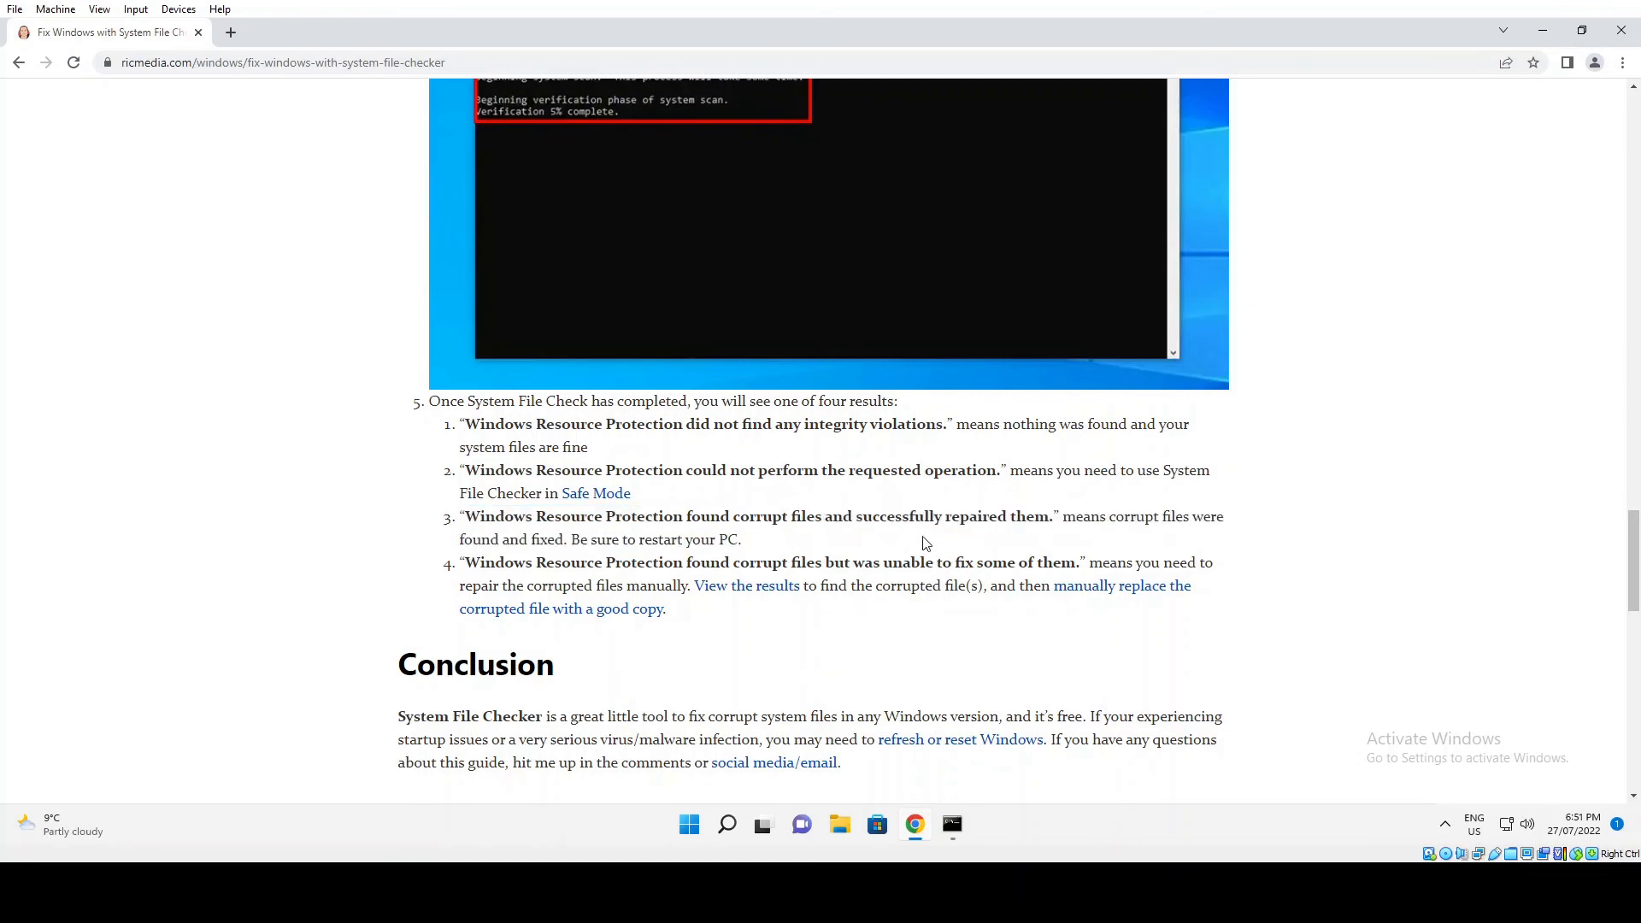